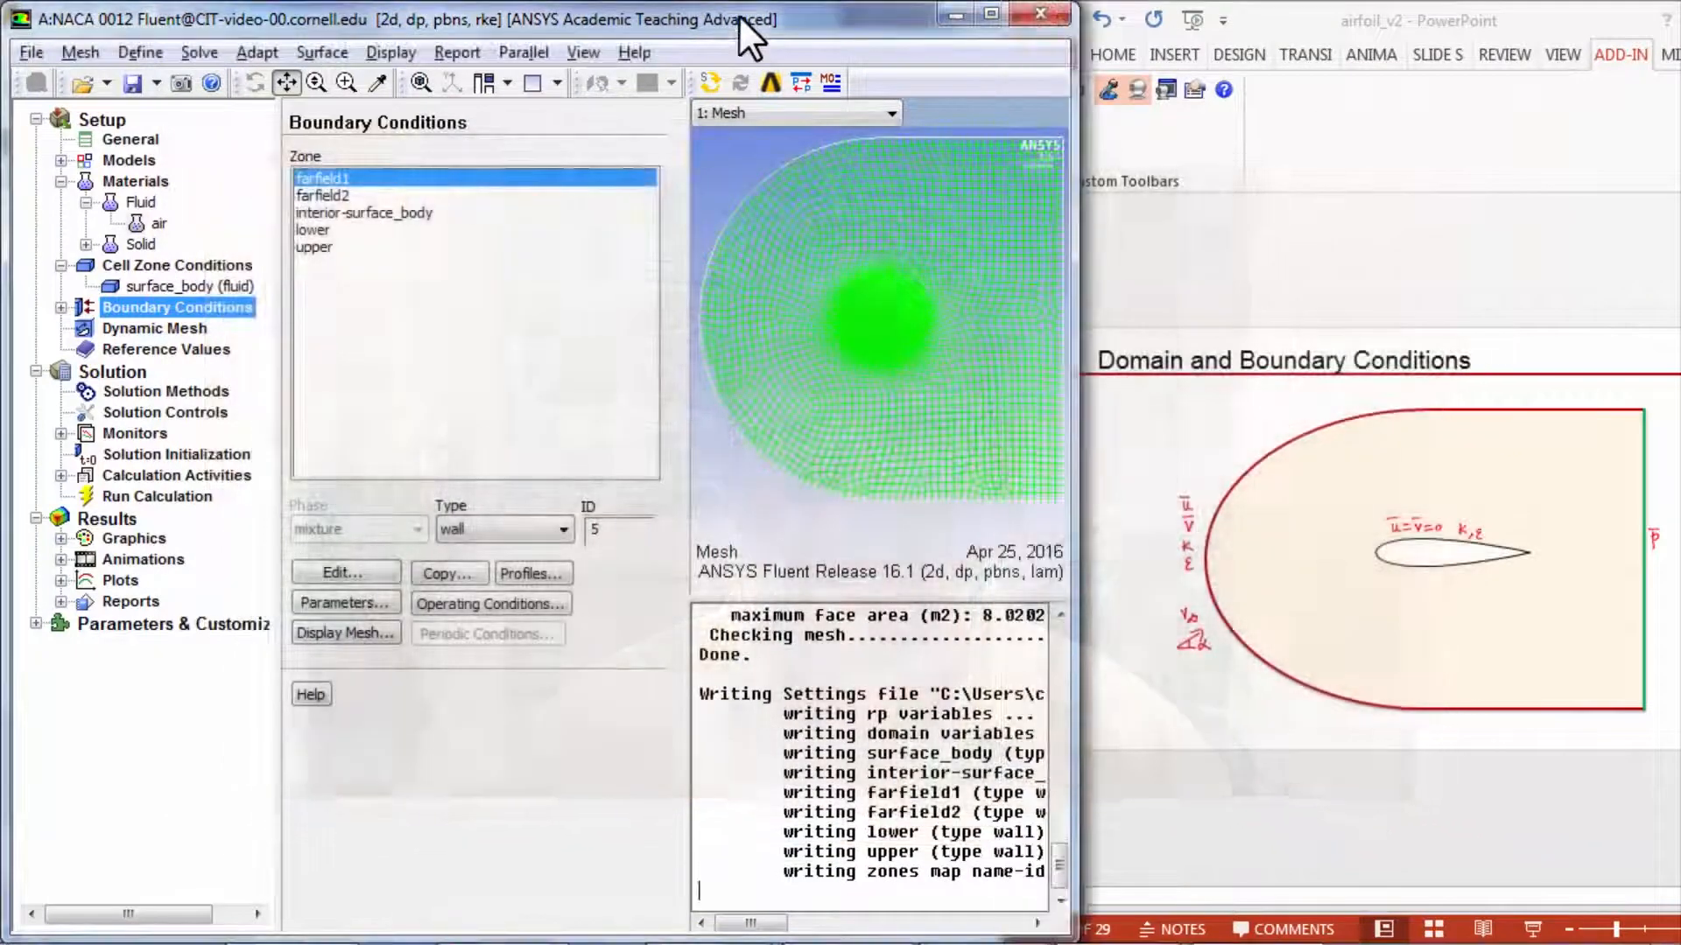
pyautogui.moveTo(1348, 567)
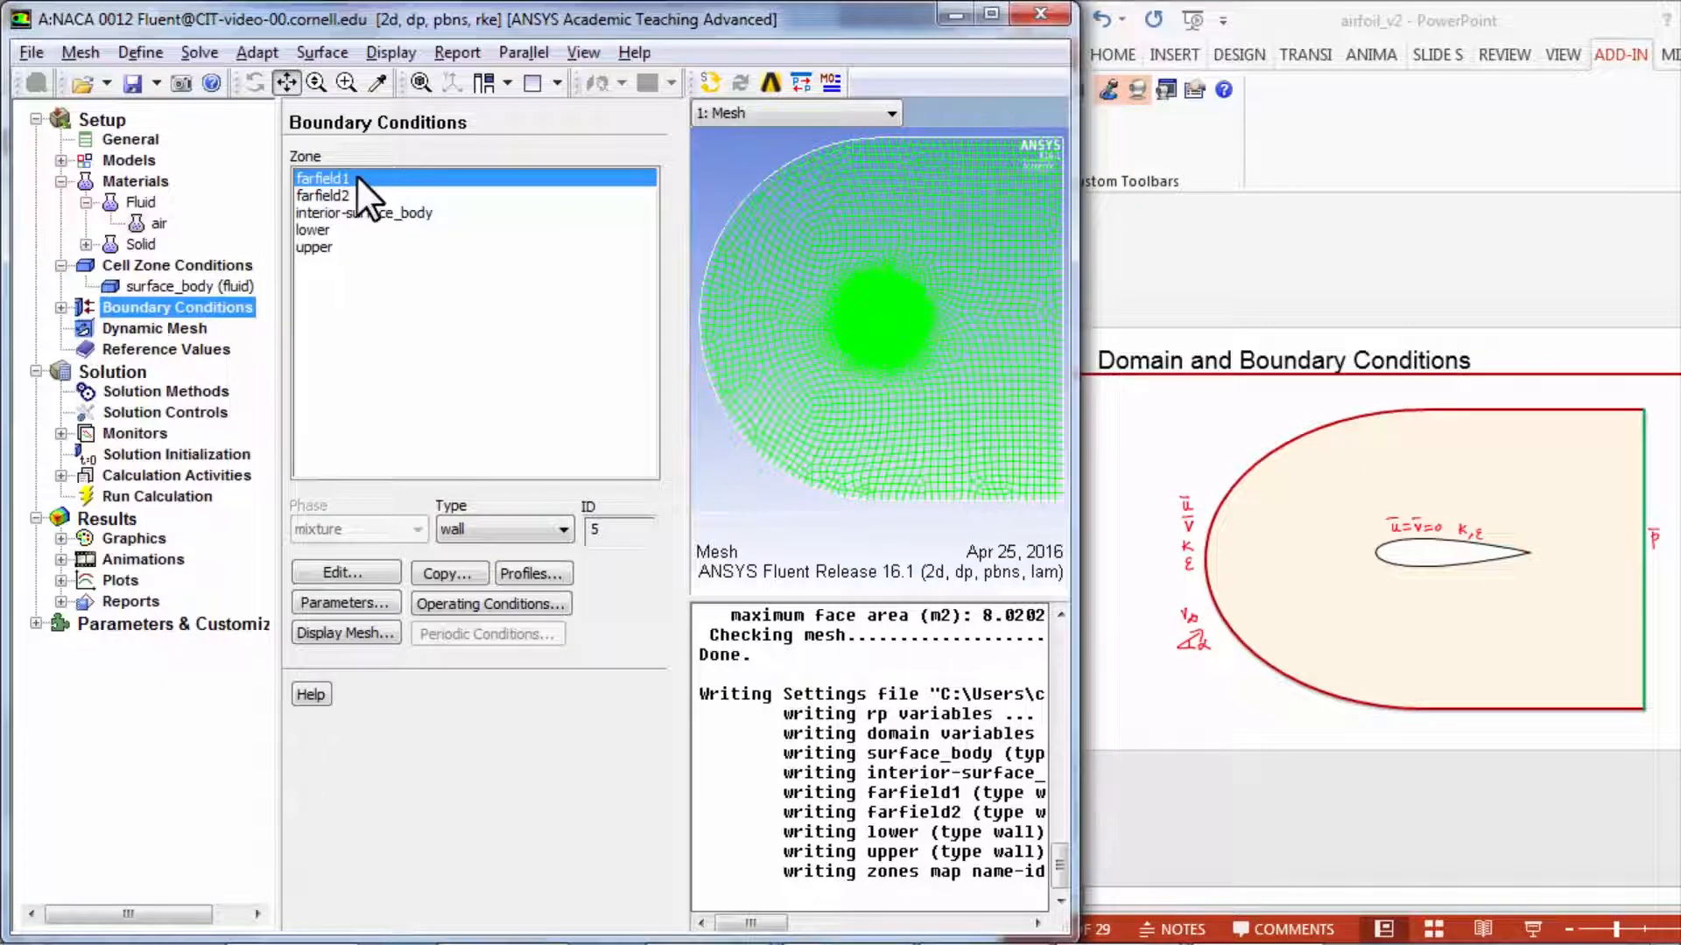
pyautogui.moveTo(1245, 520)
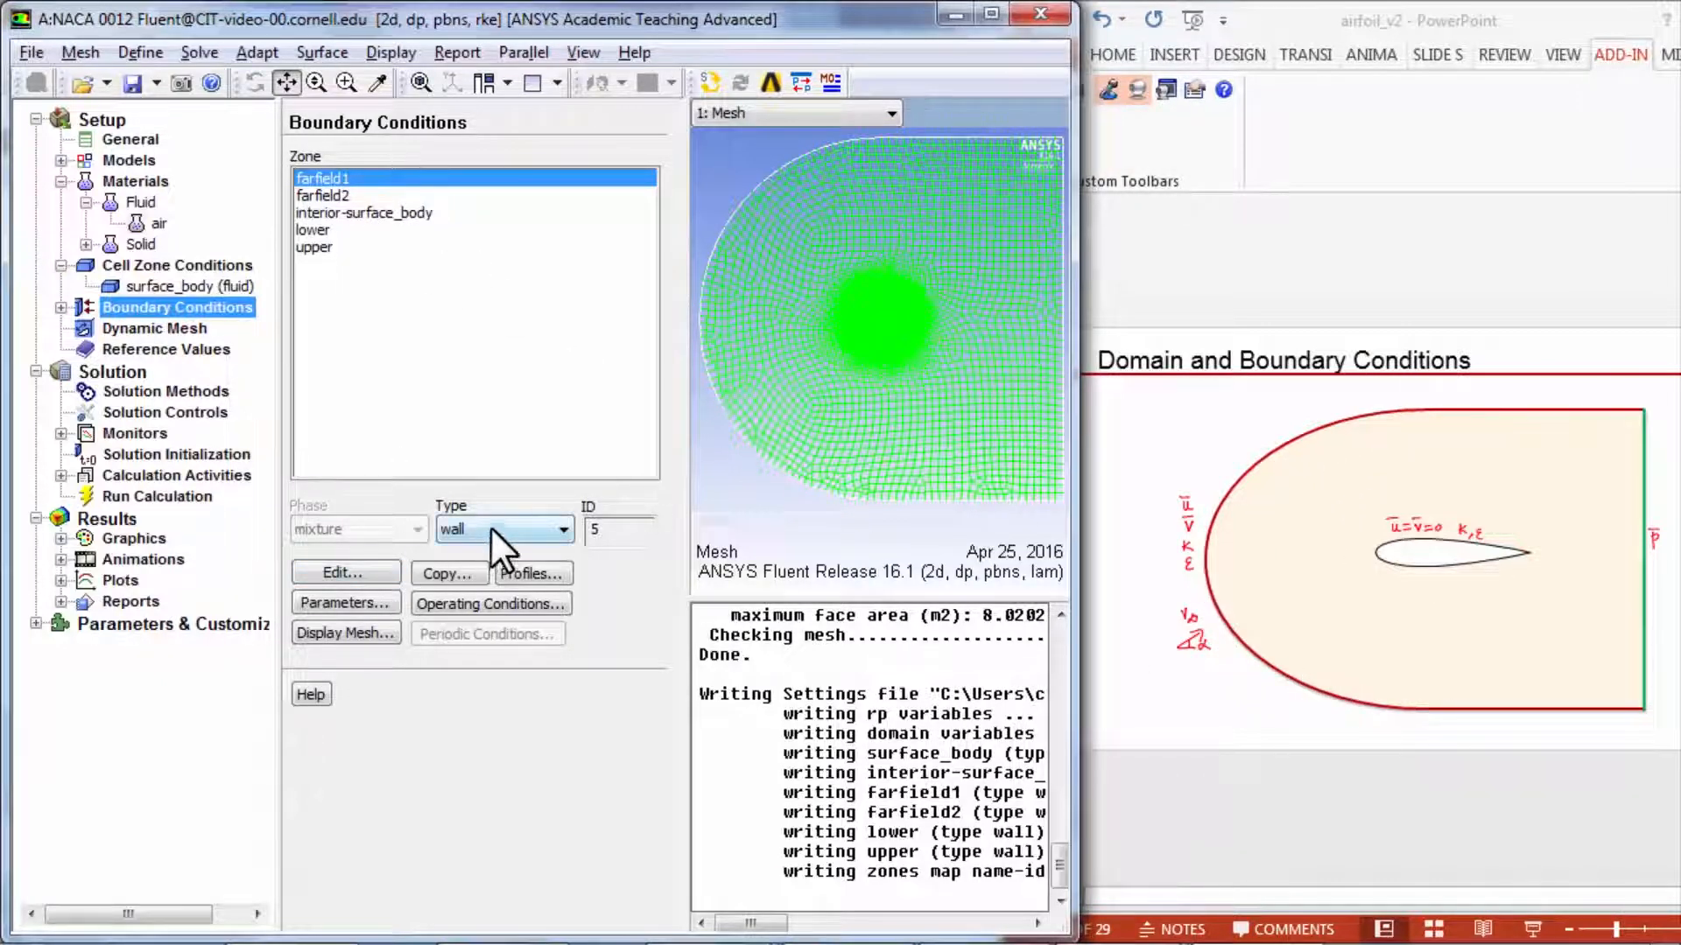
# Change the farfield1 boundary type from wall to velocity-inlet.
pyautogui.click(574, 528)
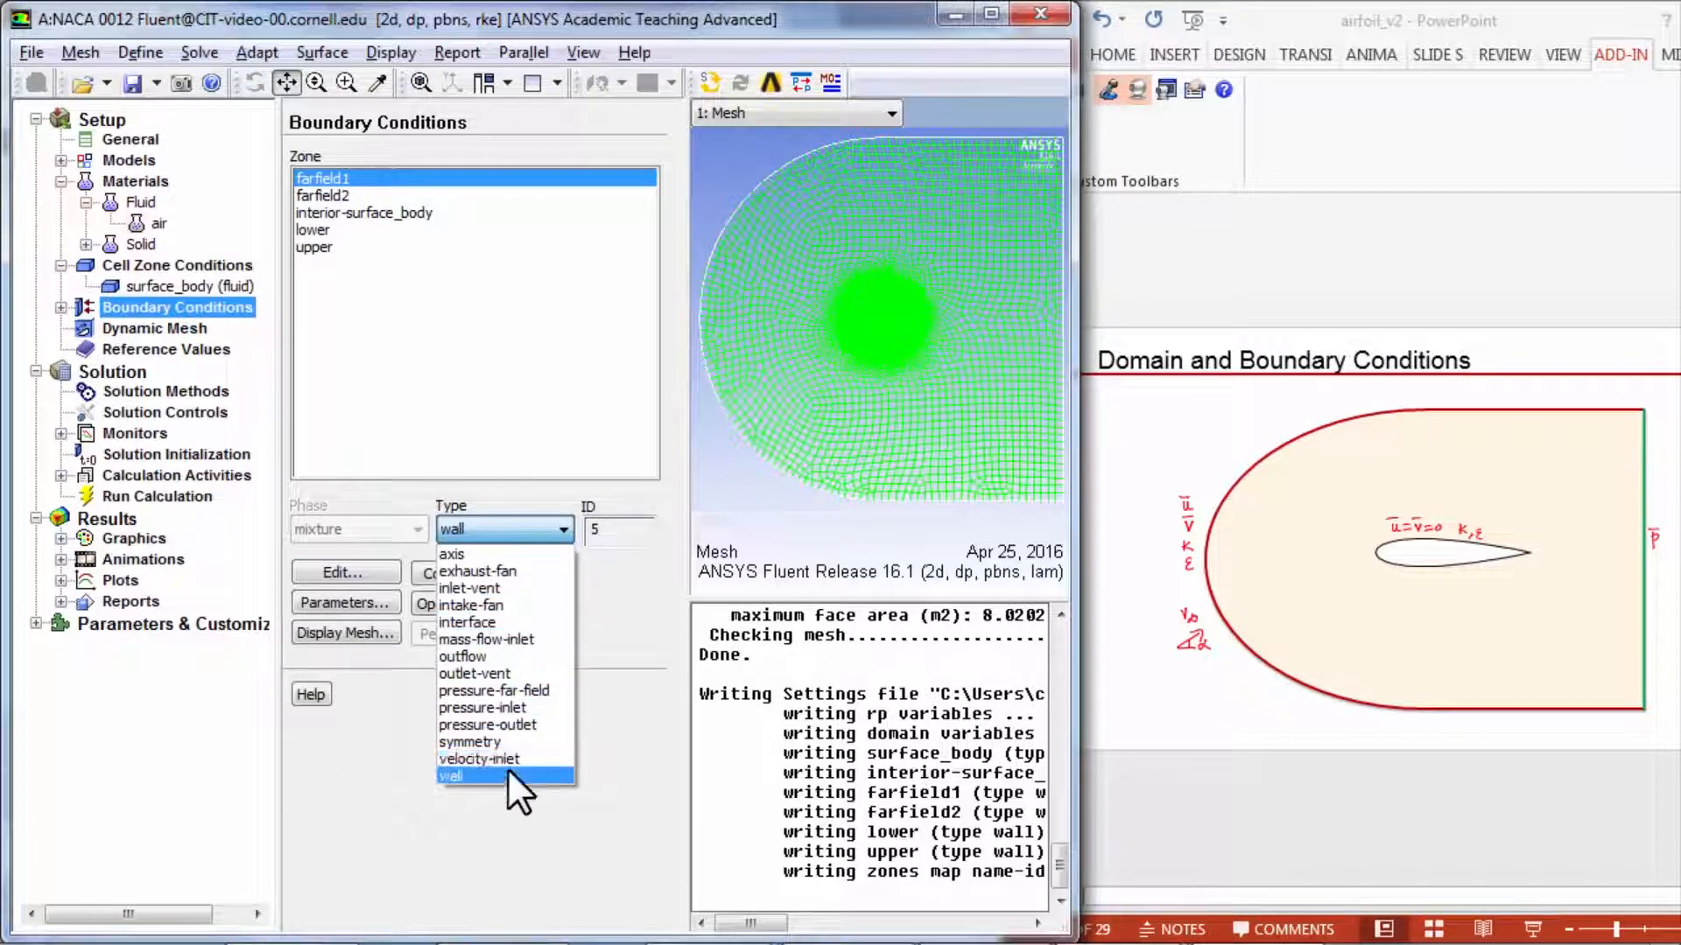
pyautogui.click(492, 758)
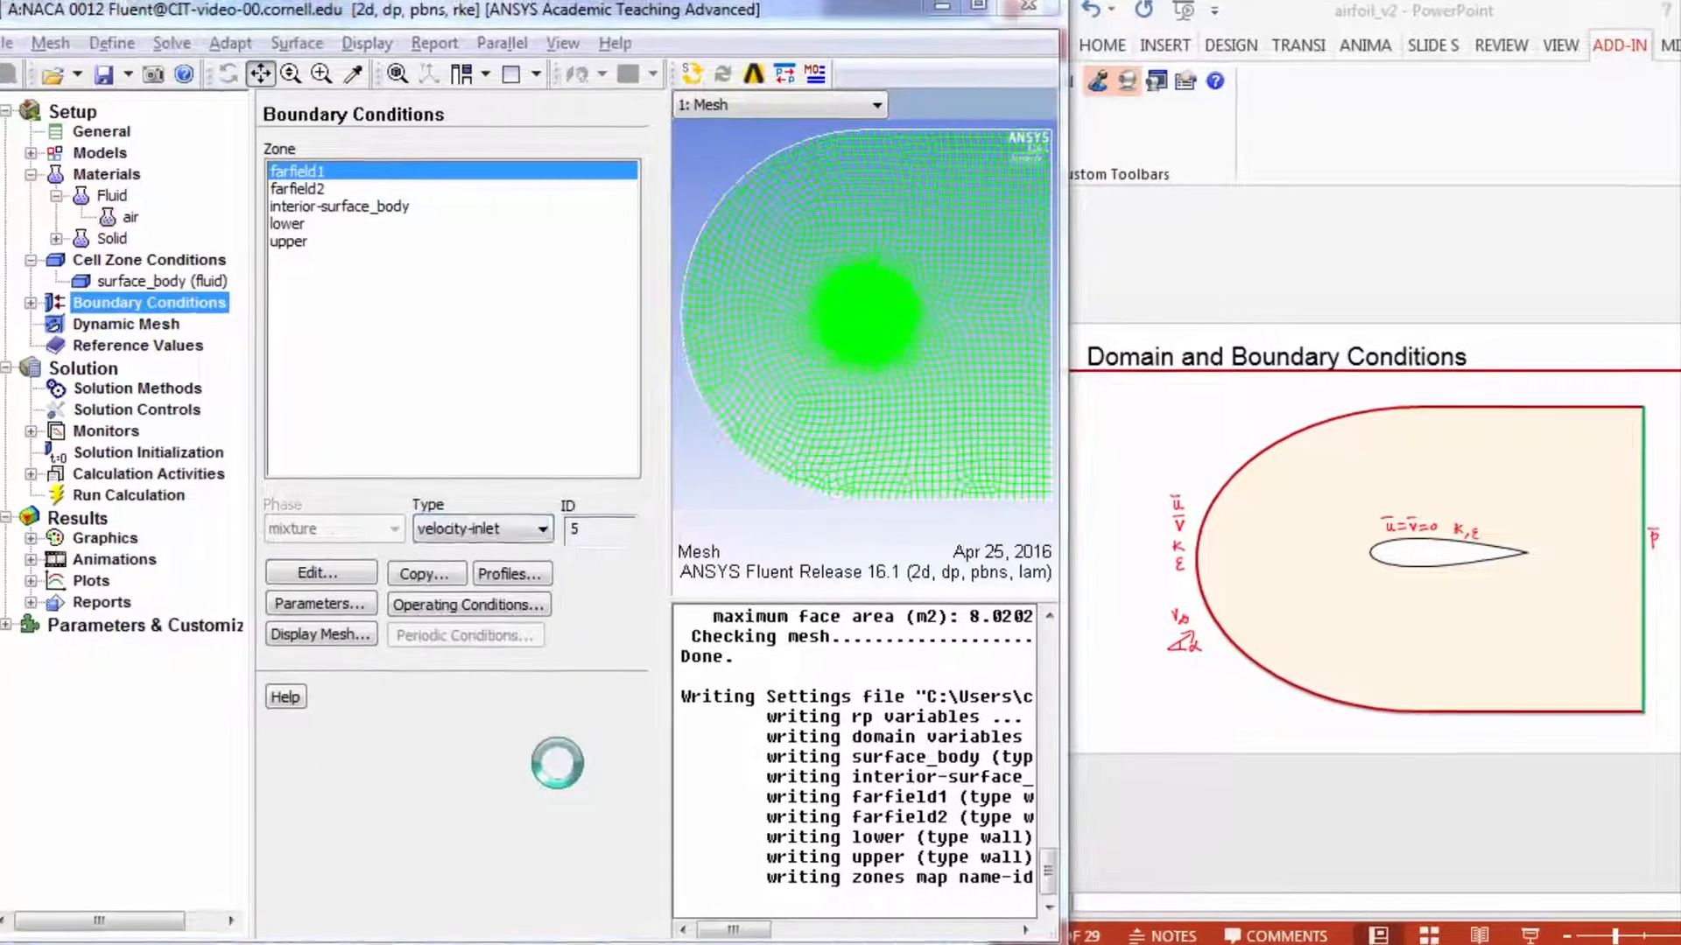
# Confirm the type change and set farfield1's velocity specification method to Components.
pyautogui.click(319, 572)
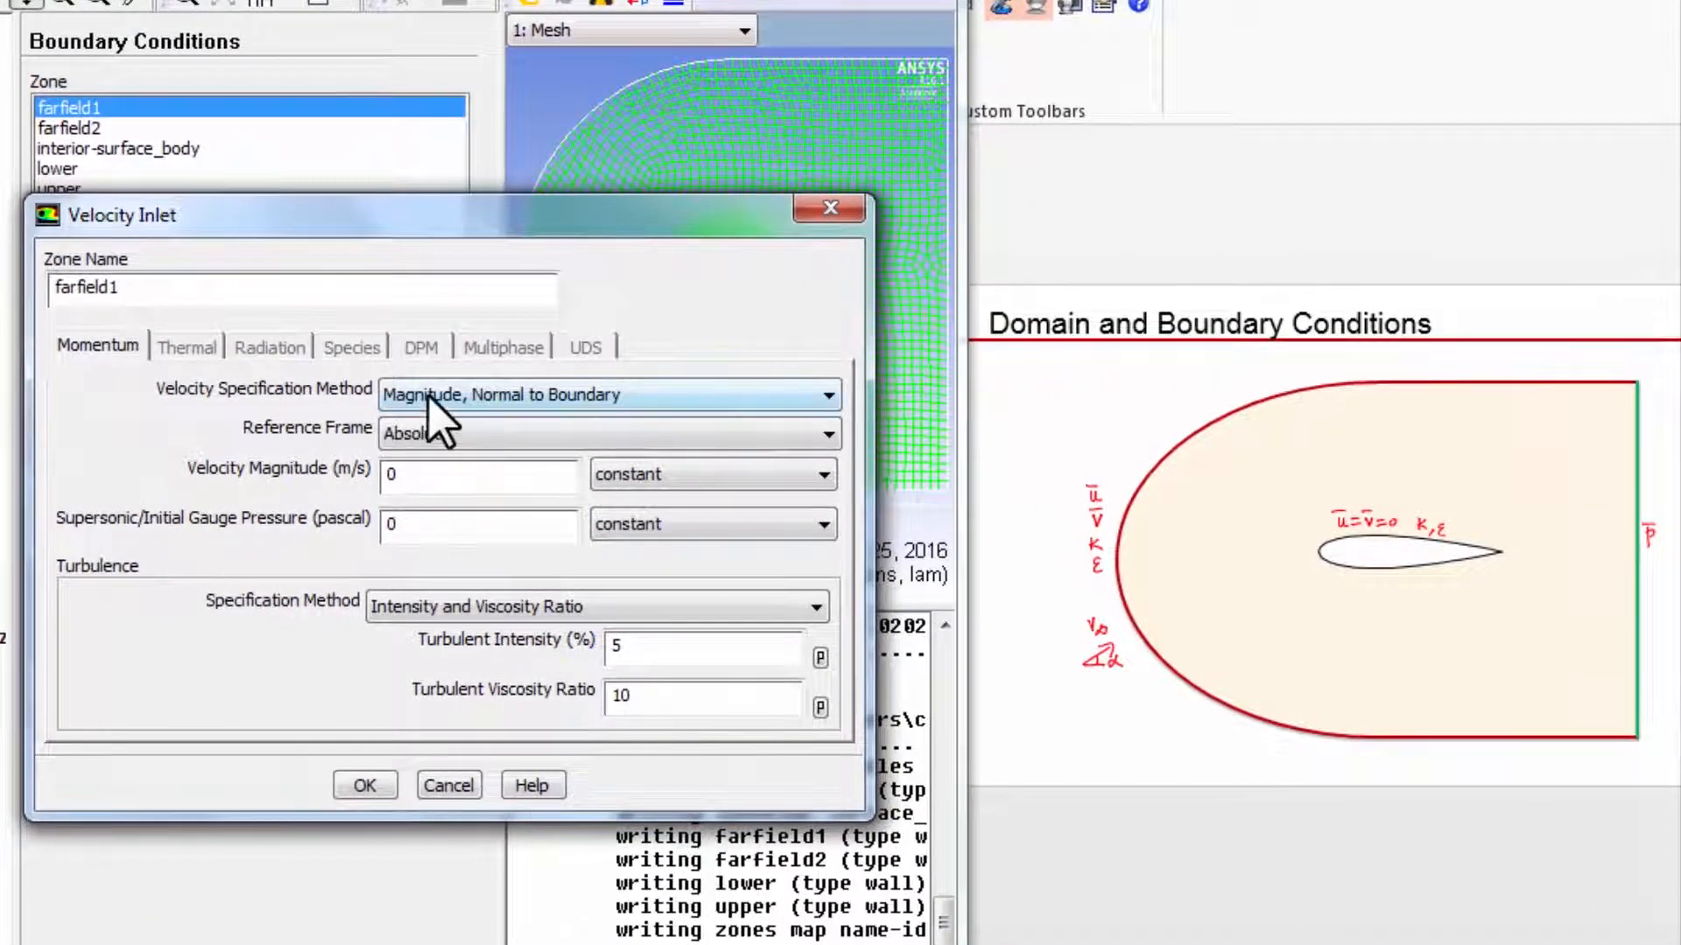
pyautogui.click(823, 394)
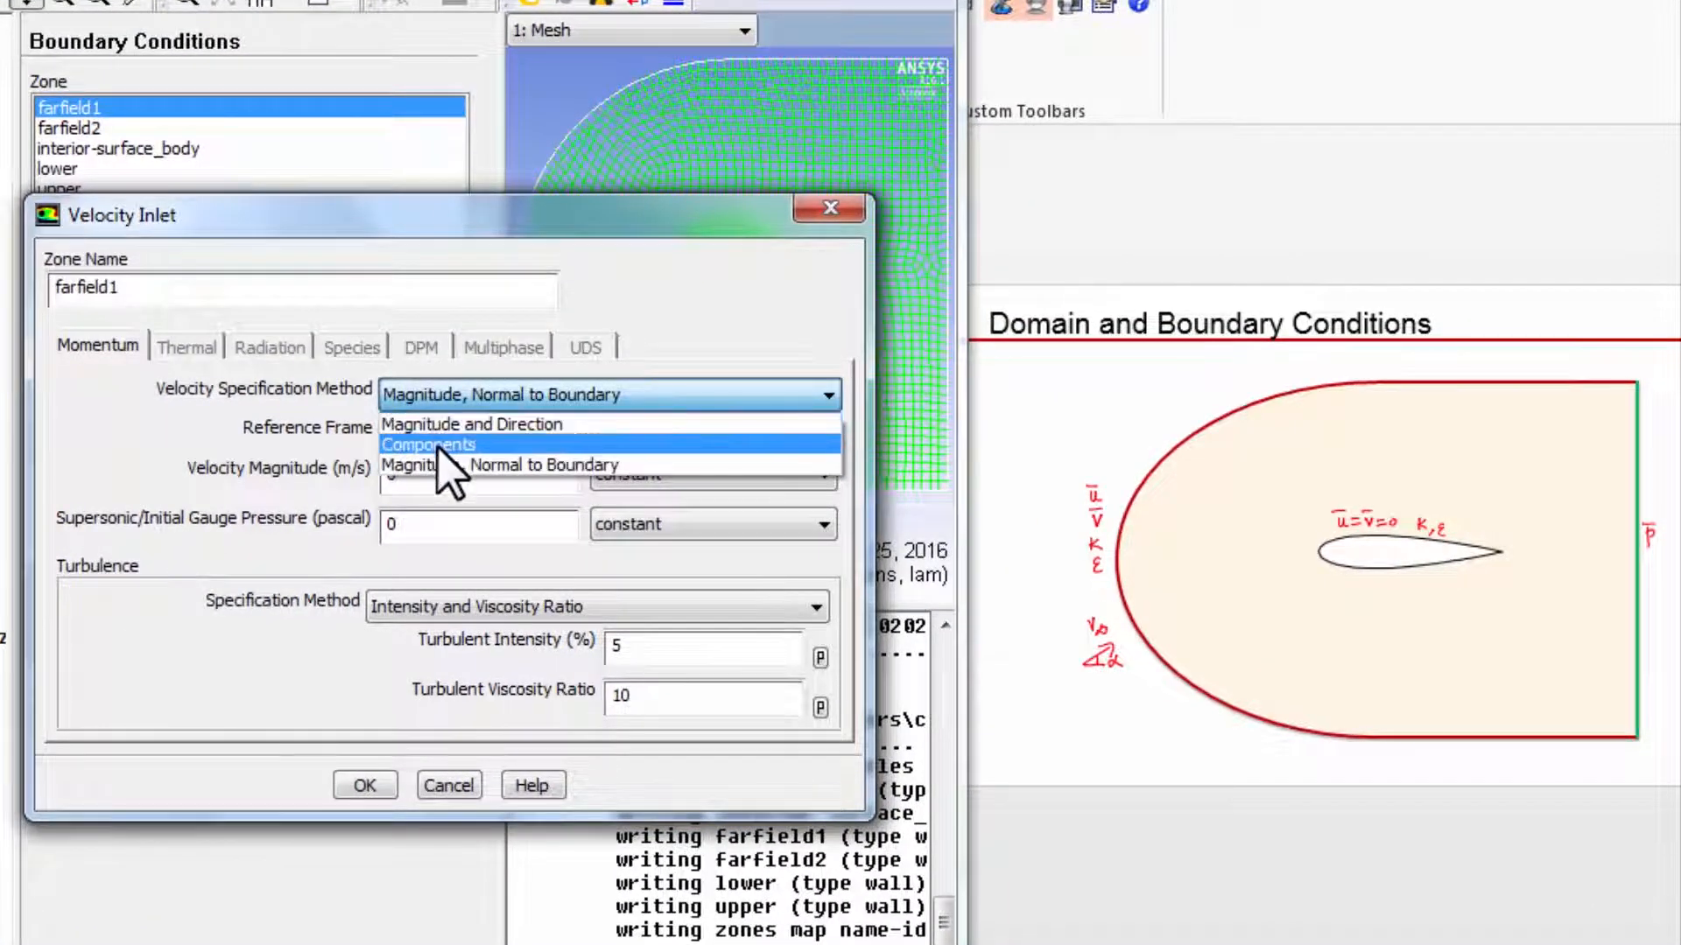
pyautogui.click(427, 443)
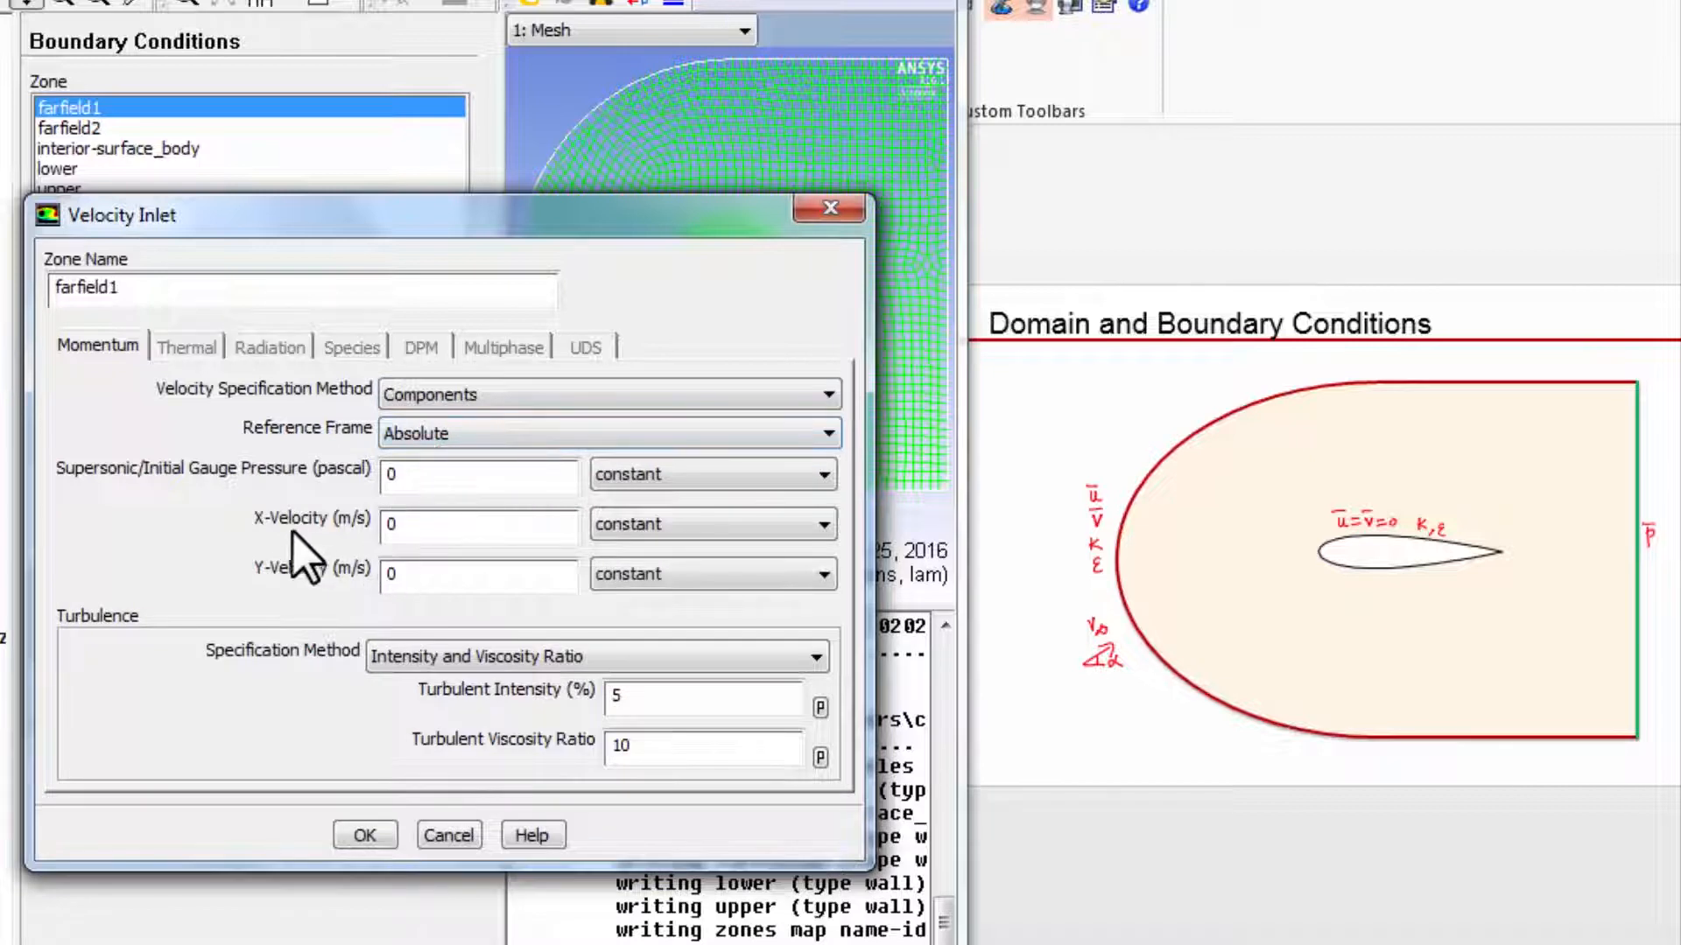
pyautogui.moveTo(1116, 653)
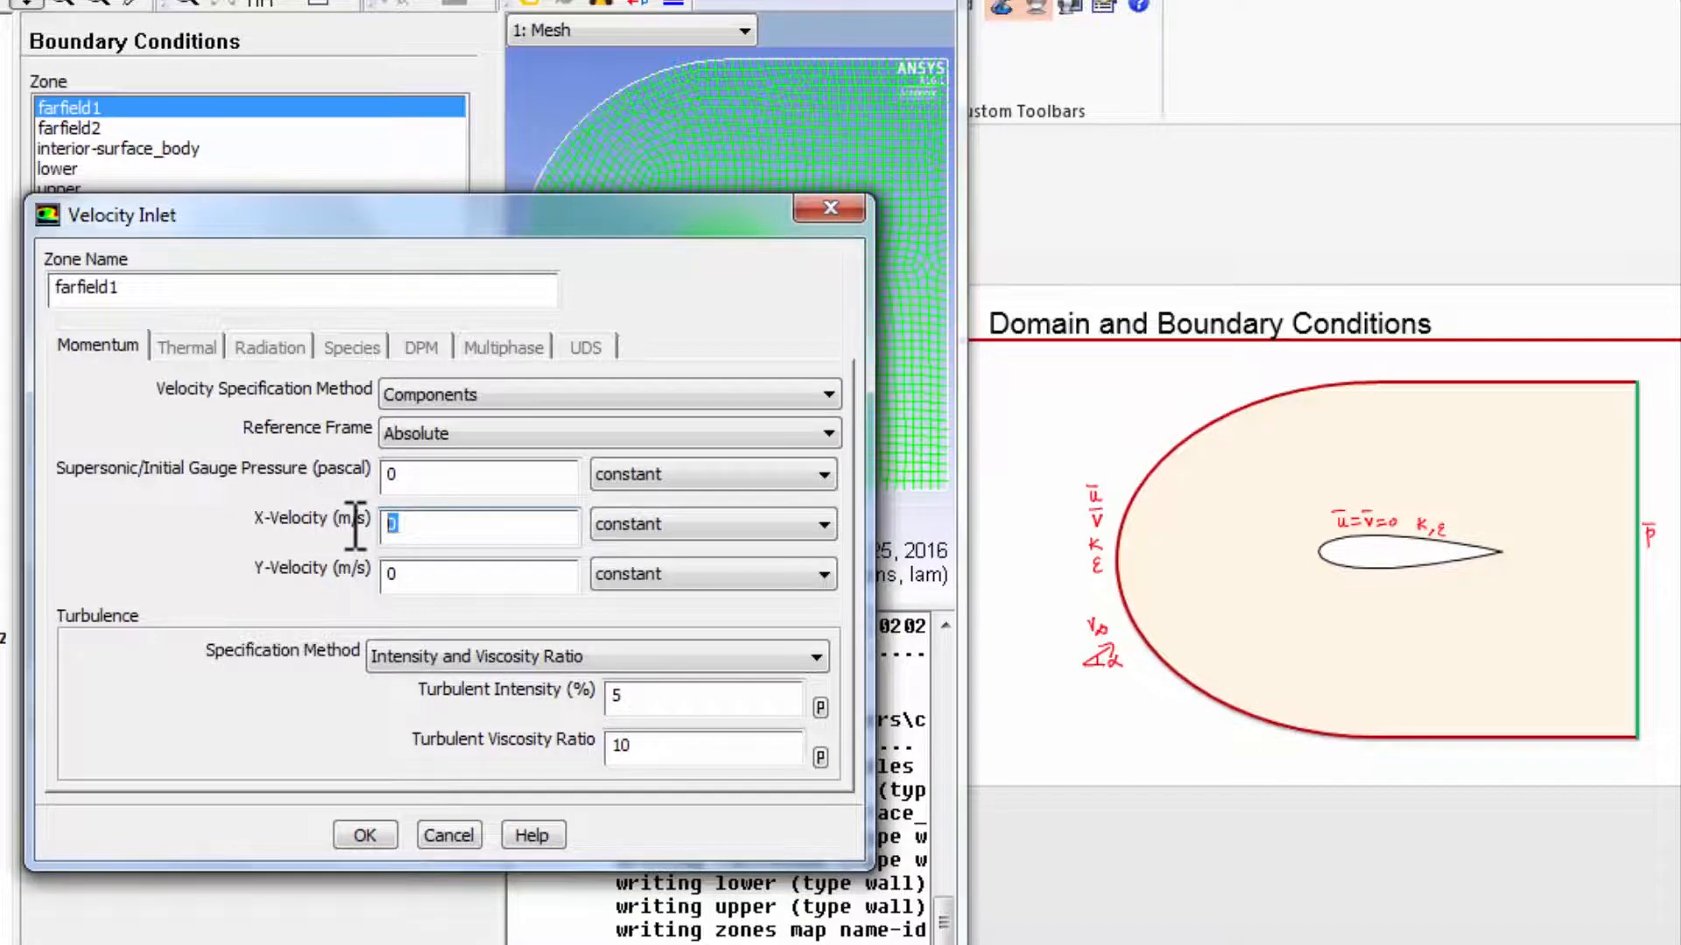
# Enter X-velocity 50.668 m/s and Y-velocity 8.934 m/s for the farfield1 inlet.
pyautogui.write('50.')
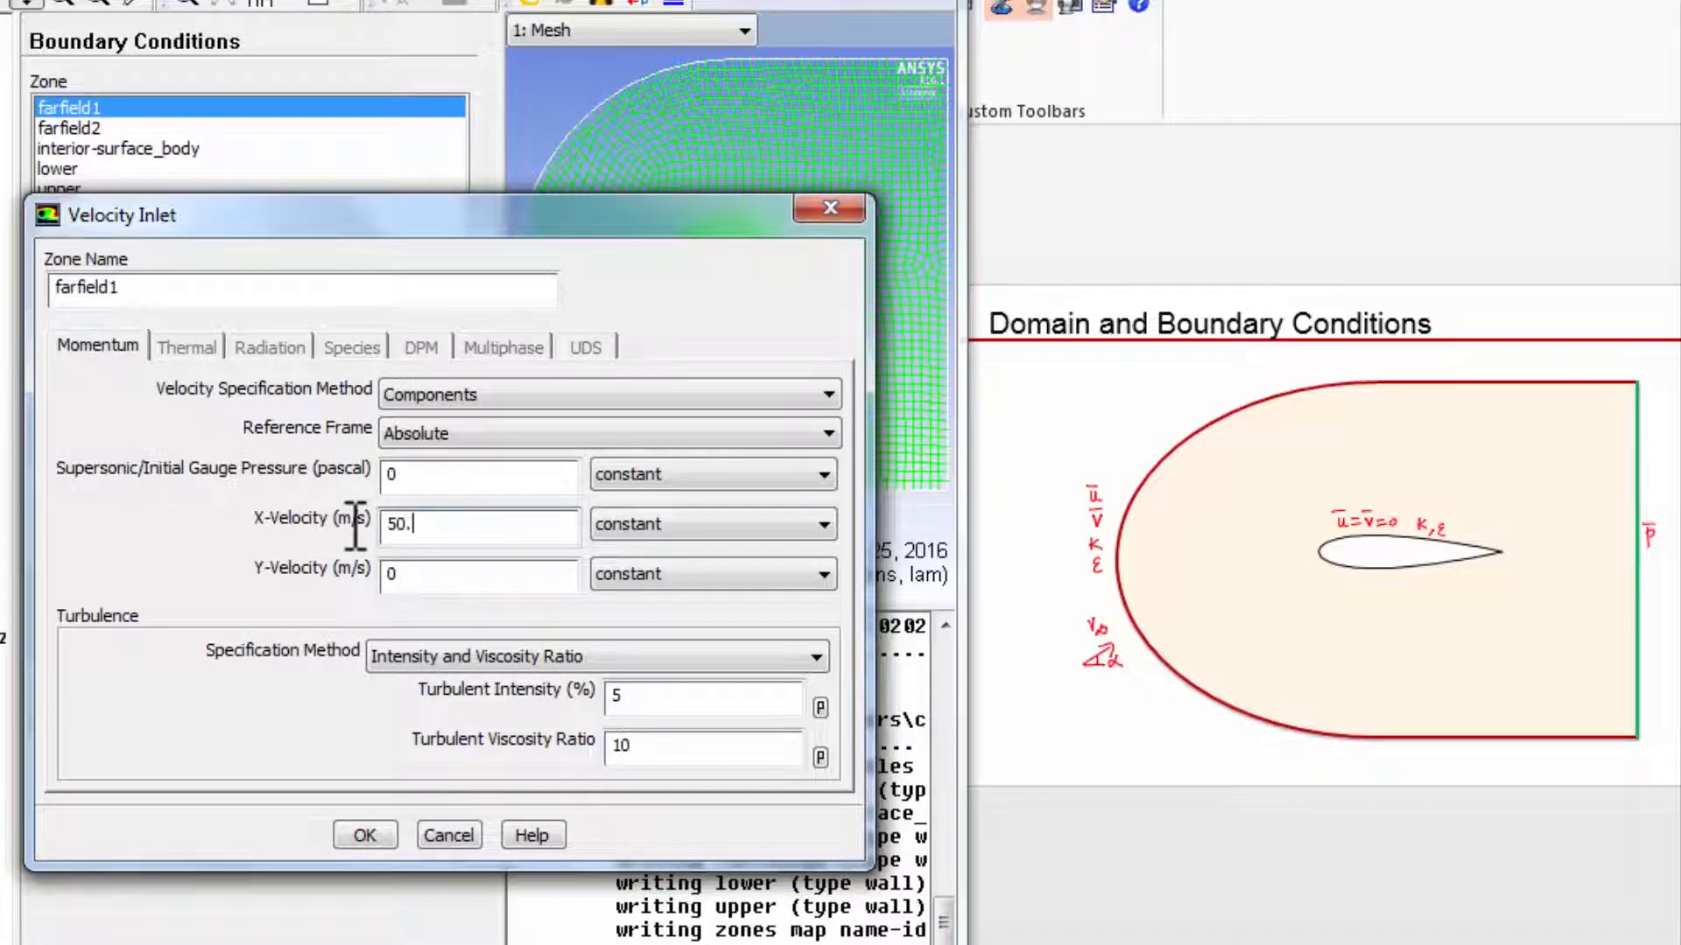
pyautogui.write('6')
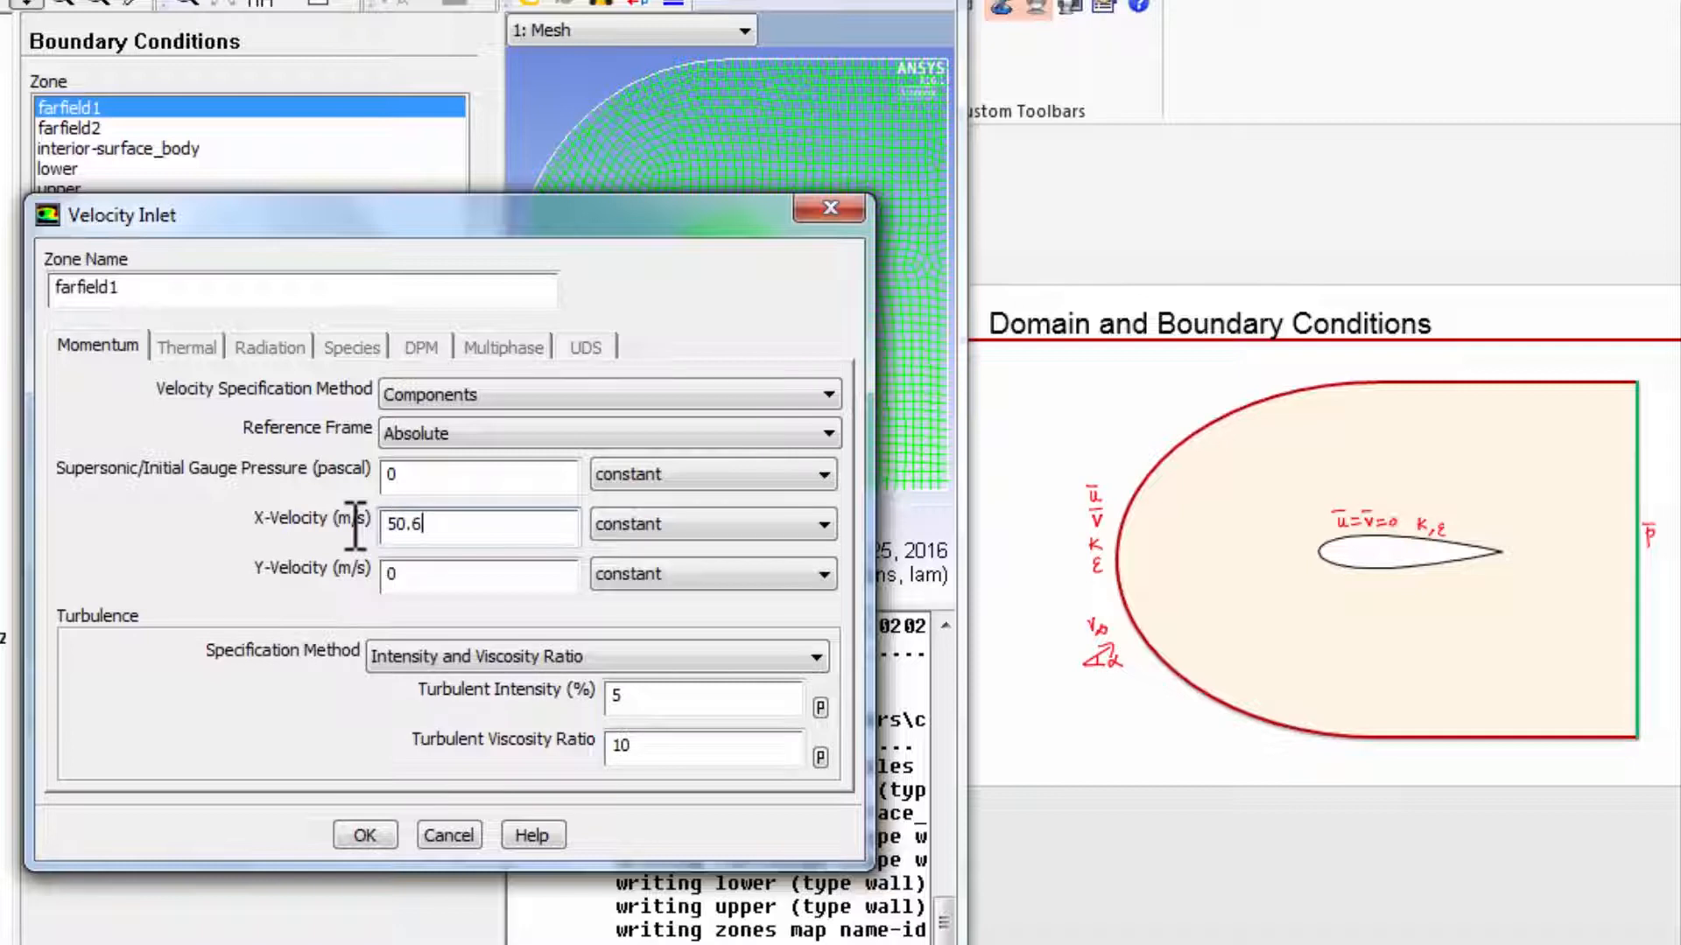
pyautogui.write('68')
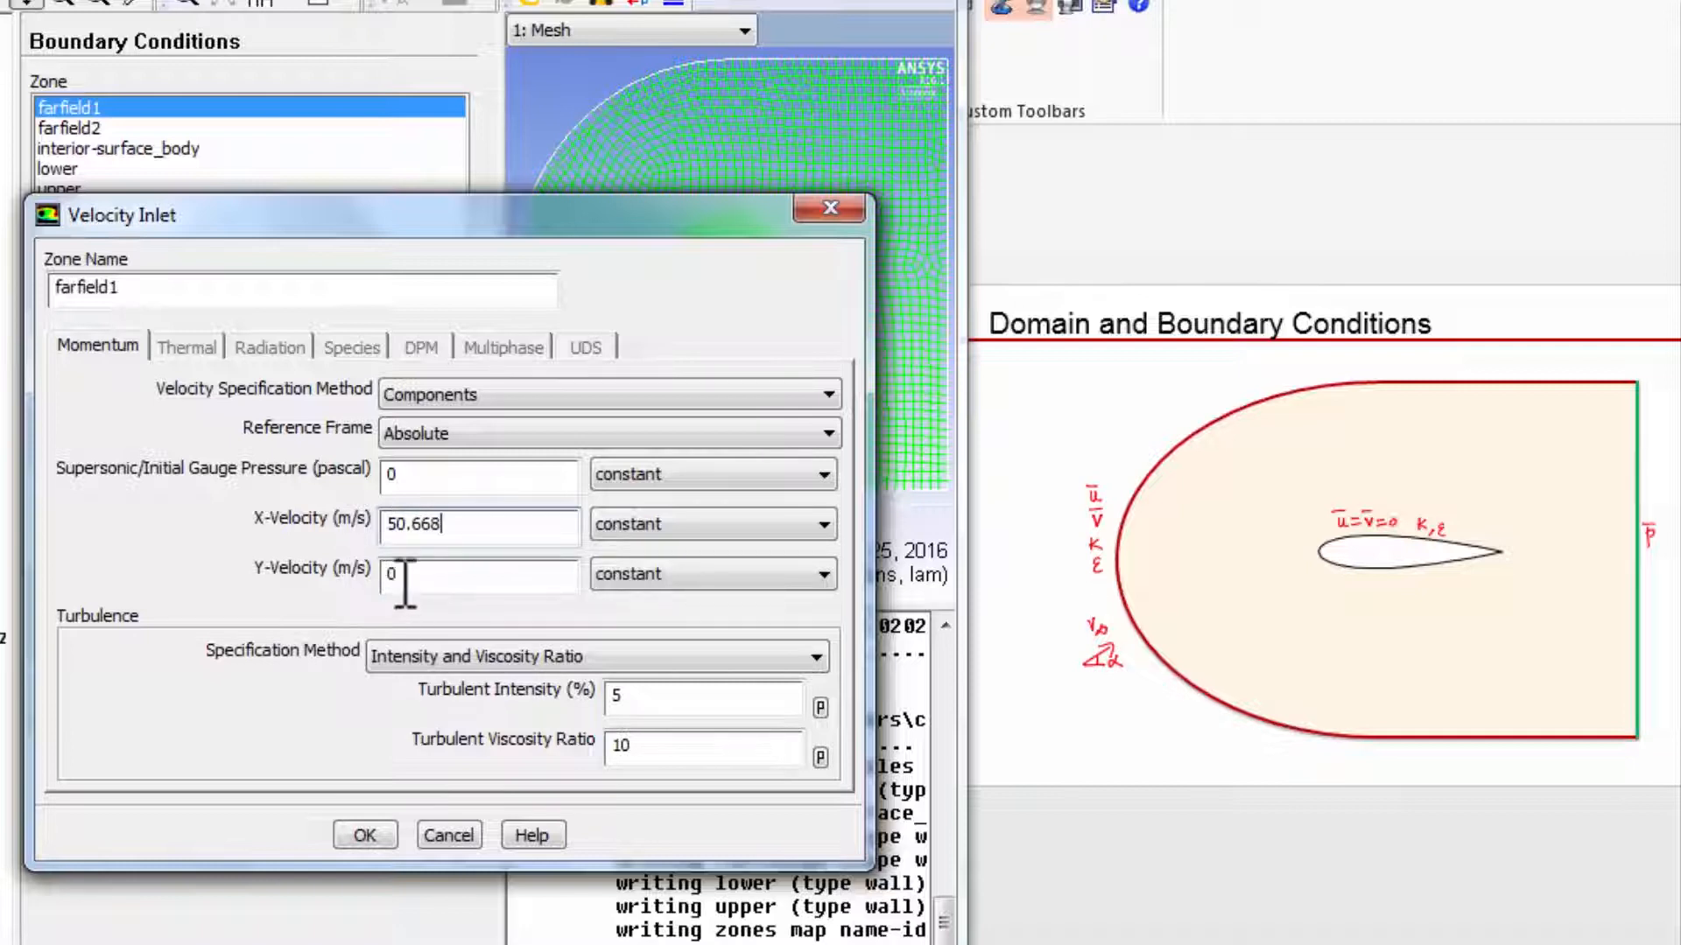
pyautogui.tripleClick(476, 574)
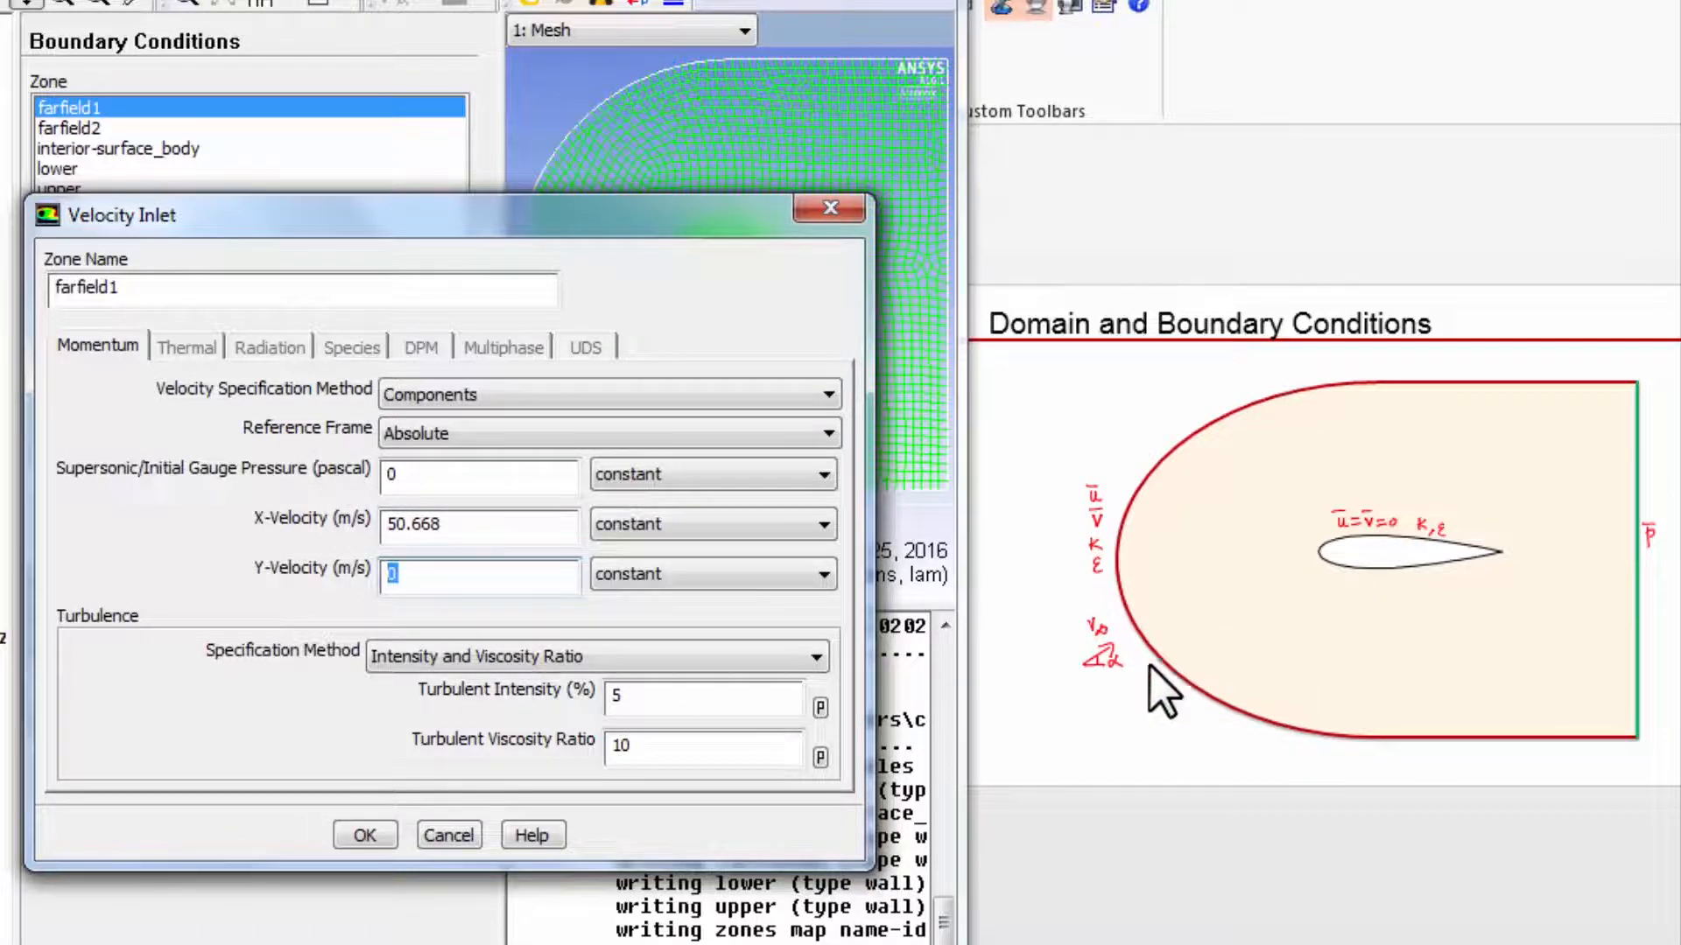
pyautogui.moveTo(1100, 702)
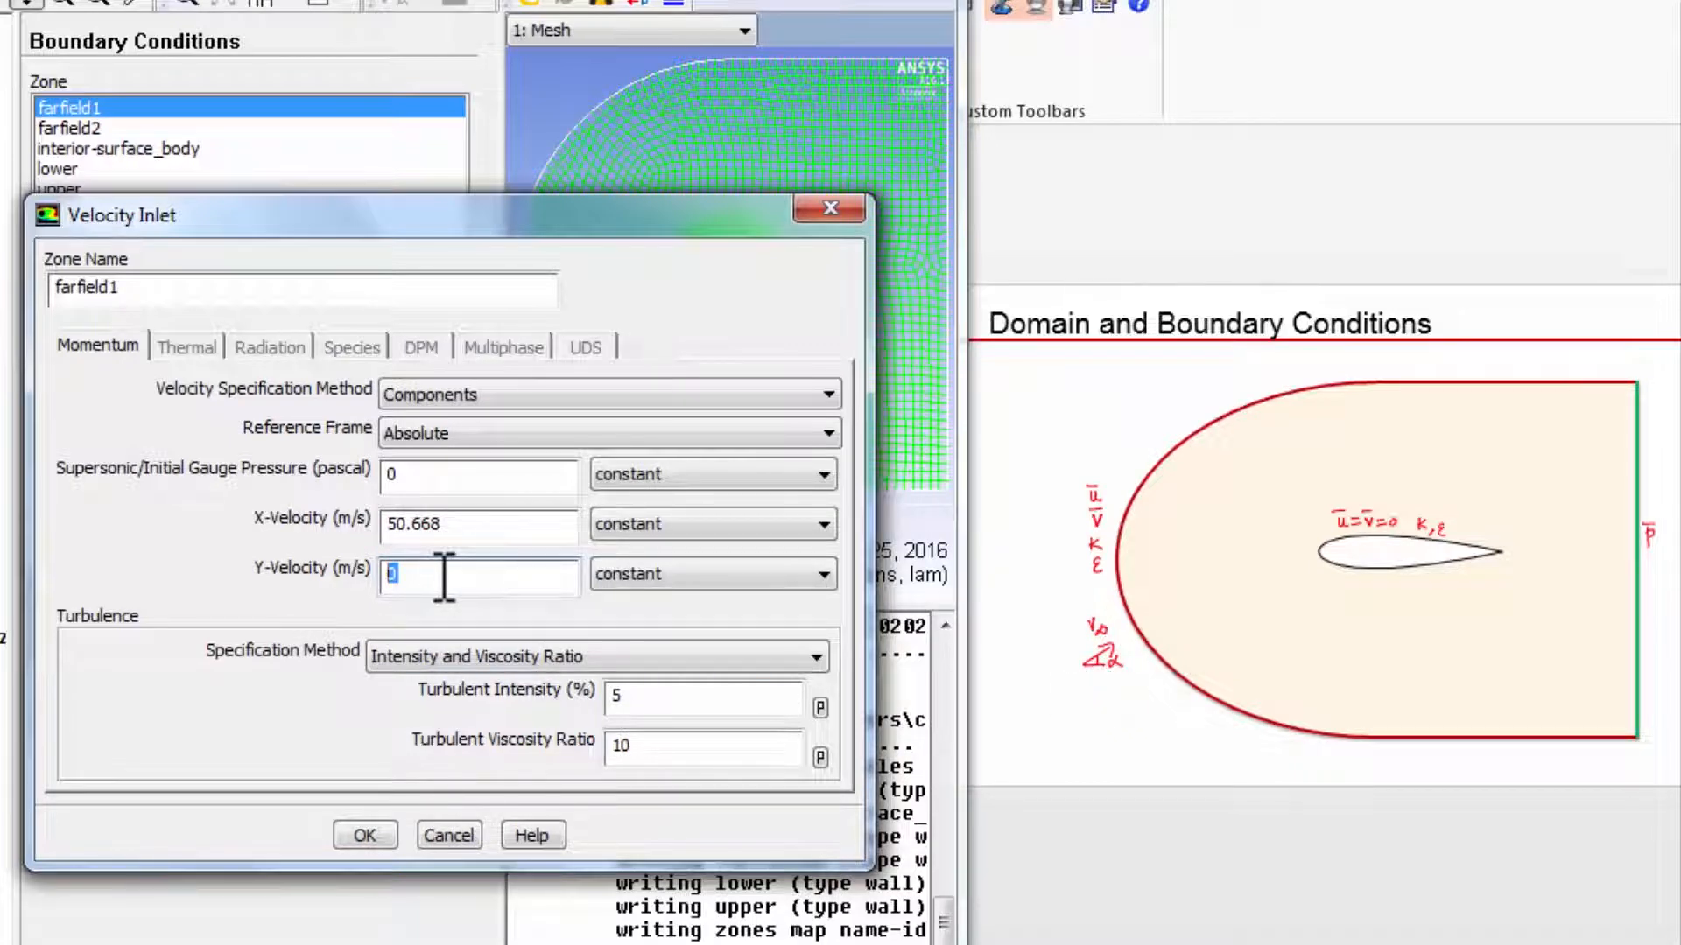
pyautogui.write('8')
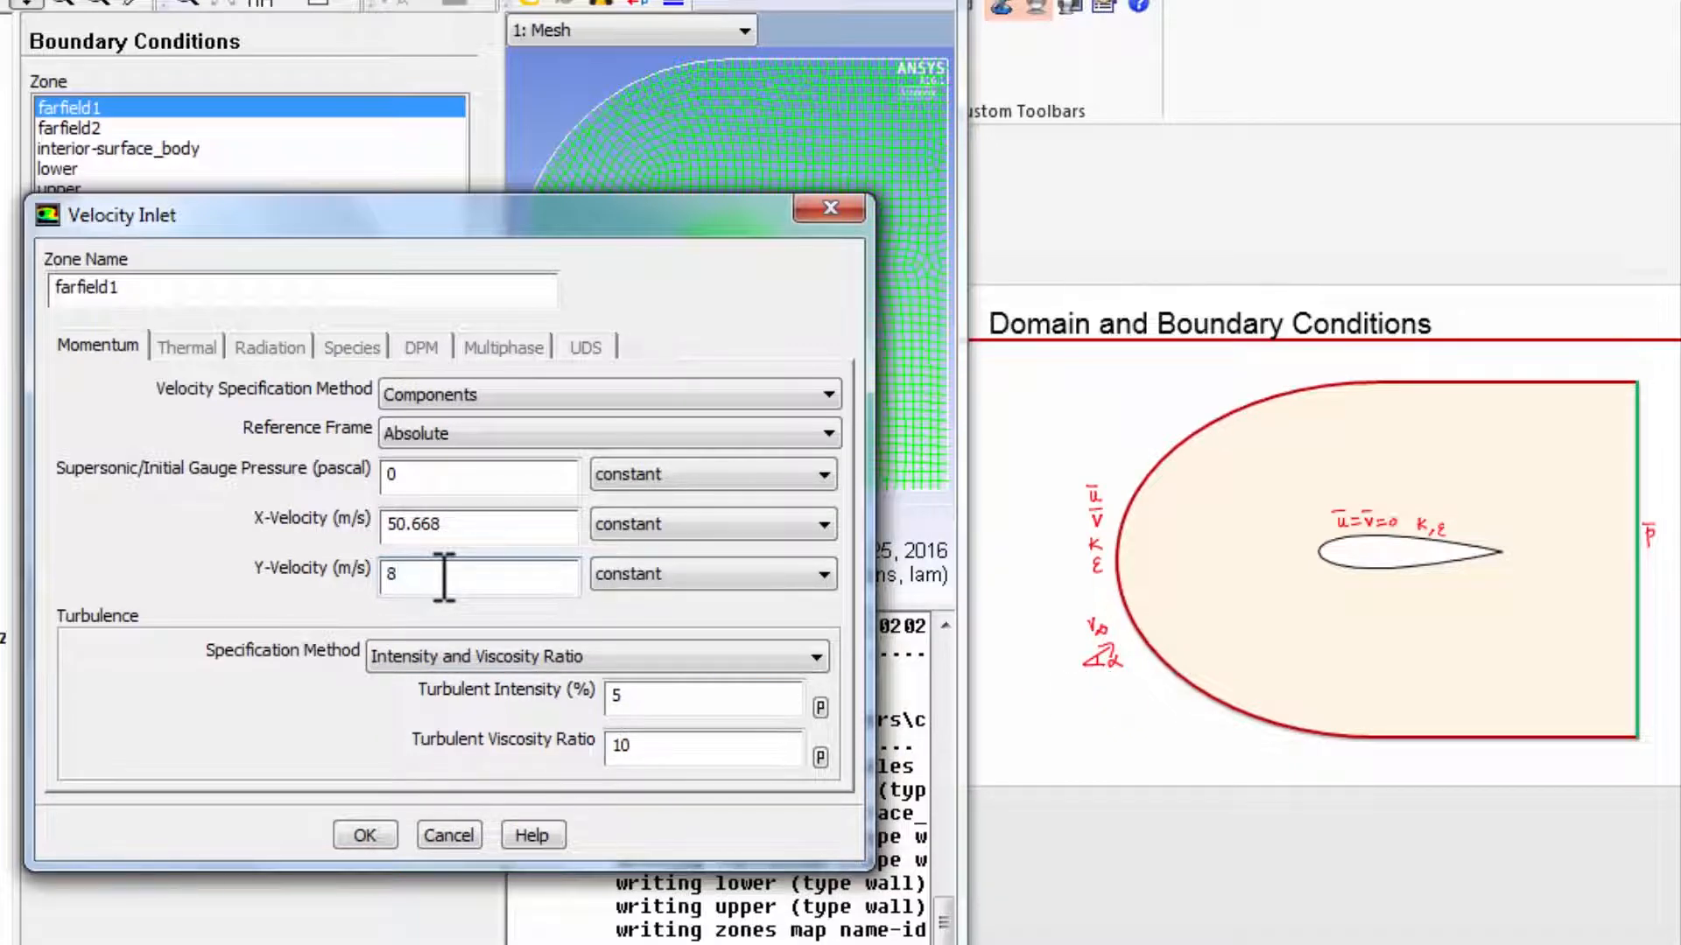
pyautogui.write('.934')
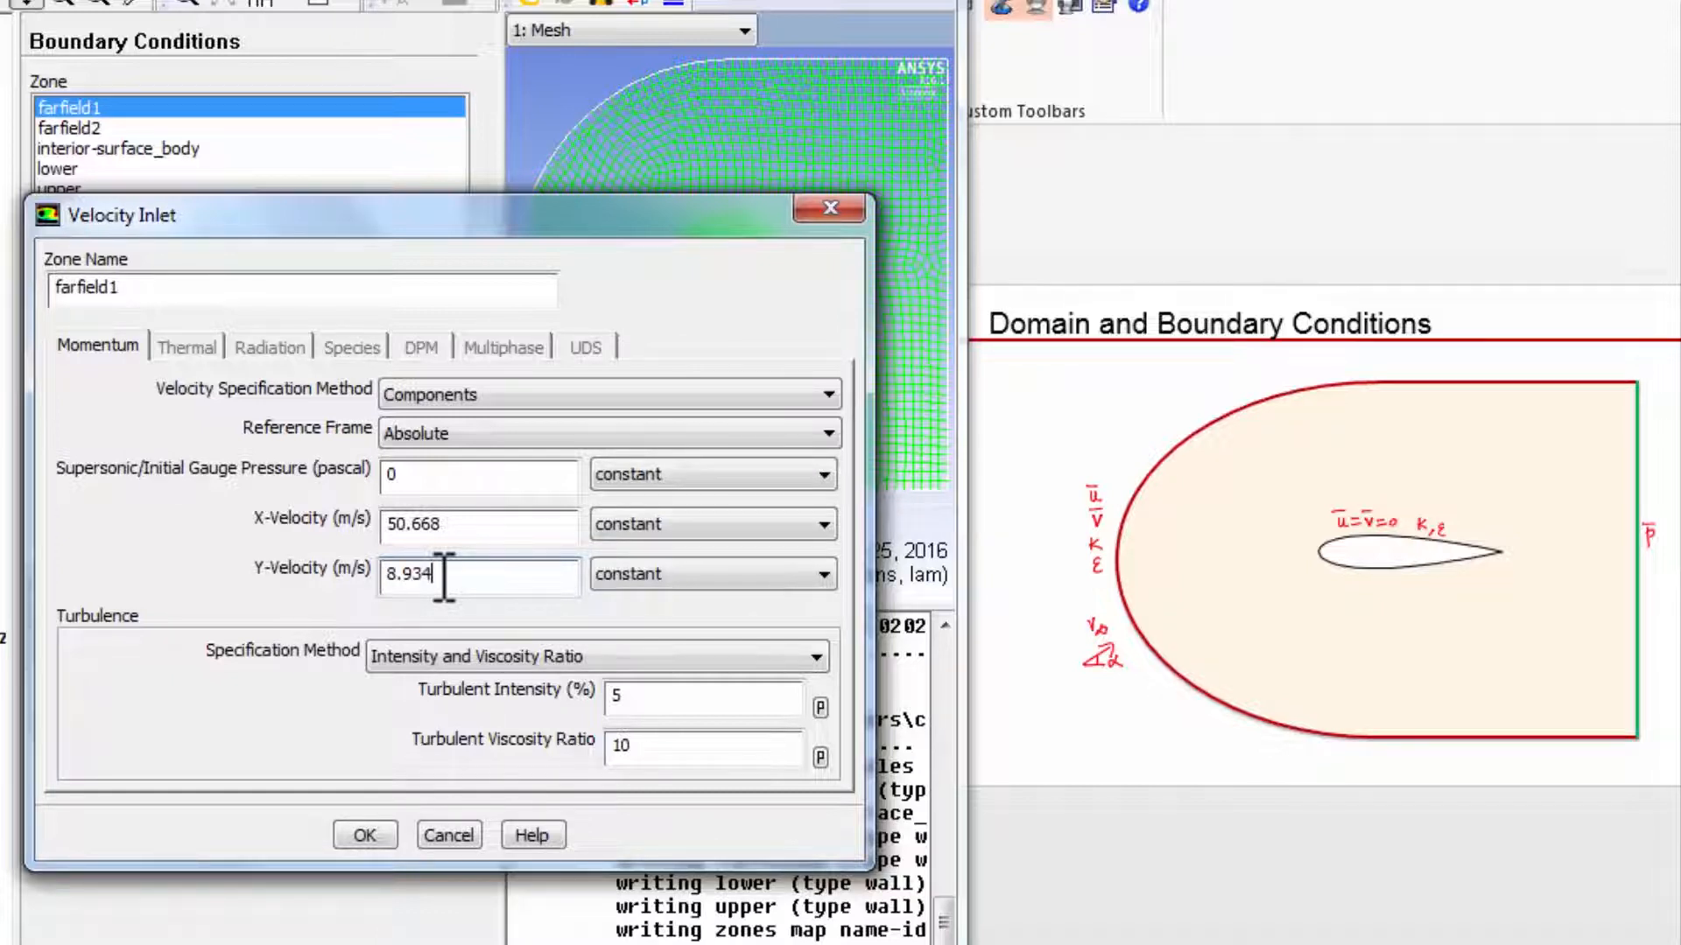
pyautogui.click(476, 474)
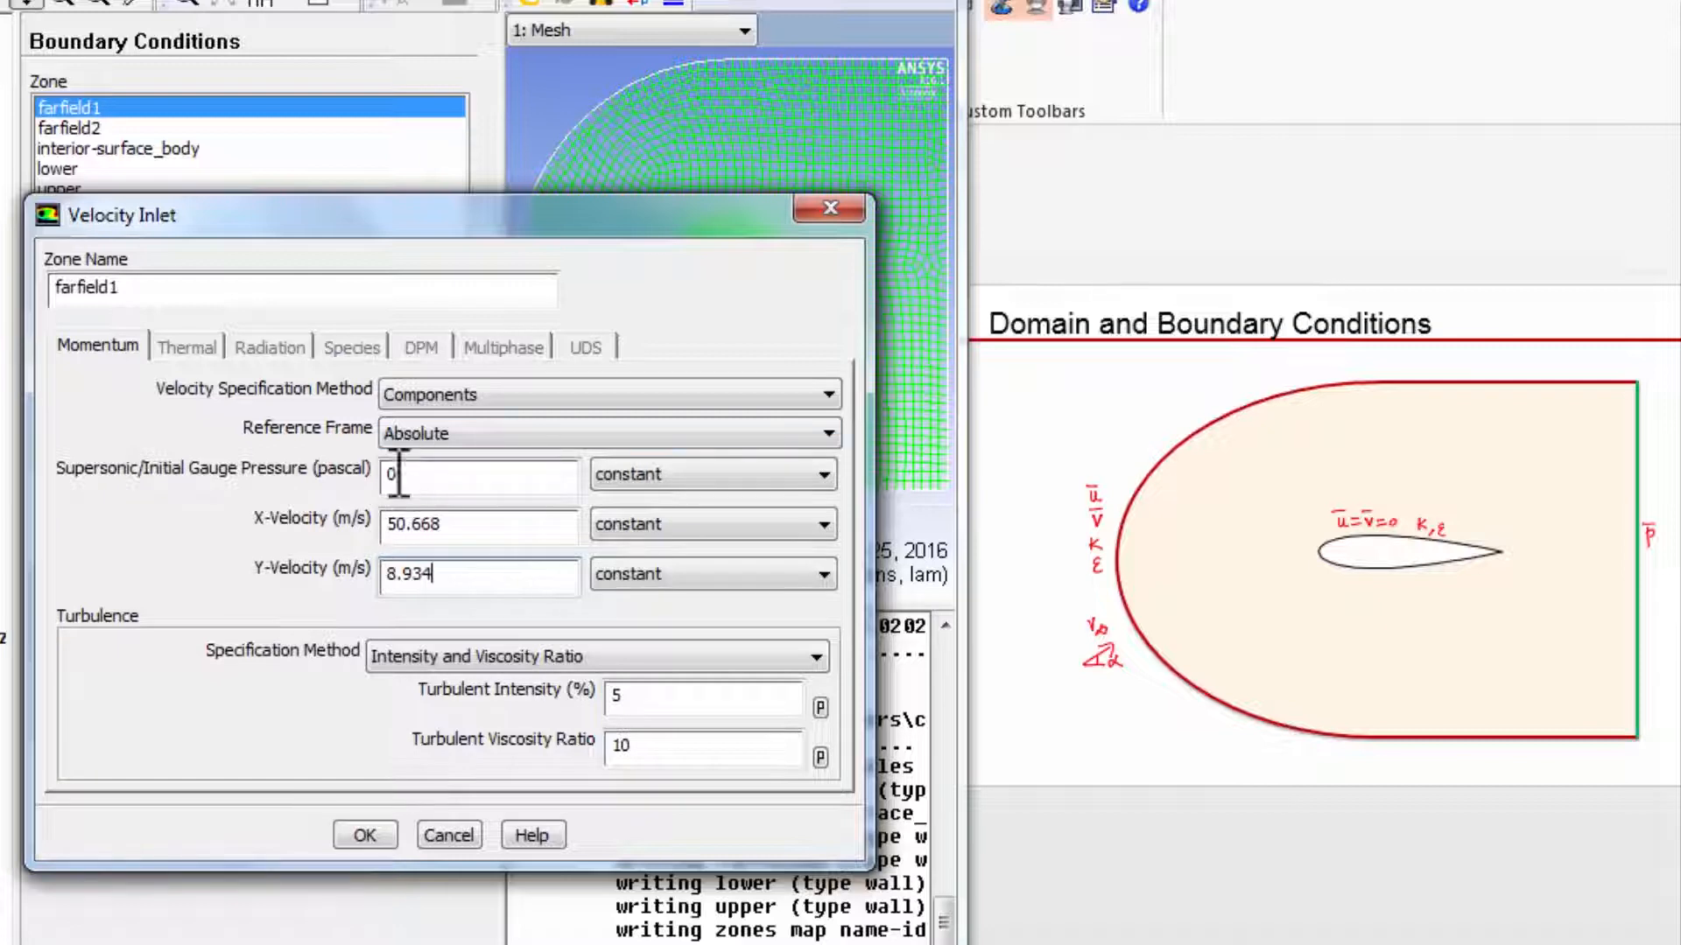
pyautogui.moveTo(268, 504)
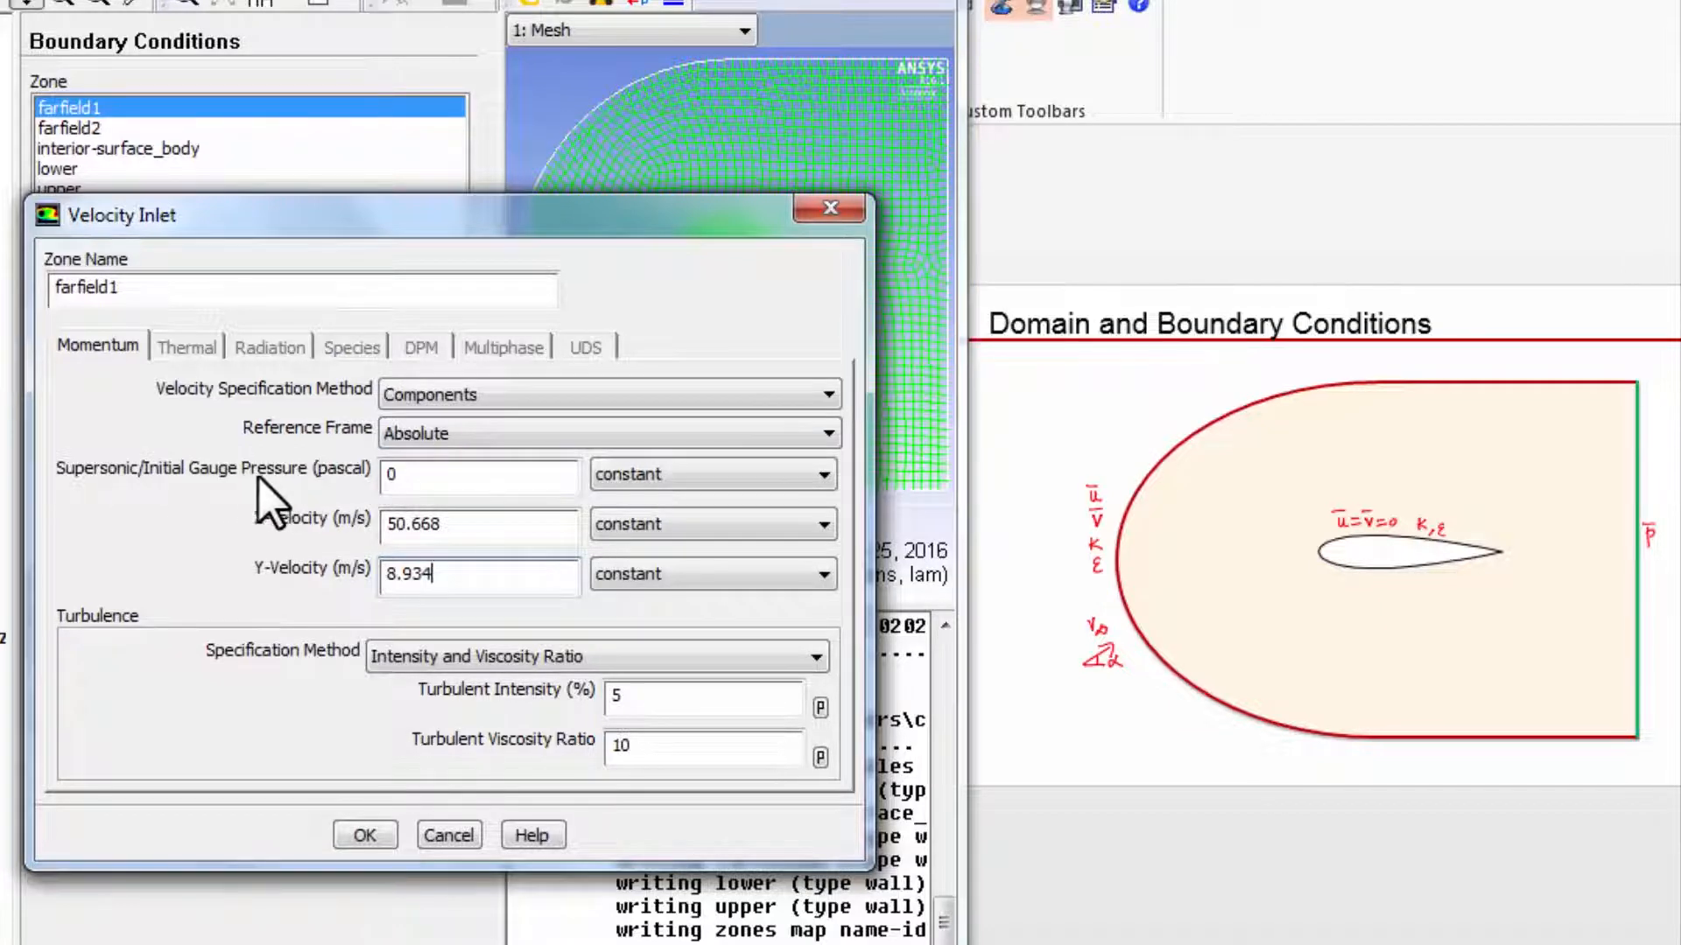
pyautogui.moveTo(499, 762)
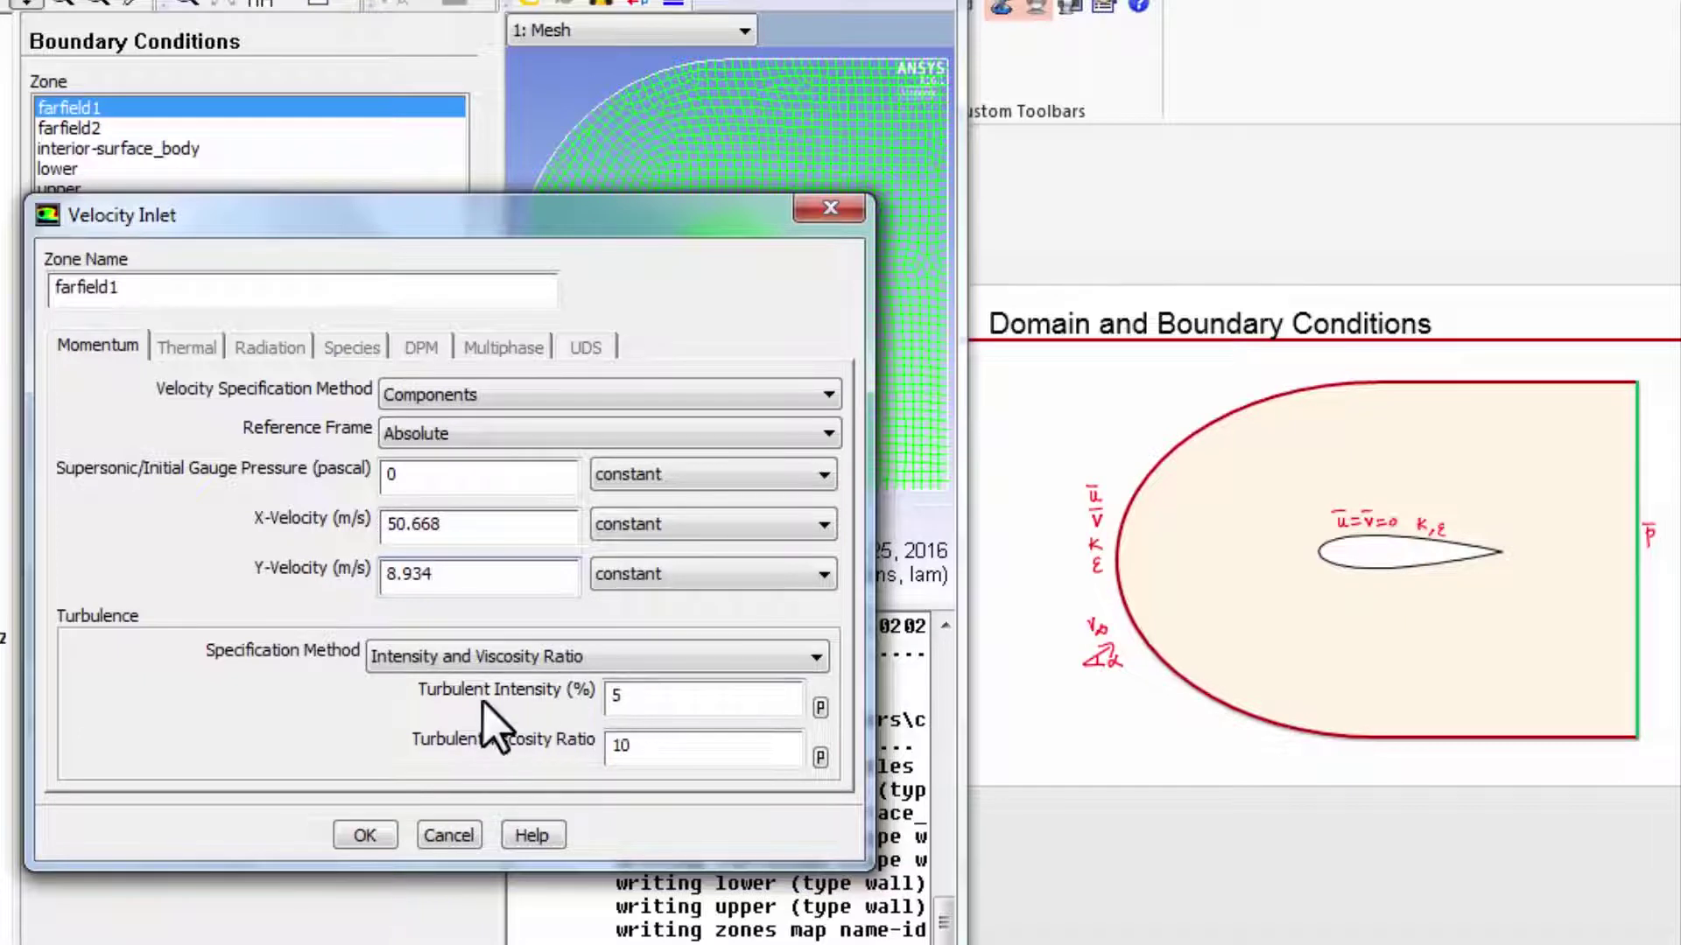
pyautogui.moveTo(1120, 547)
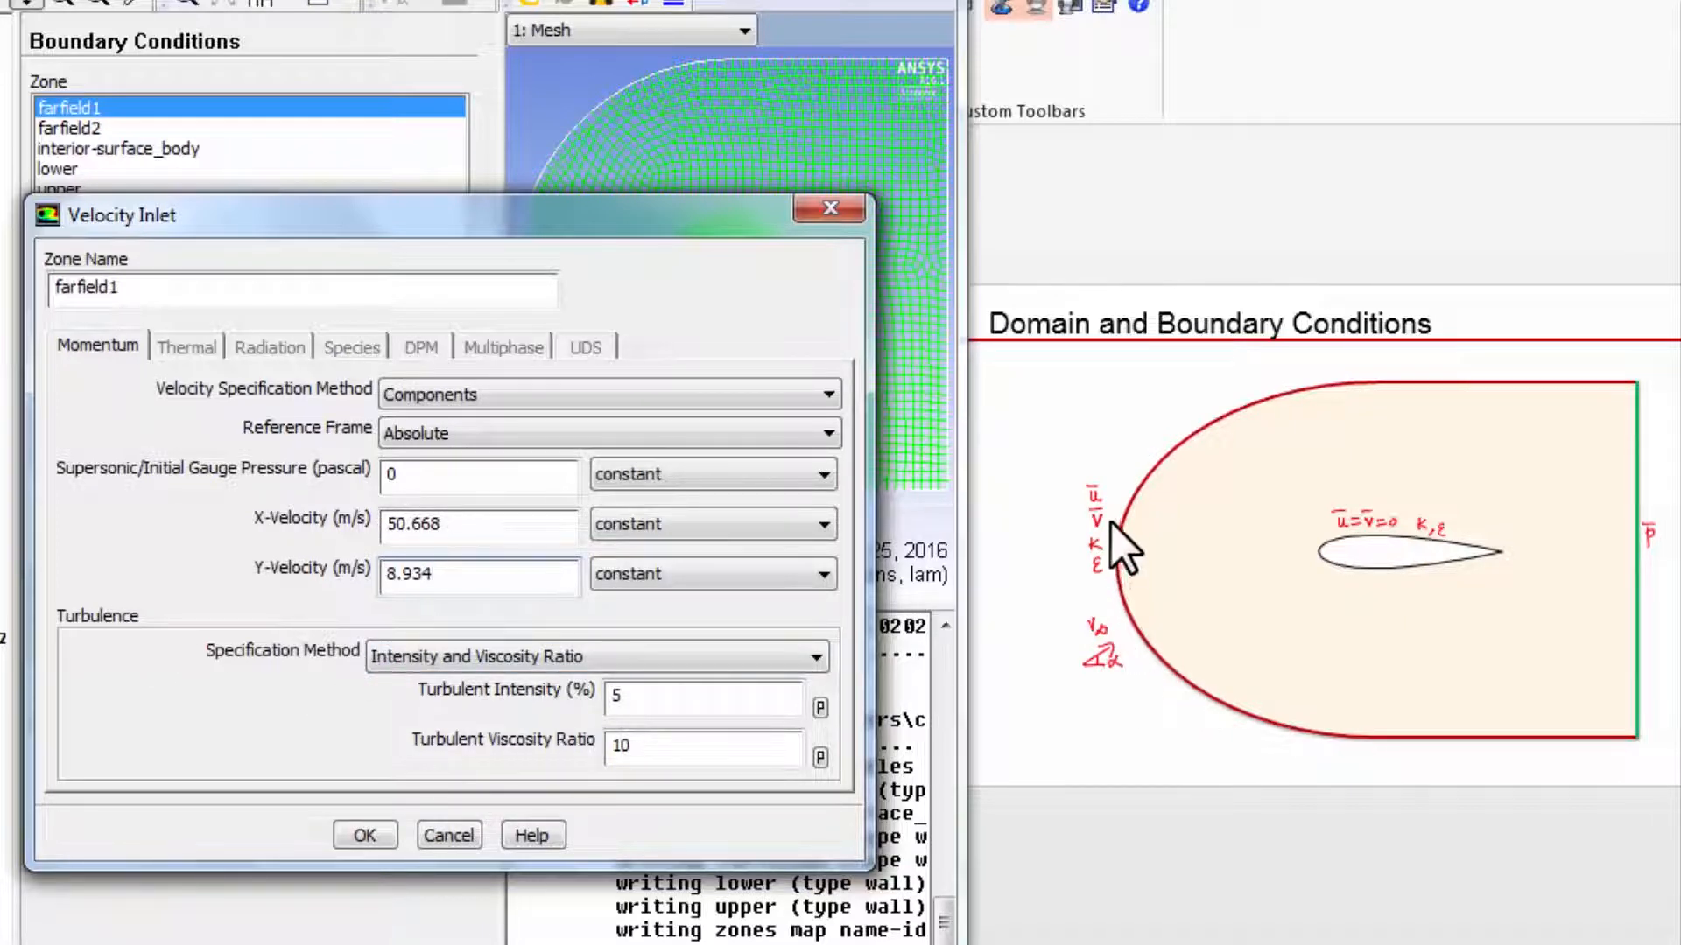
pyautogui.moveTo(299, 681)
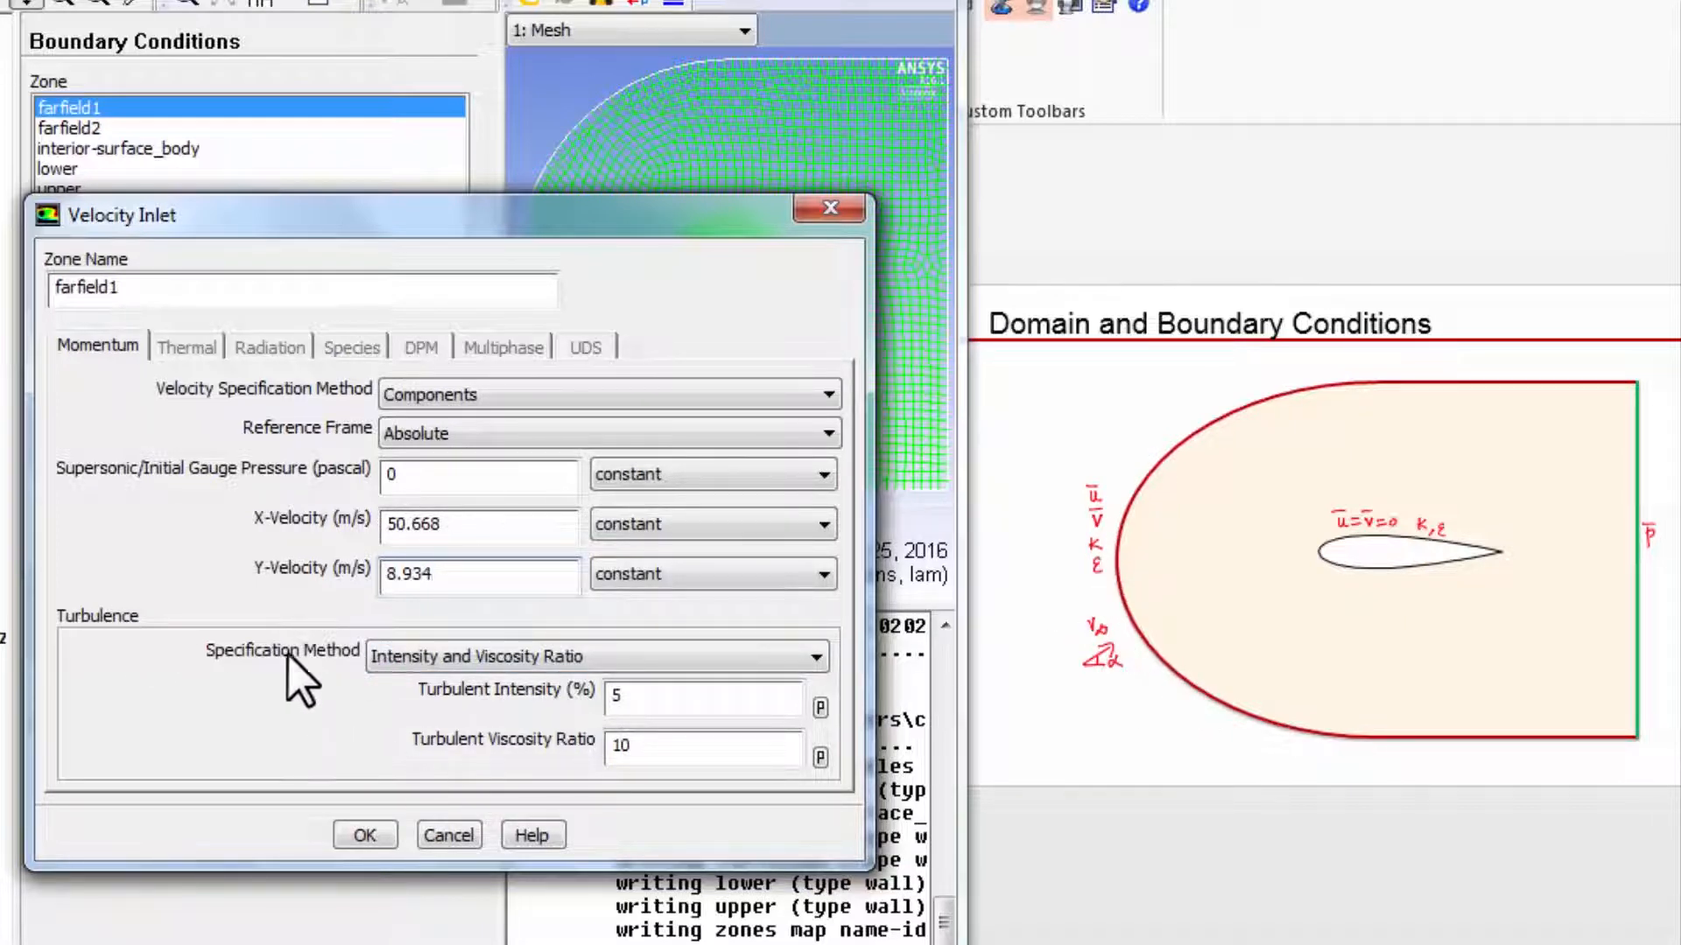
pyautogui.click(812, 657)
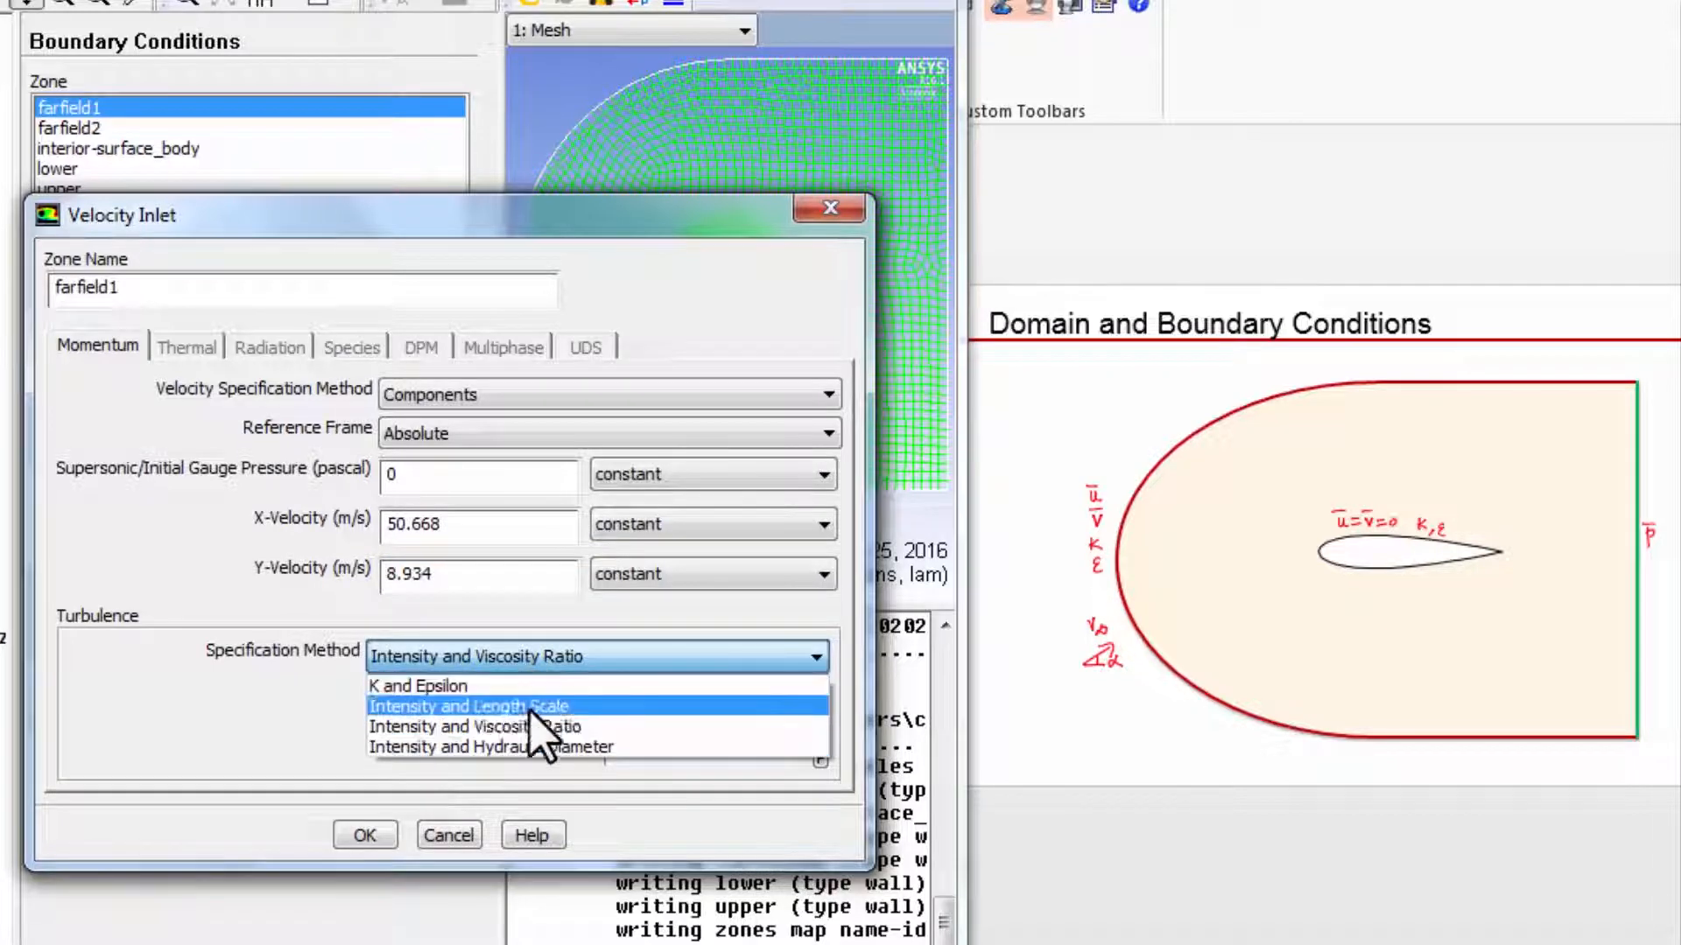
pyautogui.click(492, 727)
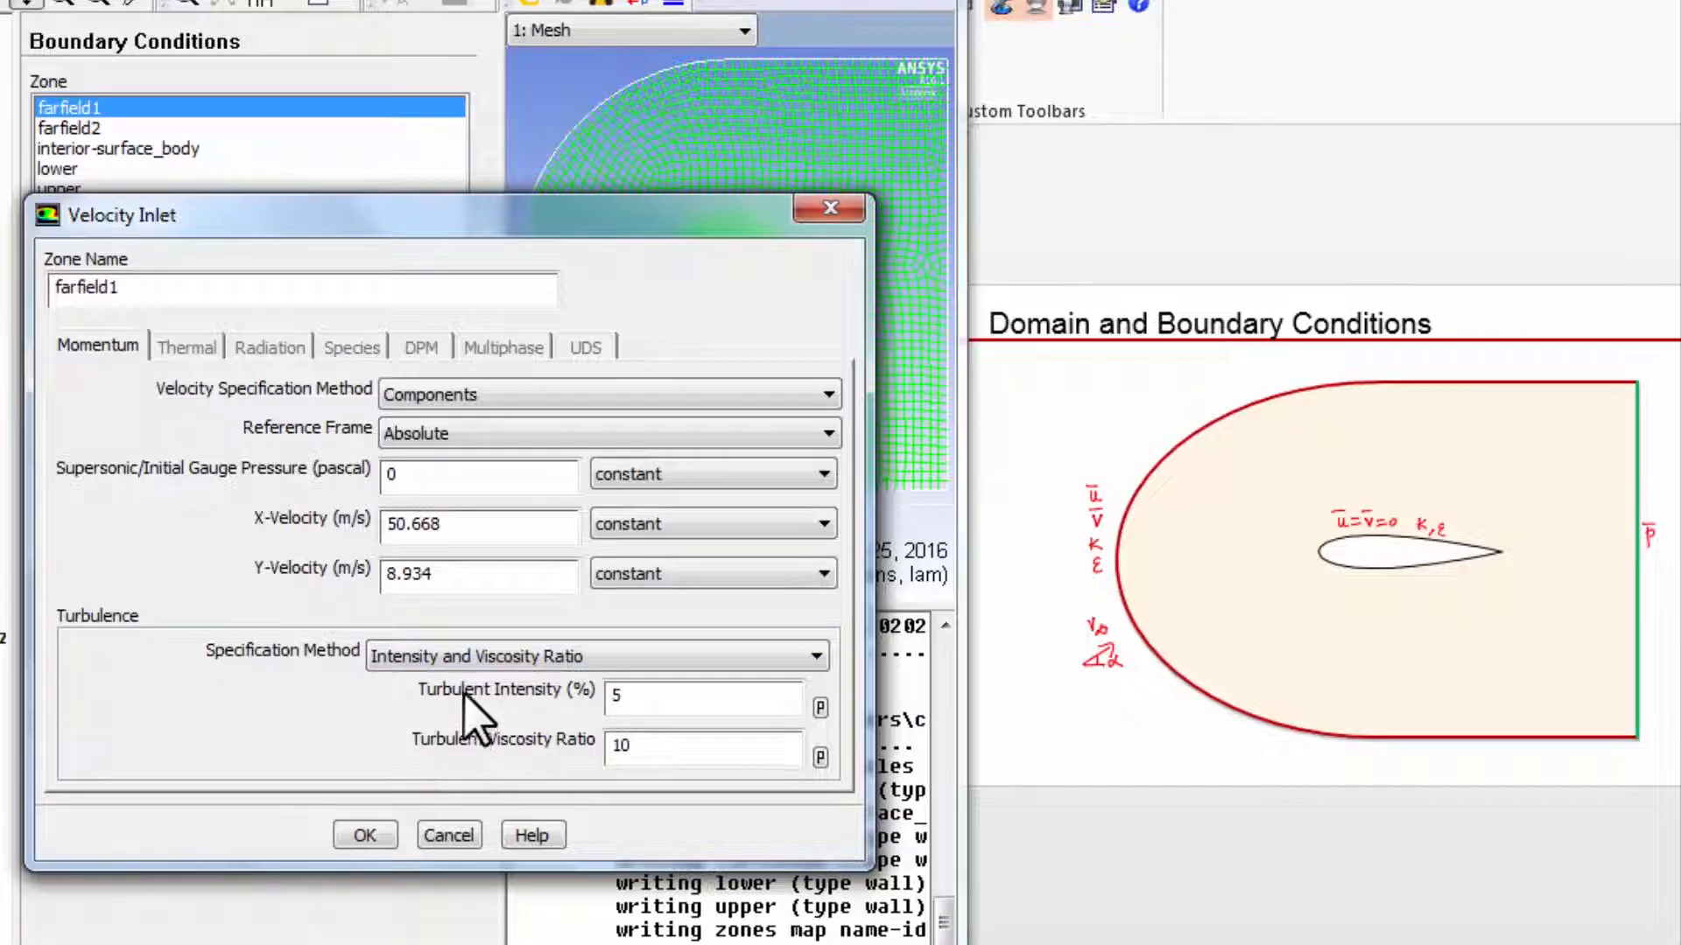
pyautogui.moveTo(525, 733)
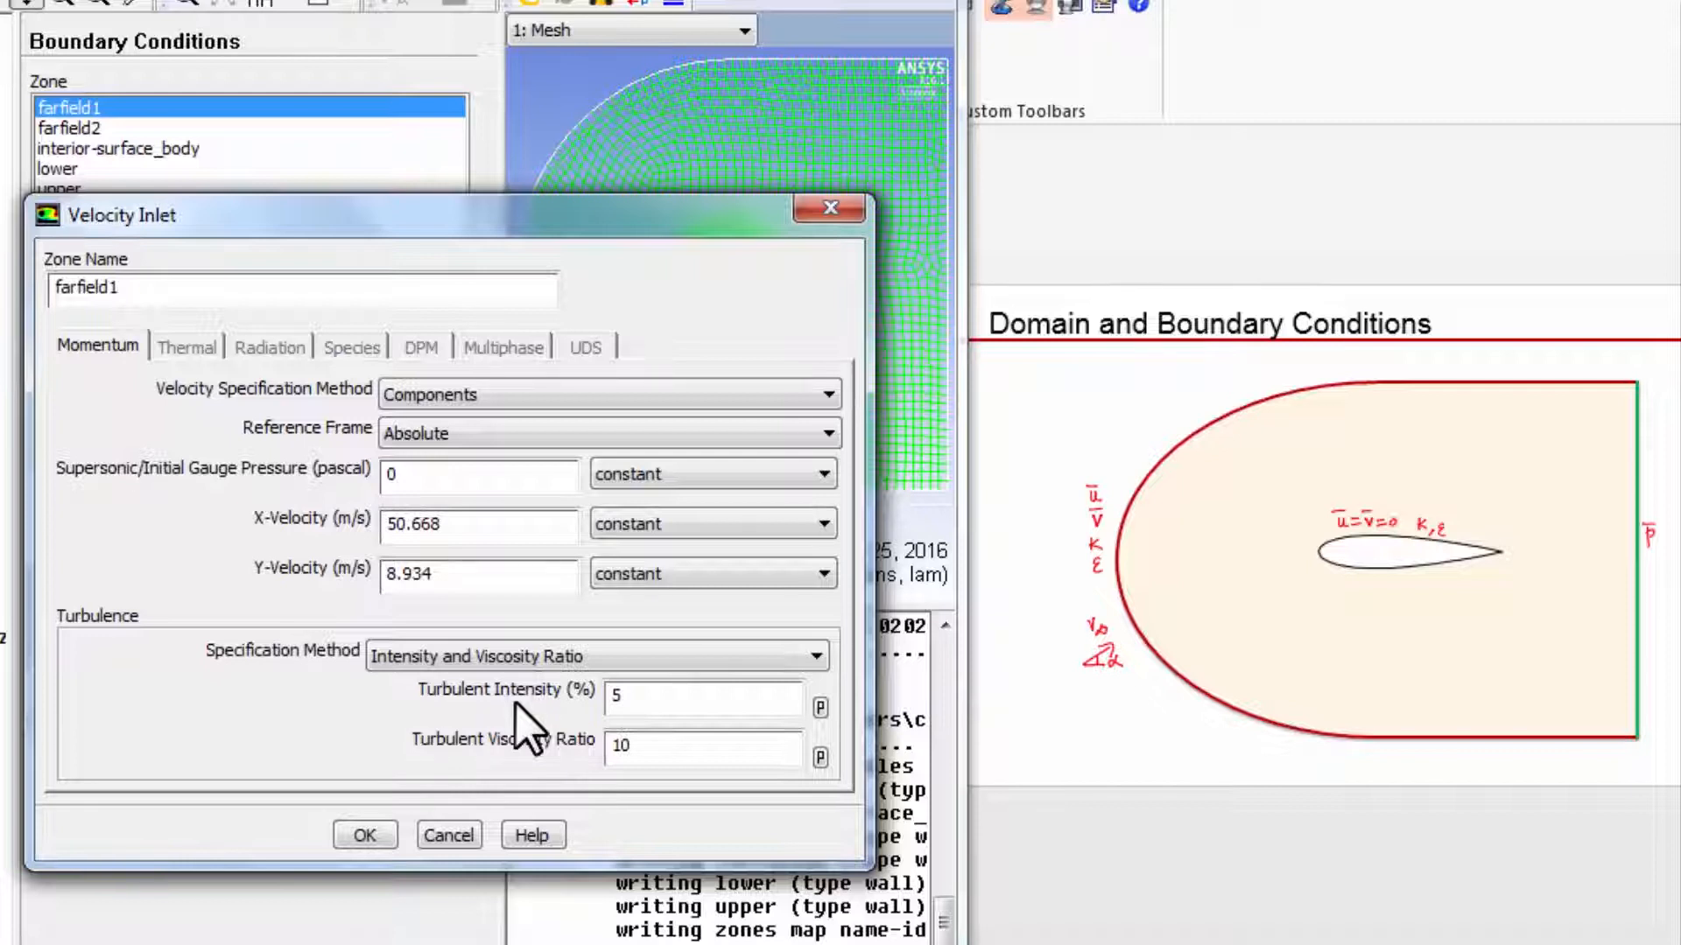
pyautogui.moveTo(555, 718)
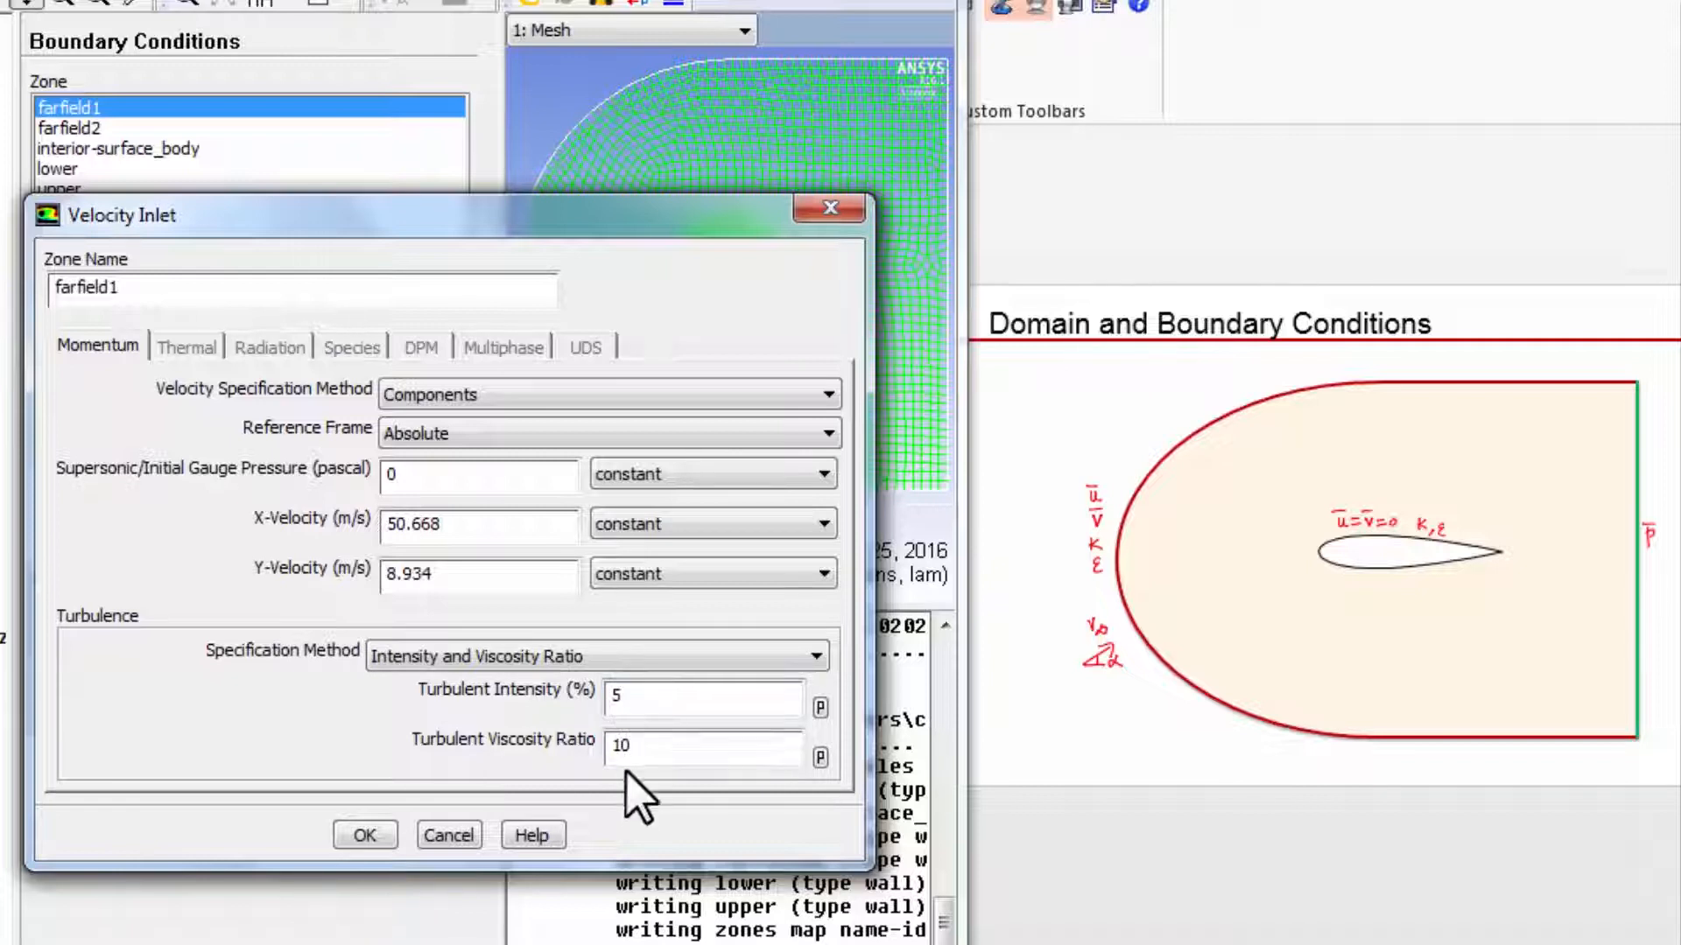
pyautogui.moveTo(681, 746)
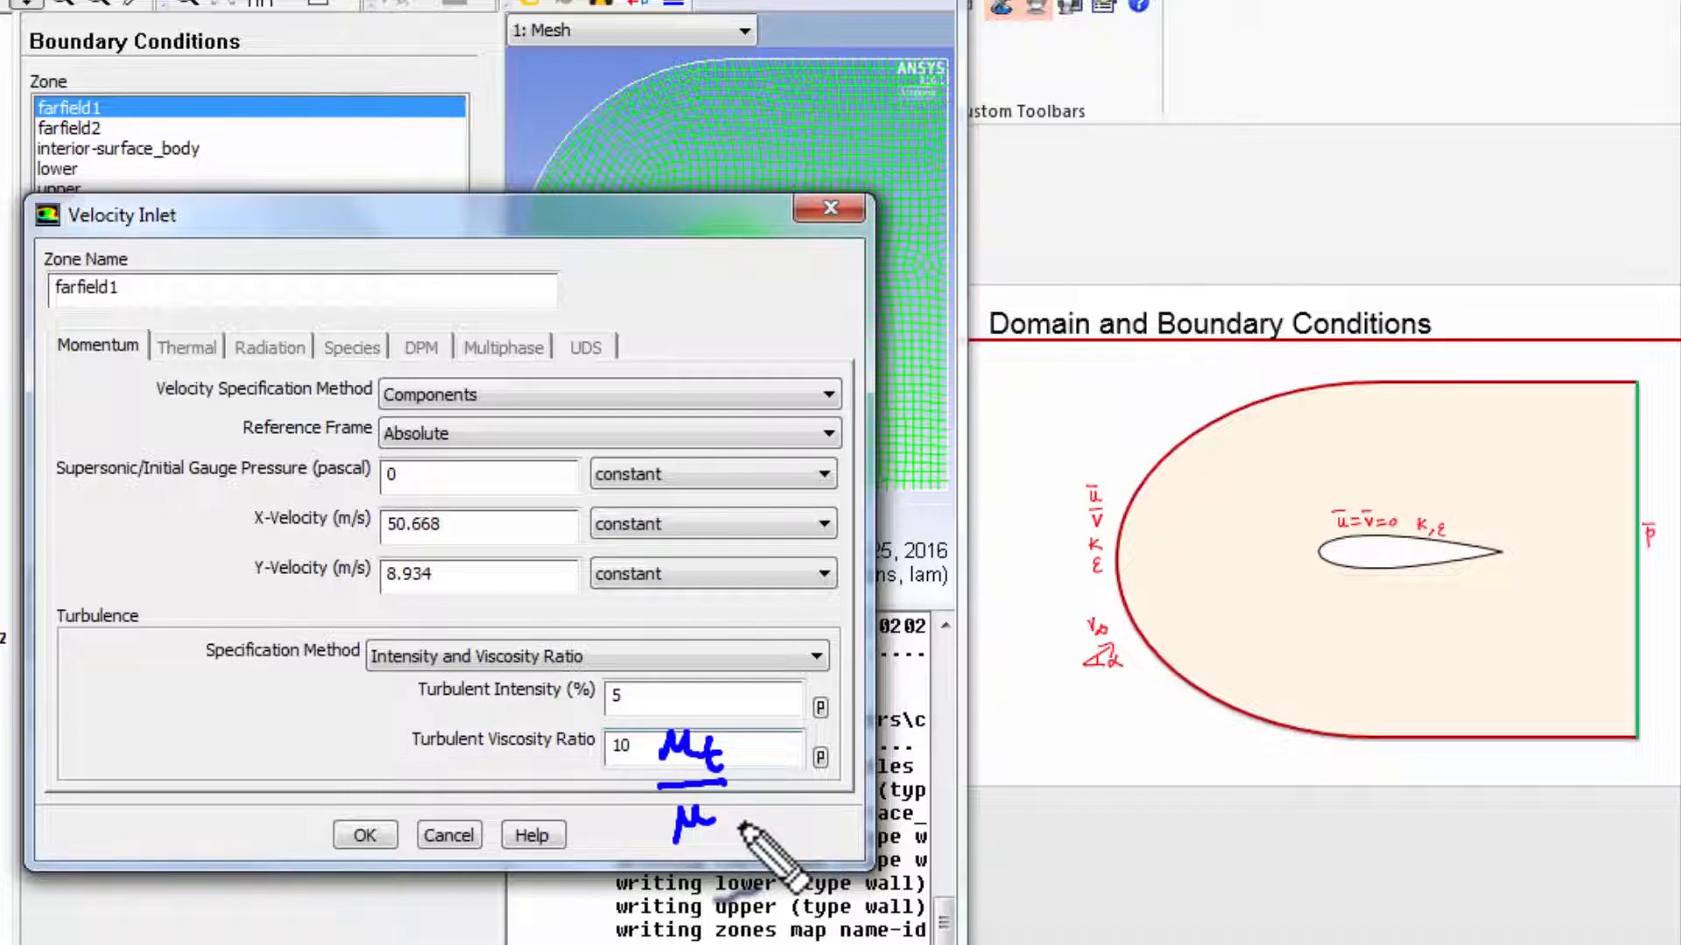
pyautogui.moveTo(837, 798)
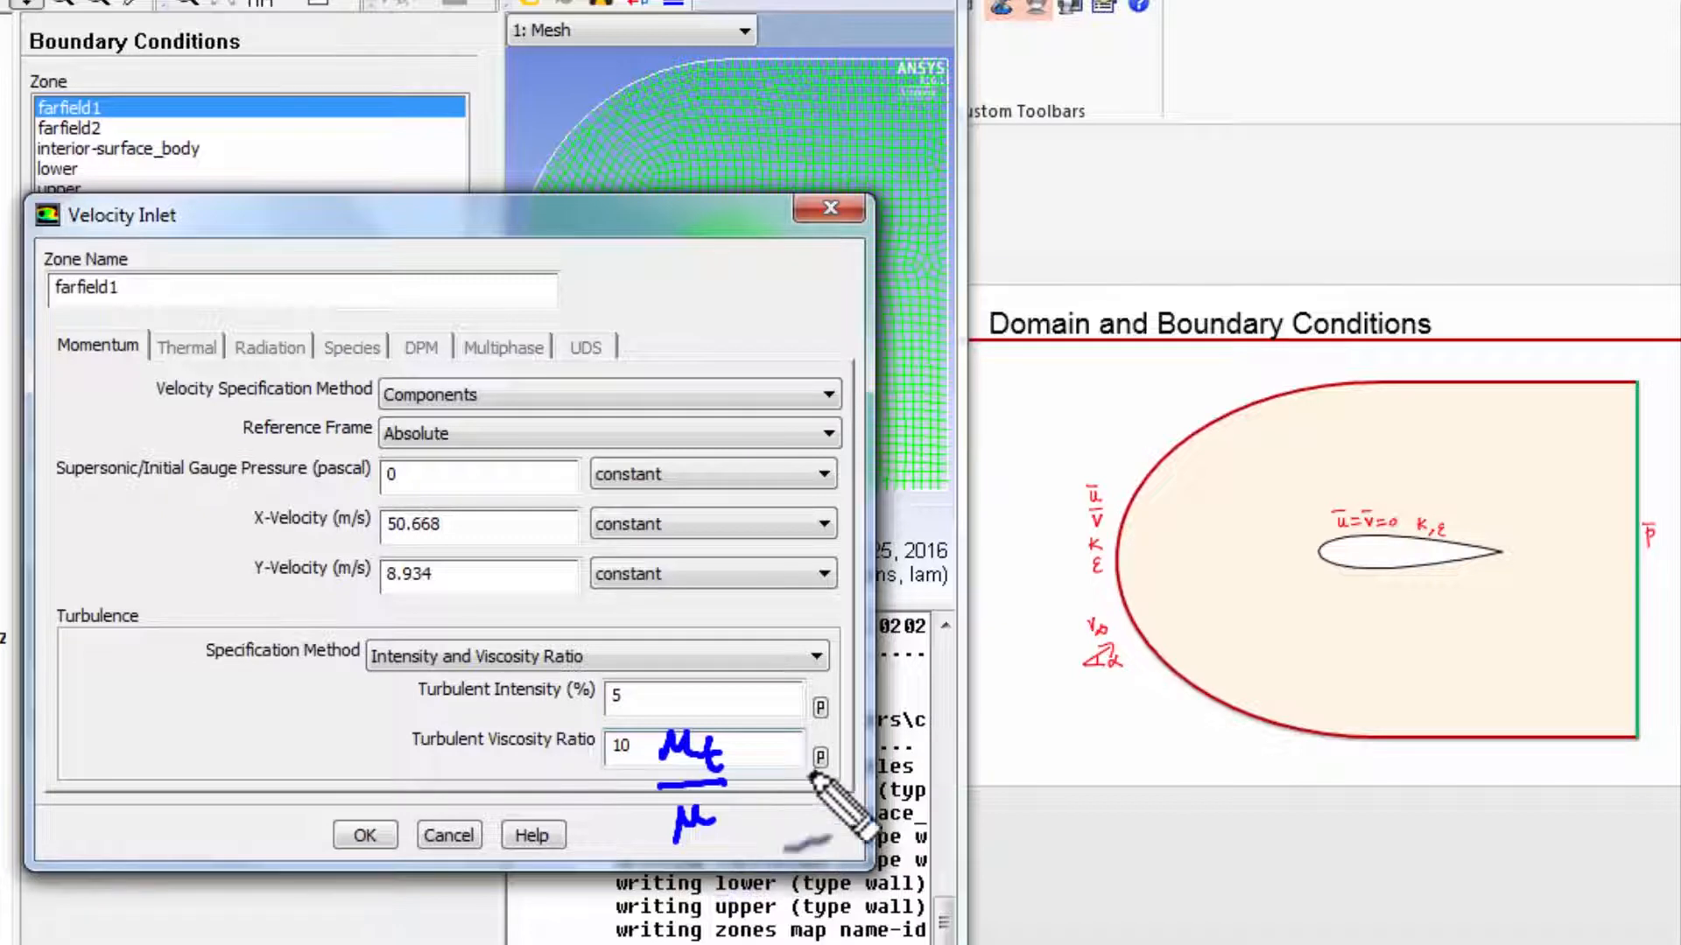
pyautogui.moveTo(1126, 601)
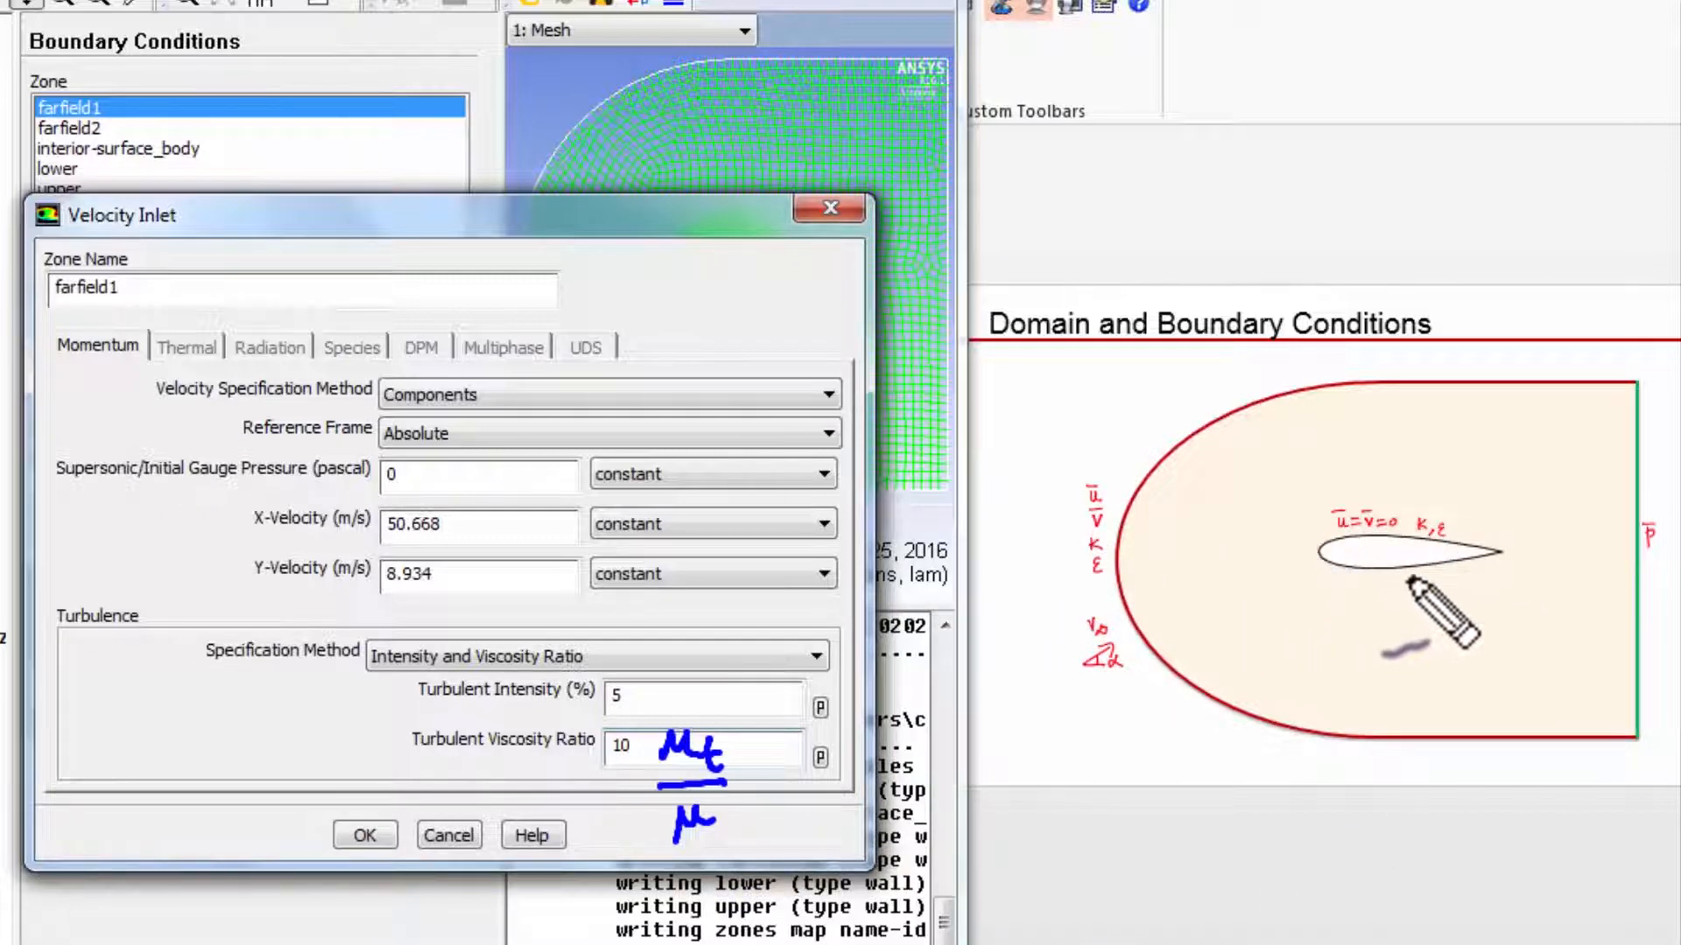
pyautogui.moveTo(1373, 632)
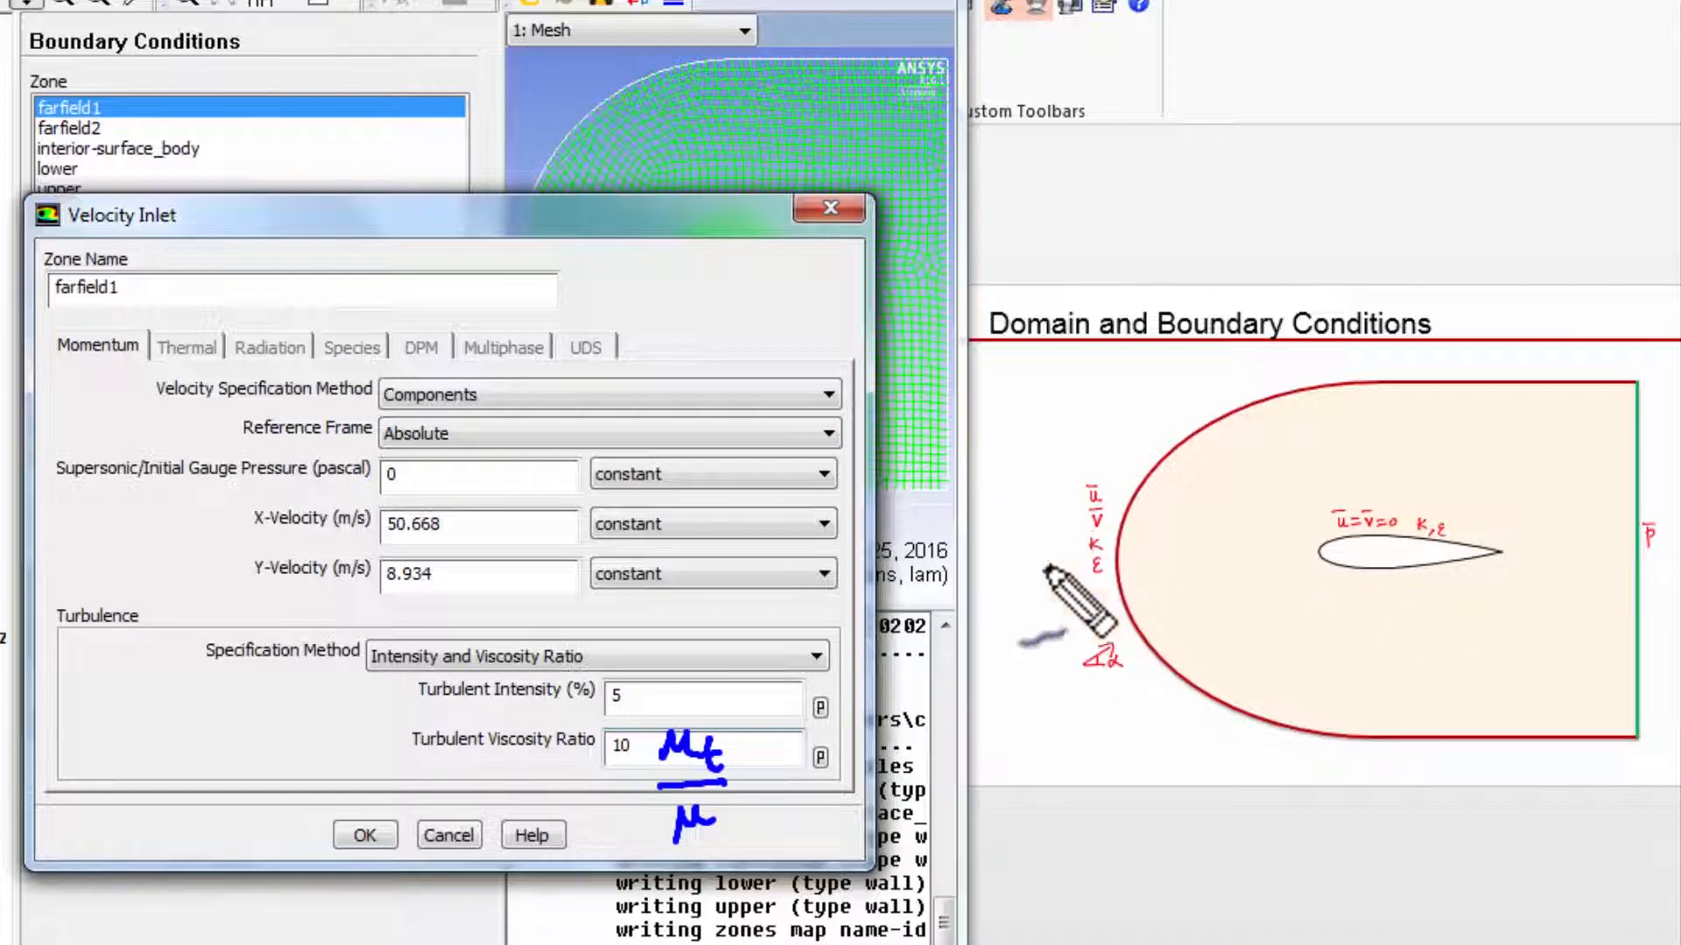
pyautogui.moveTo(1091, 617)
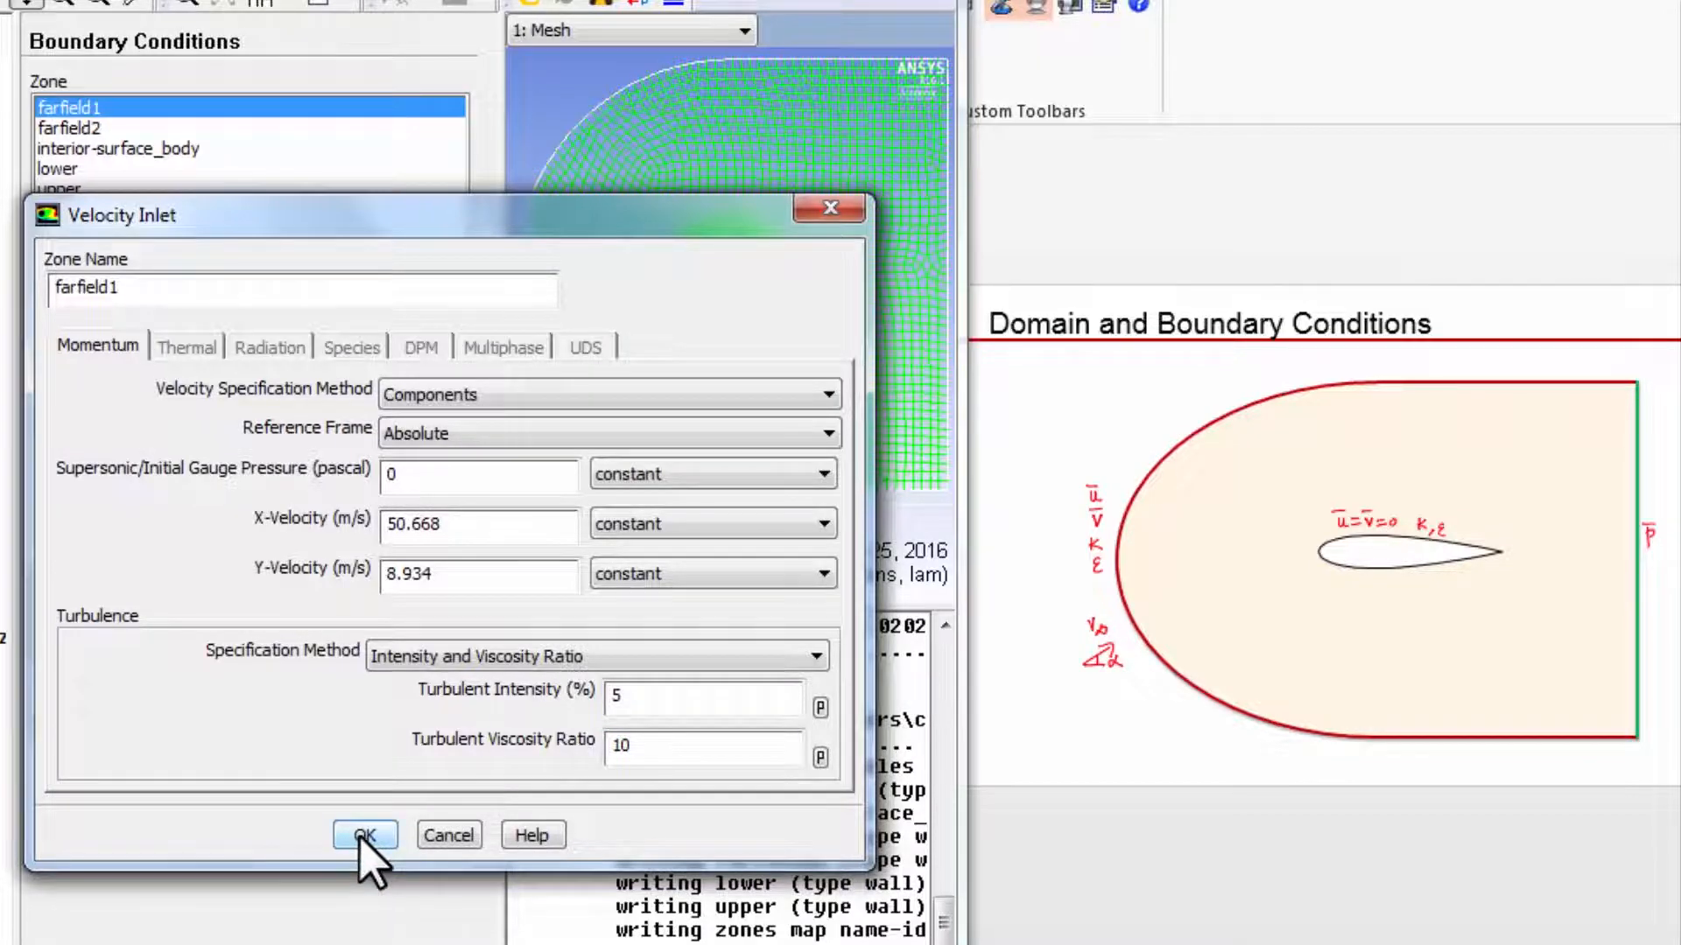
# Accept farfield1's inlet settings and make farfield2 a pressure outlet at 0 Pa gauge pressure.
pyautogui.click(364, 835)
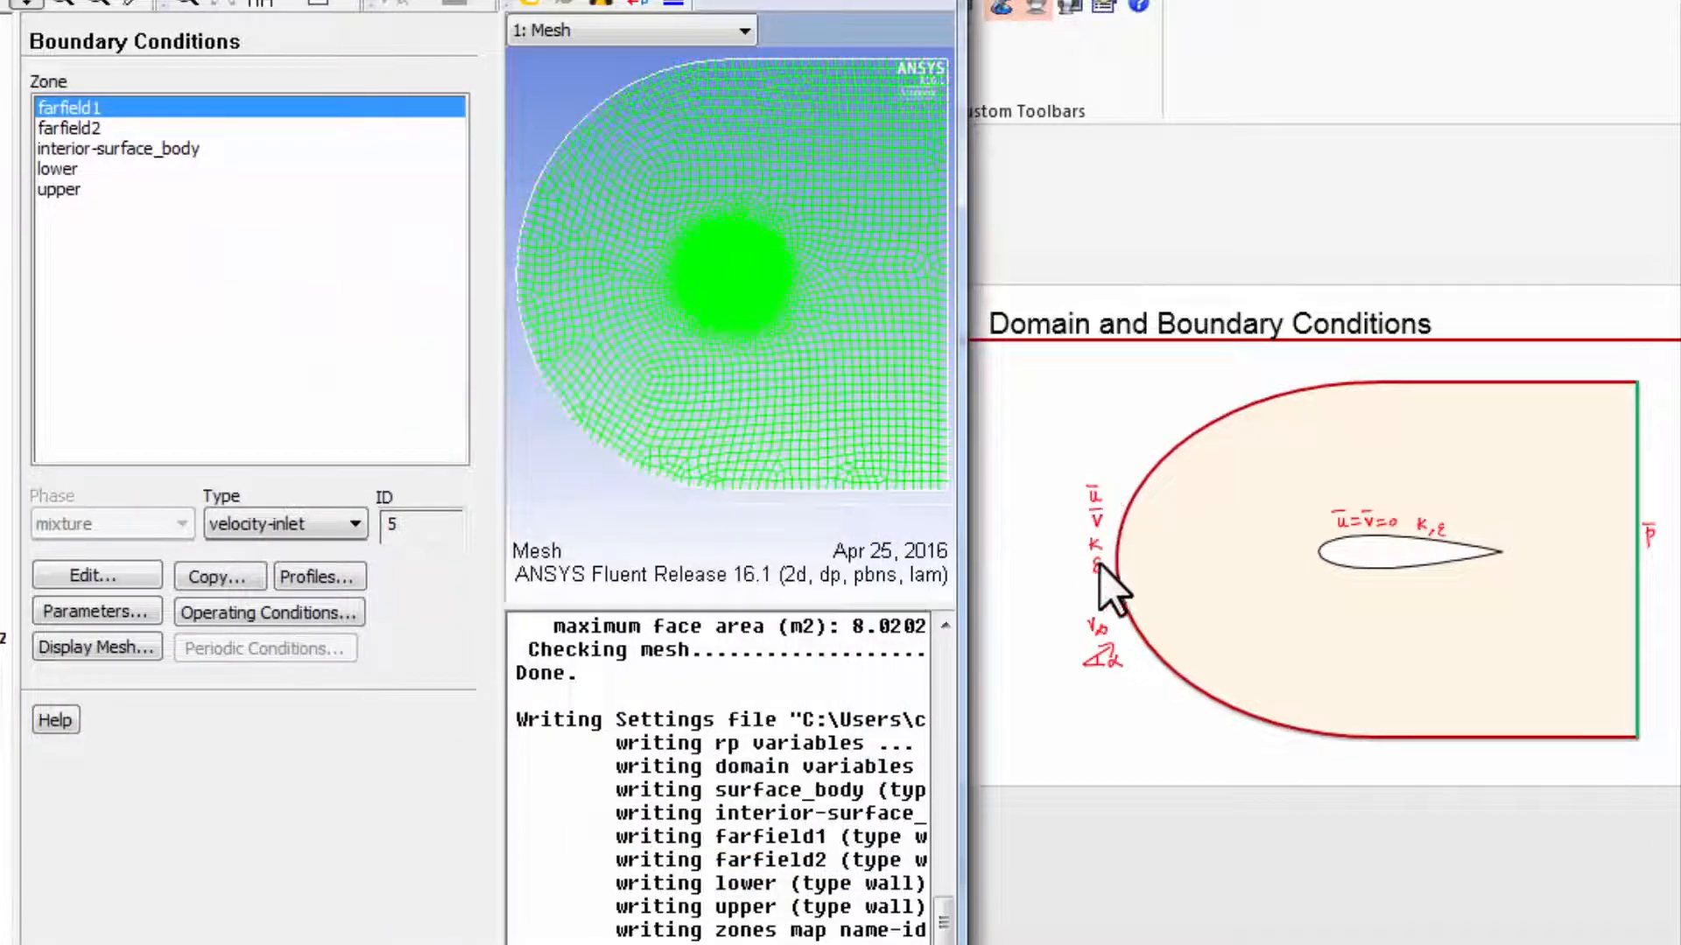
pyautogui.moveTo(160, 257)
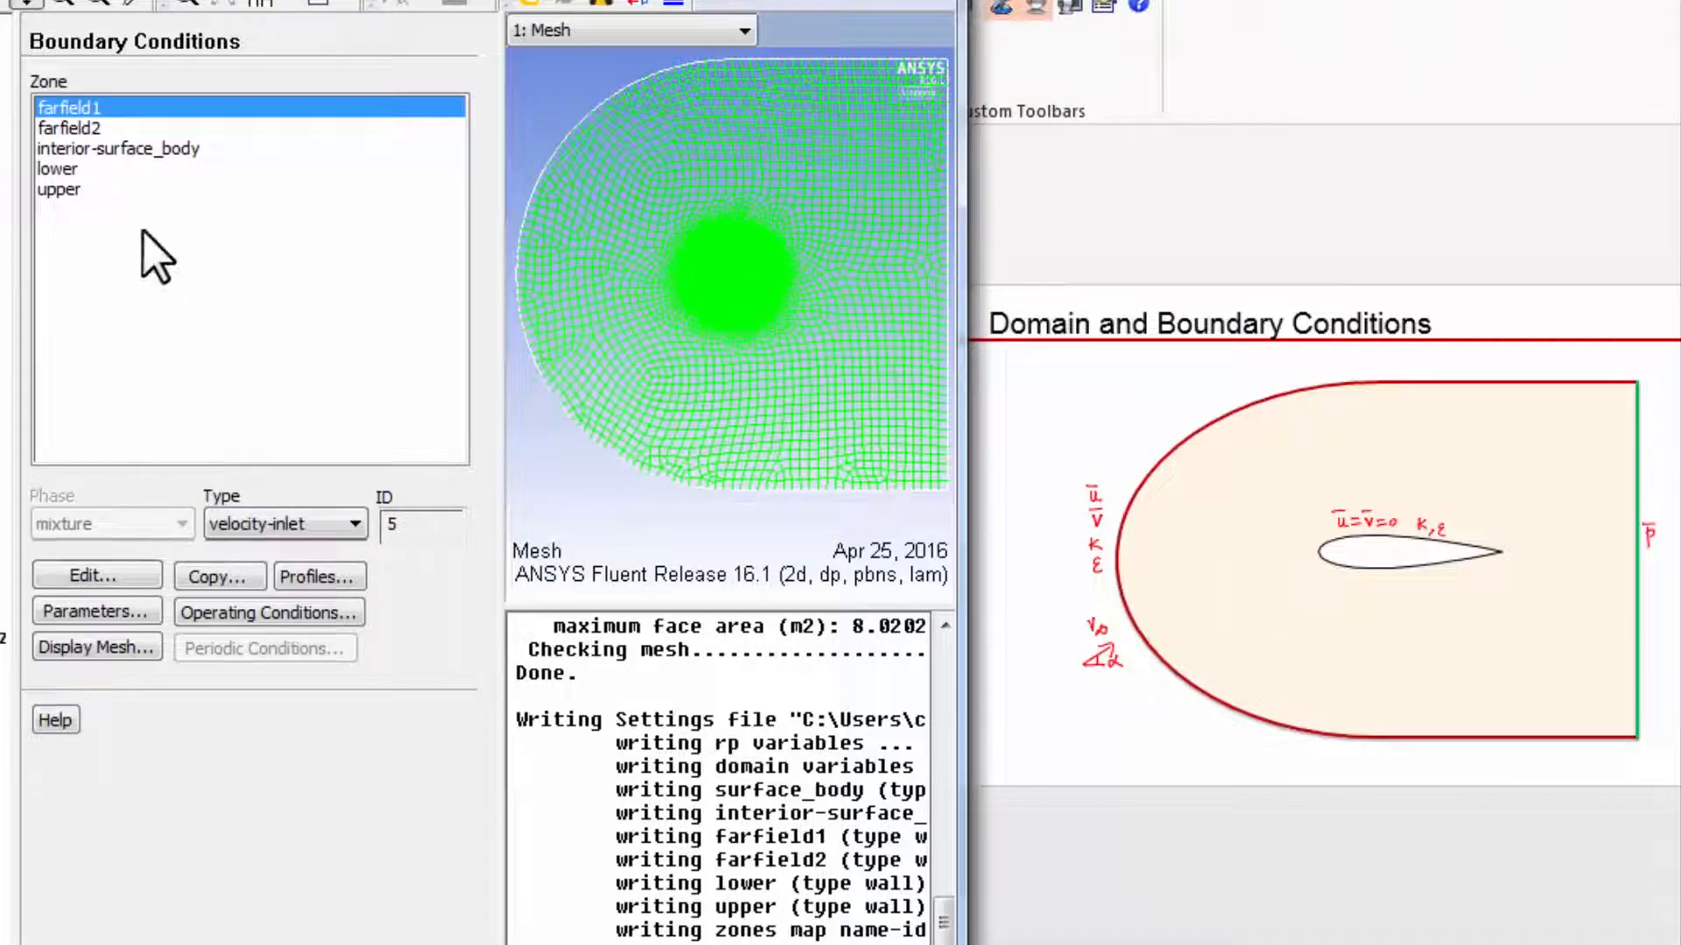
pyautogui.moveTo(1660, 724)
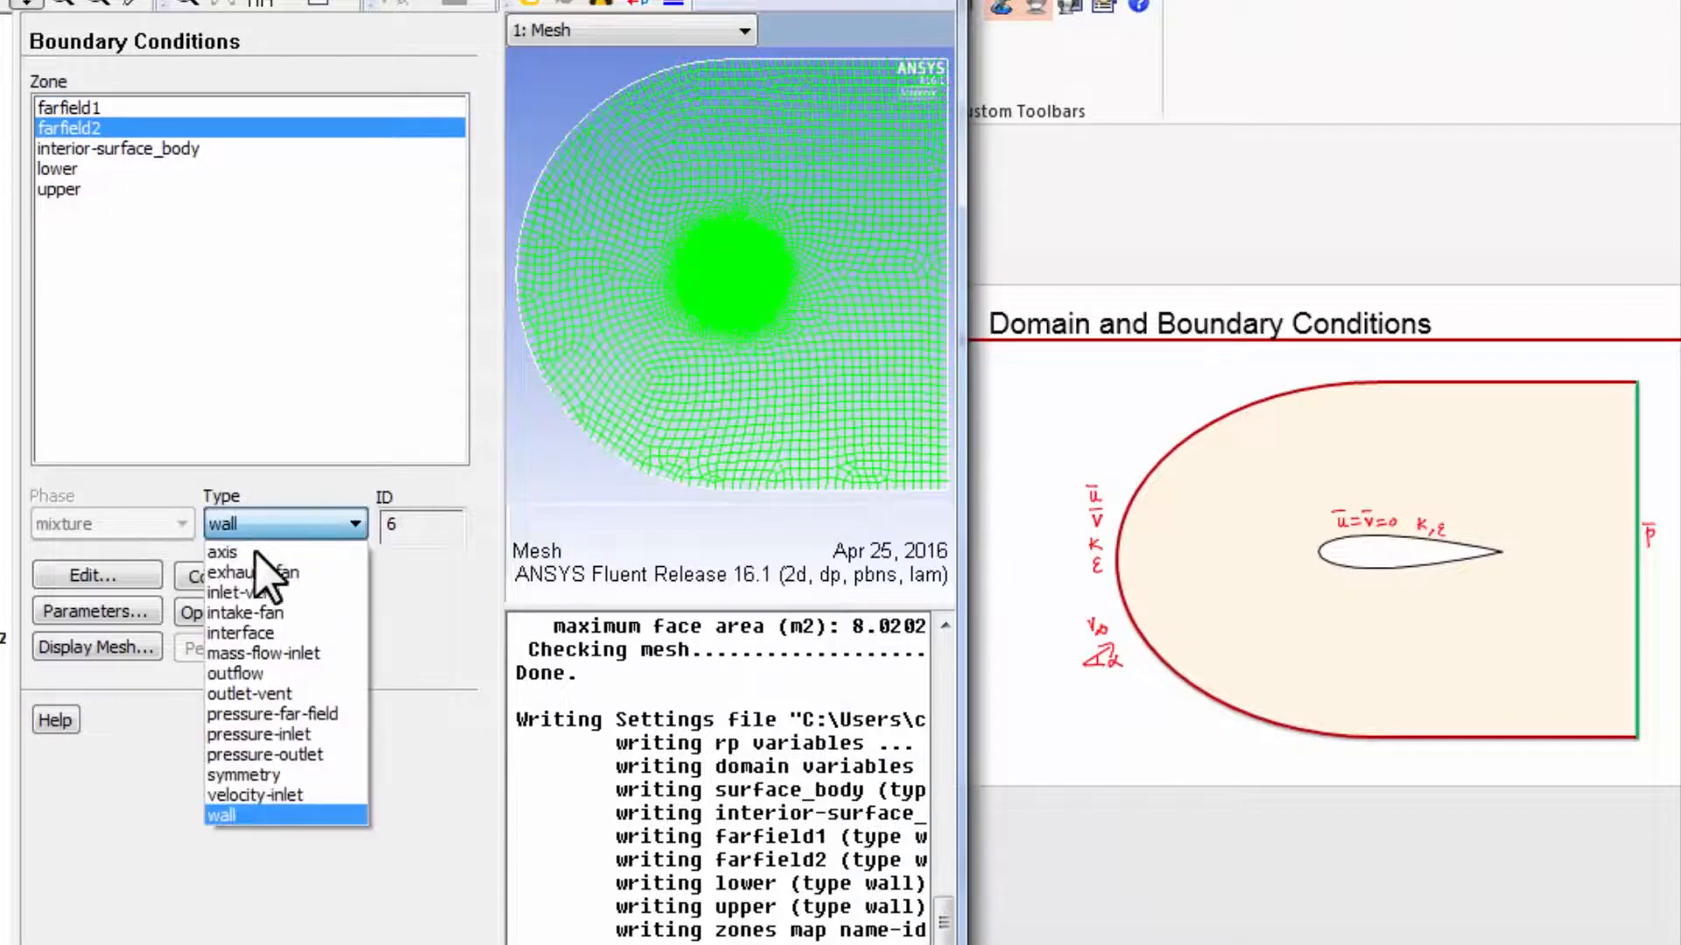
pyautogui.click(264, 755)
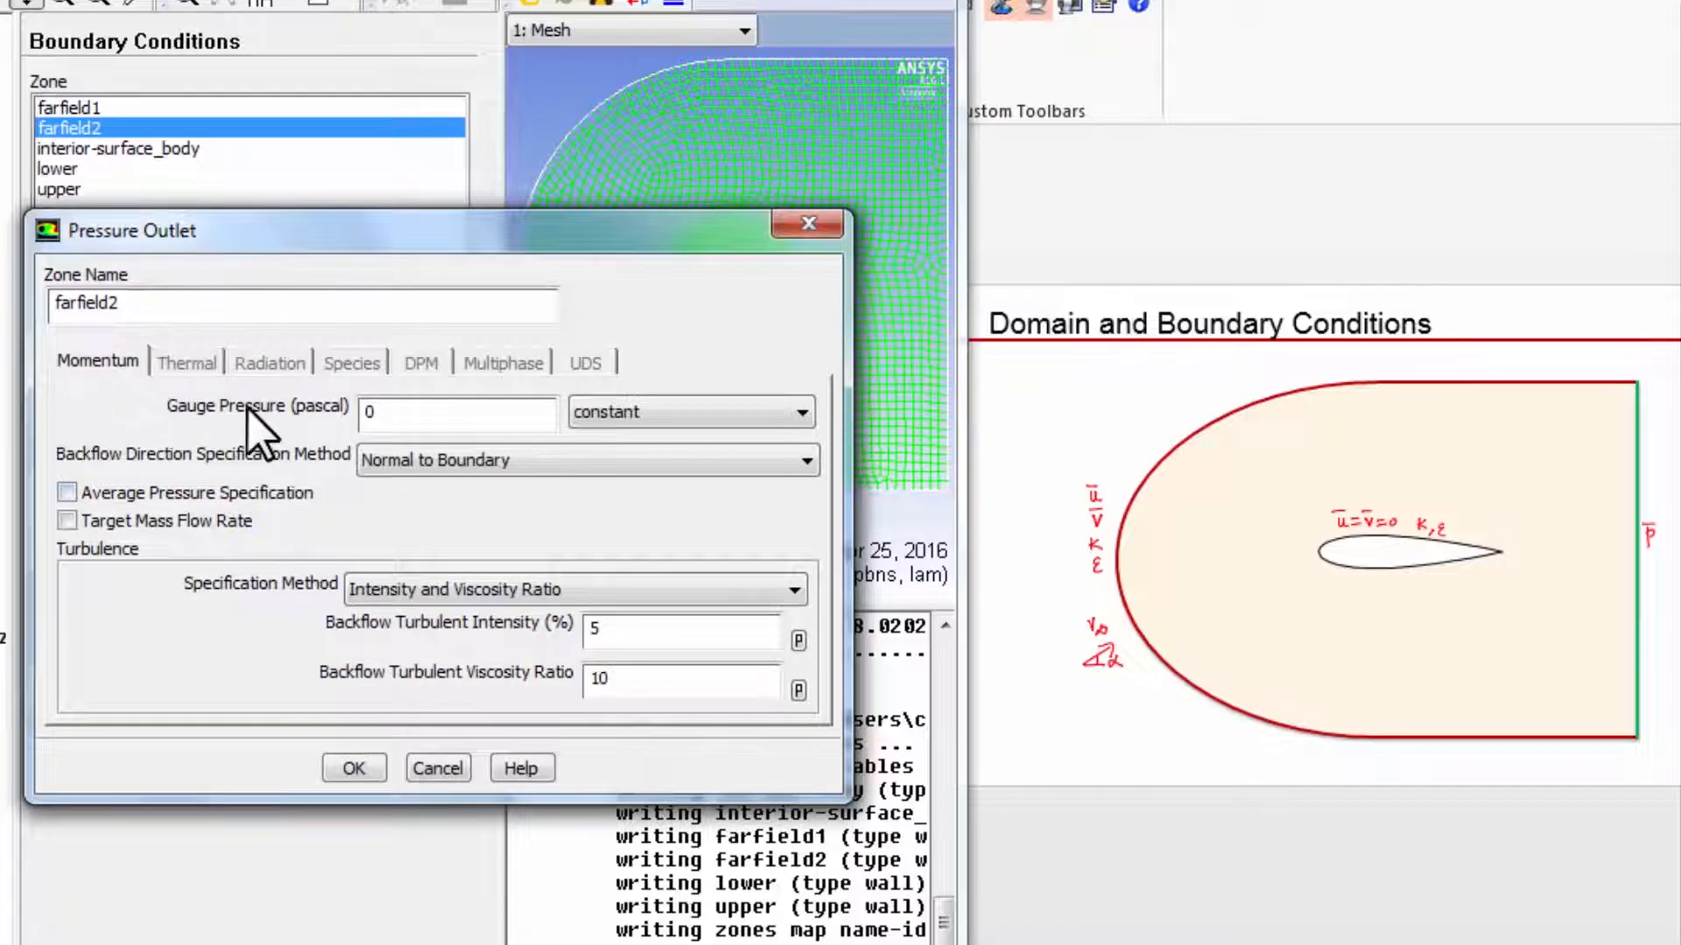
pyautogui.moveTo(294, 483)
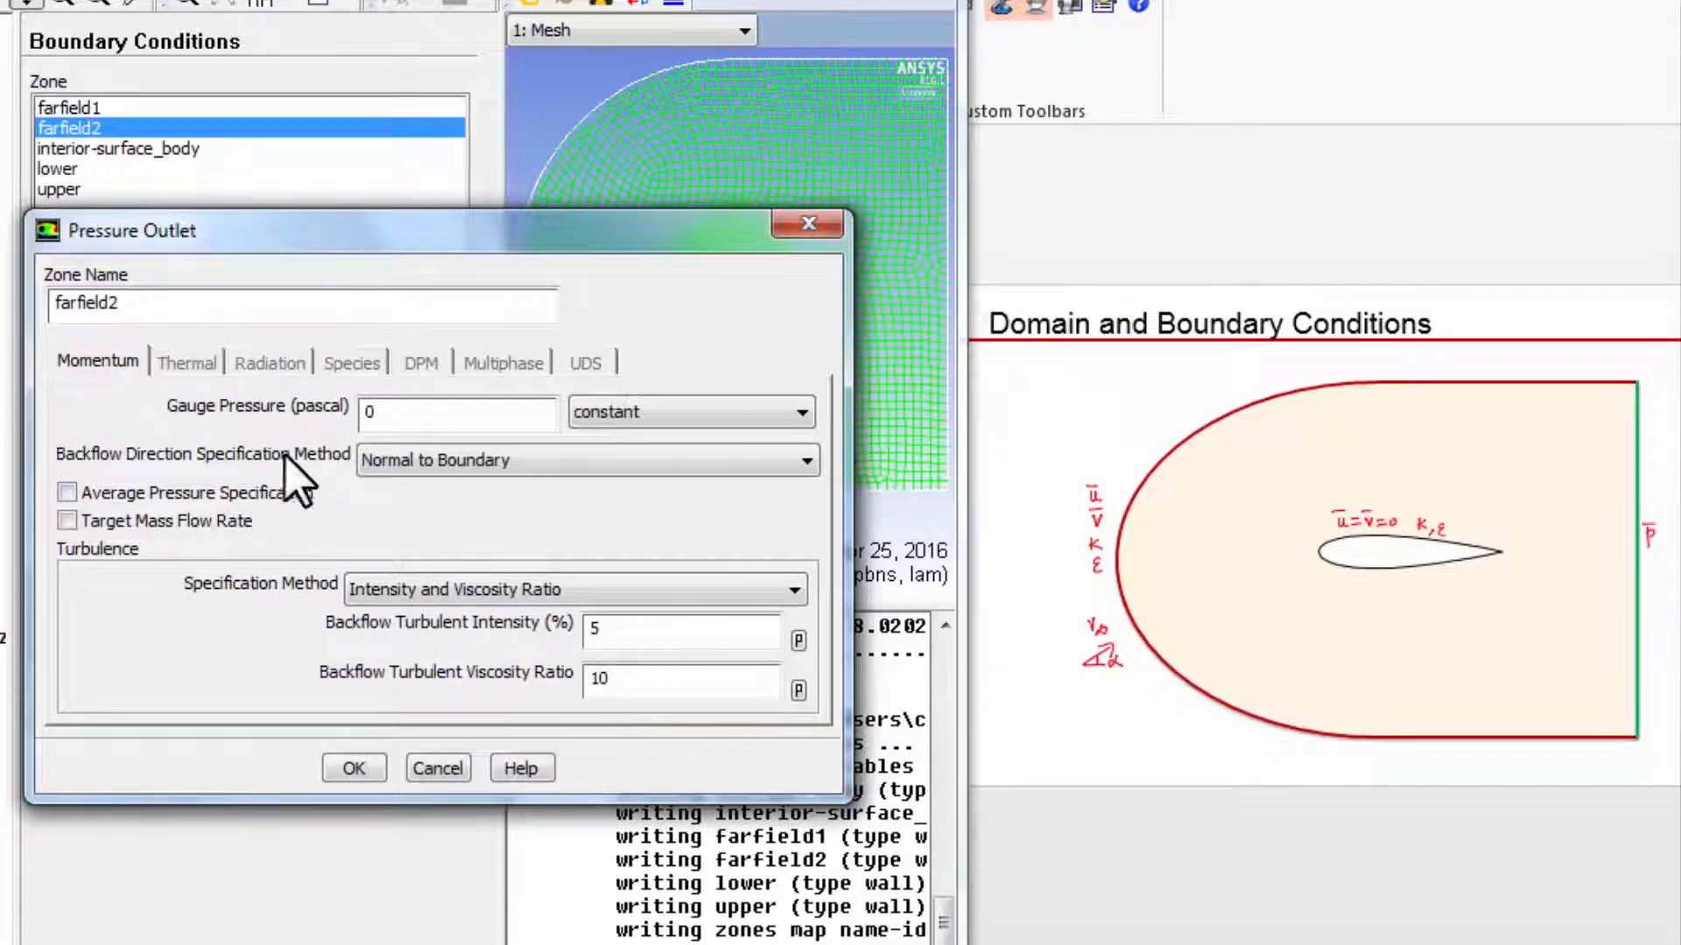
pyautogui.moveTo(494, 638)
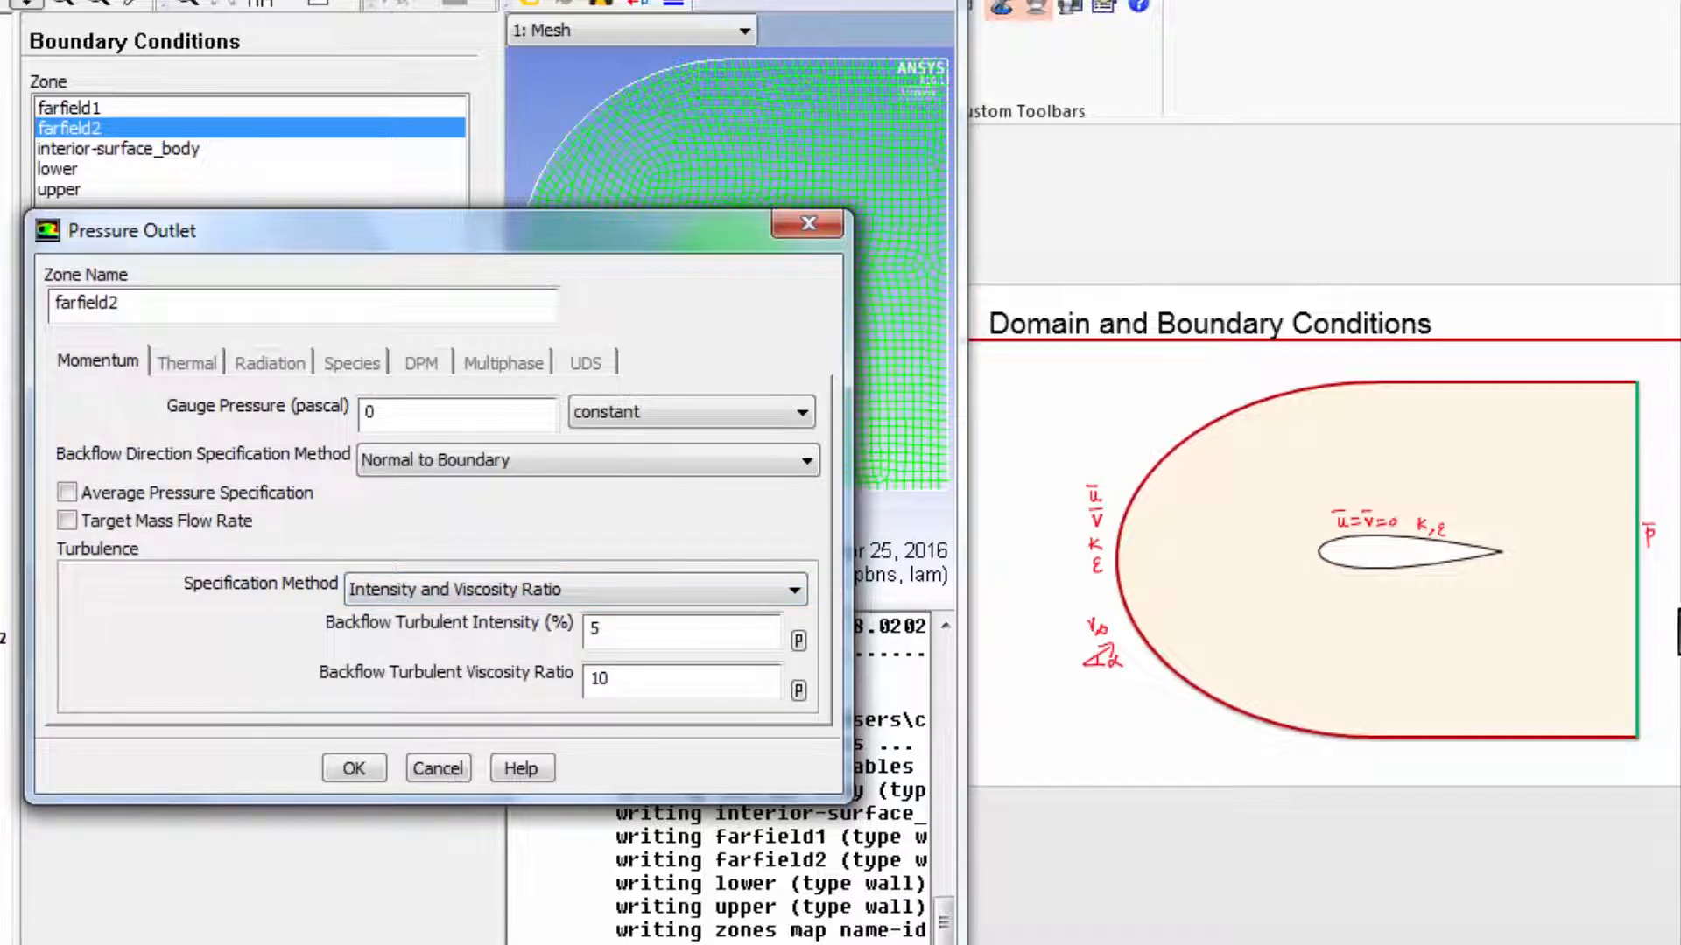
pyautogui.moveTo(1606, 630)
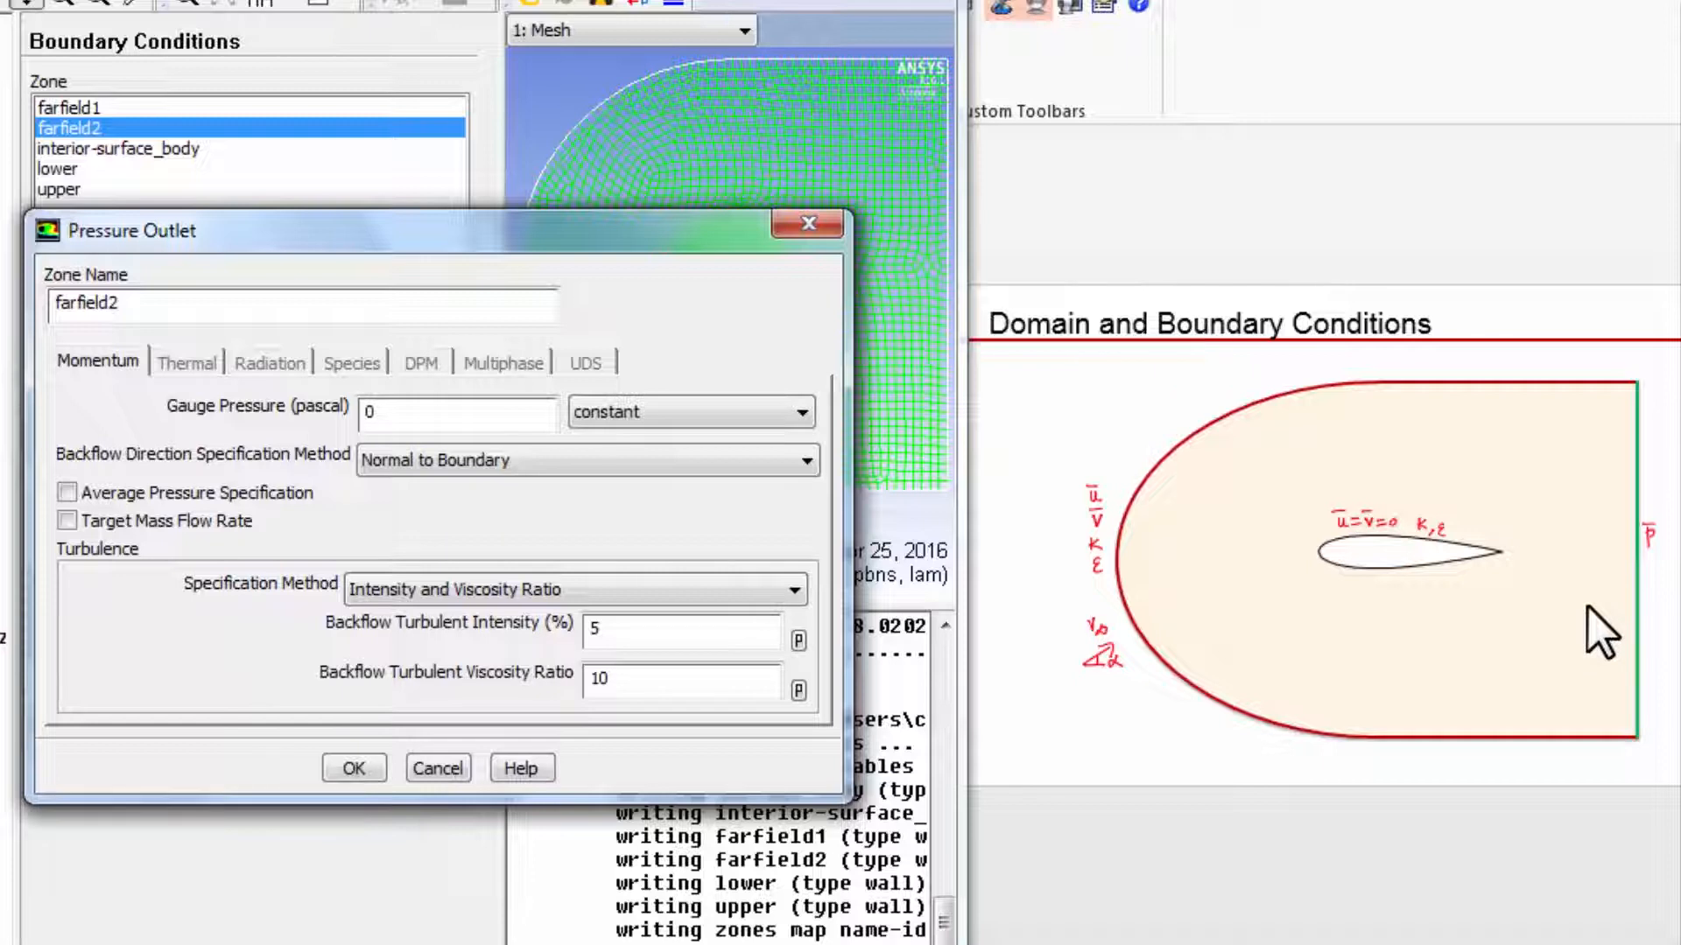
pyautogui.moveTo(1635, 574)
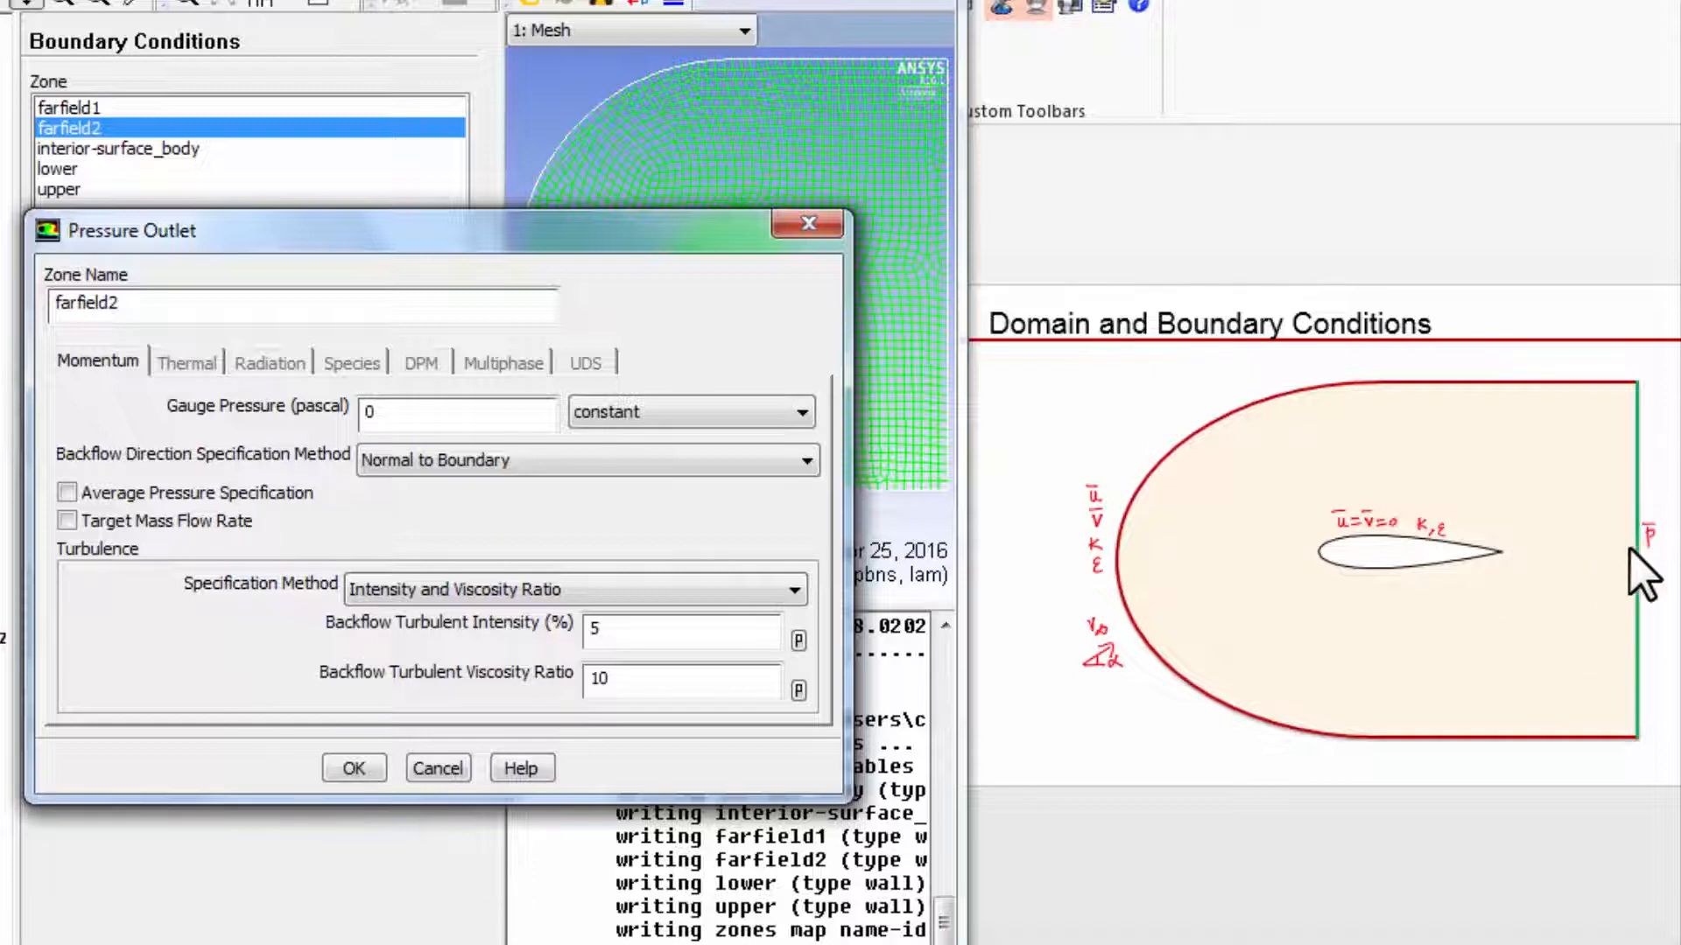
pyautogui.moveTo(1565, 562)
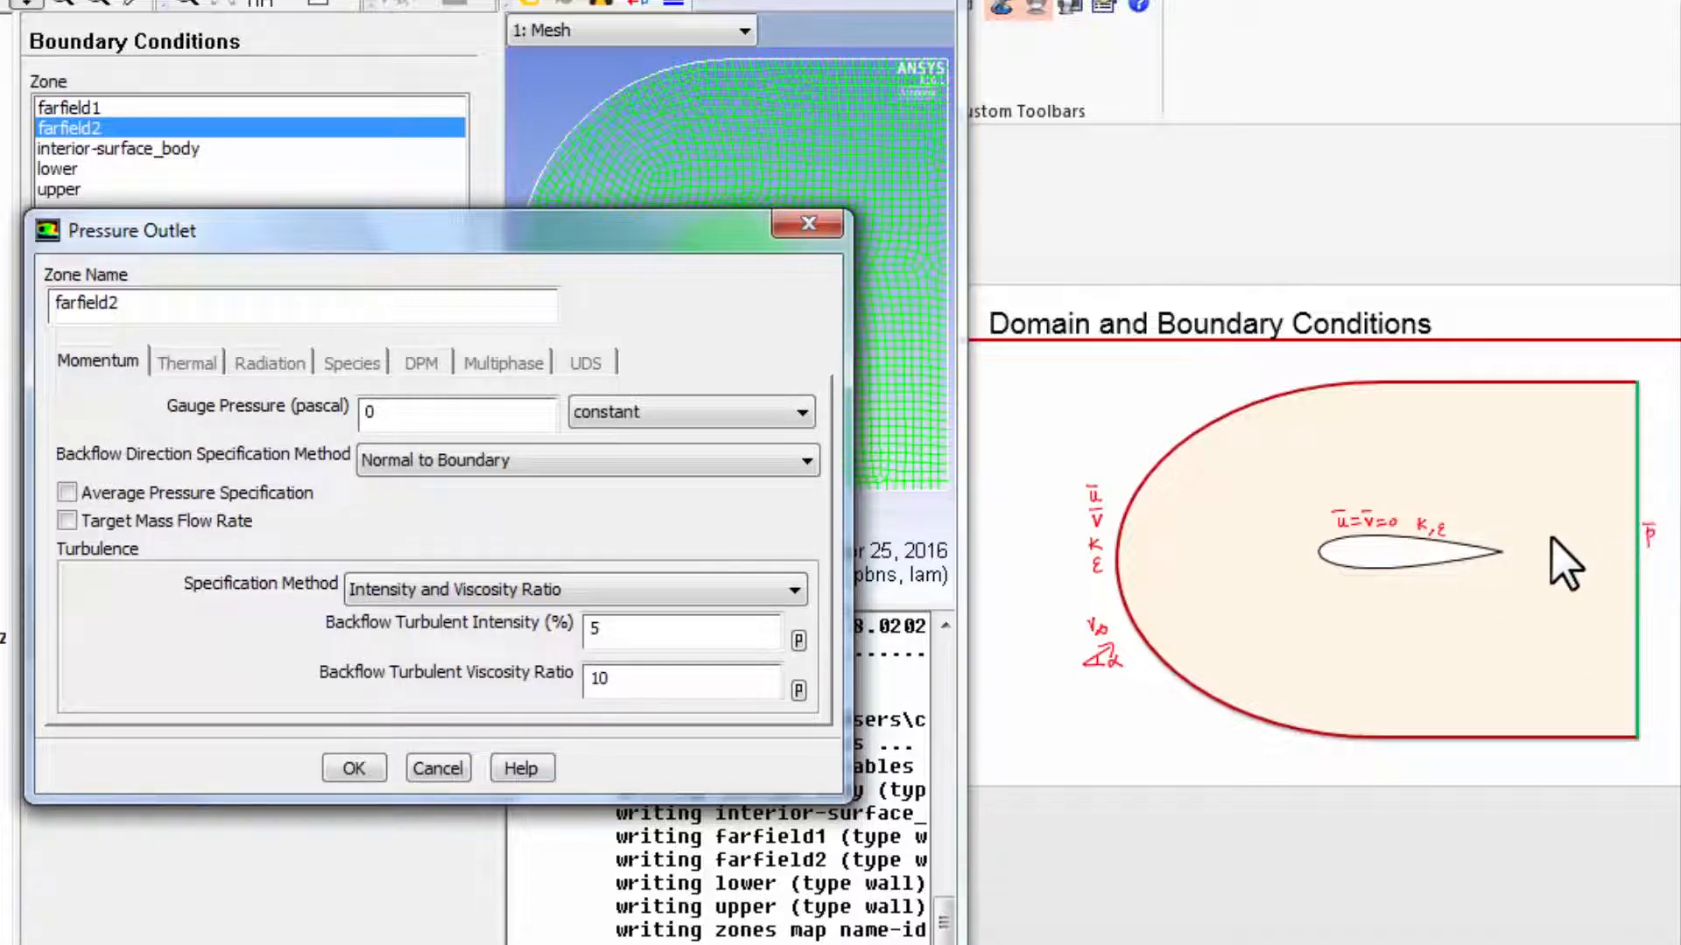
pyautogui.moveTo(1383, 567)
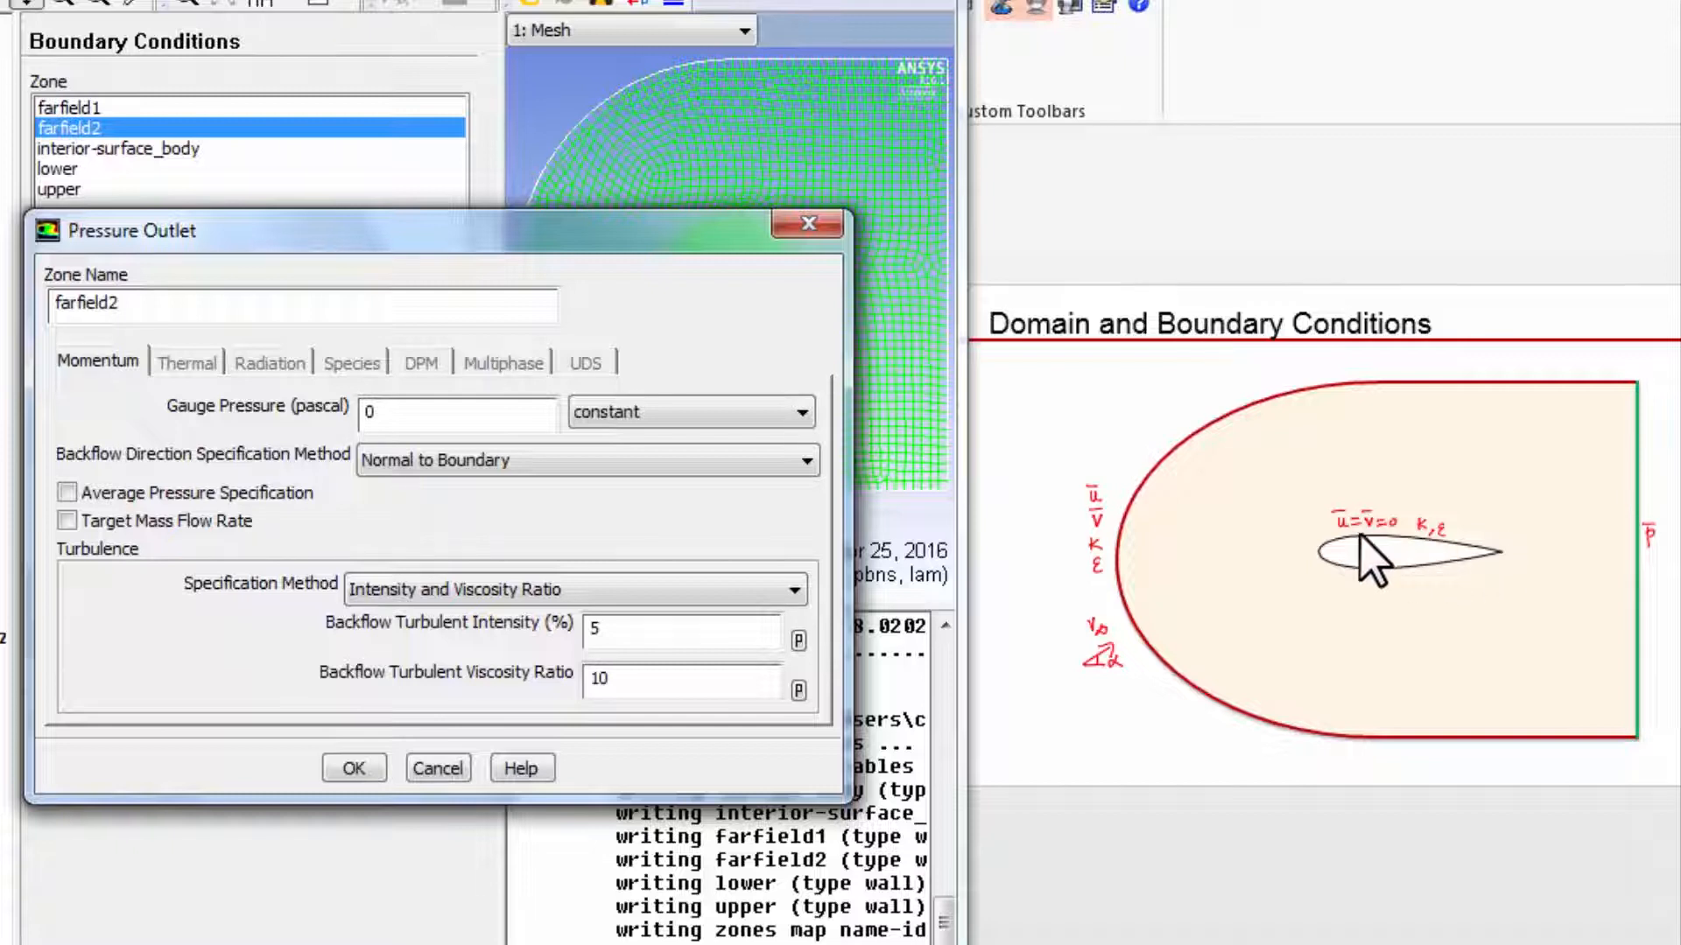
pyautogui.moveTo(1446, 579)
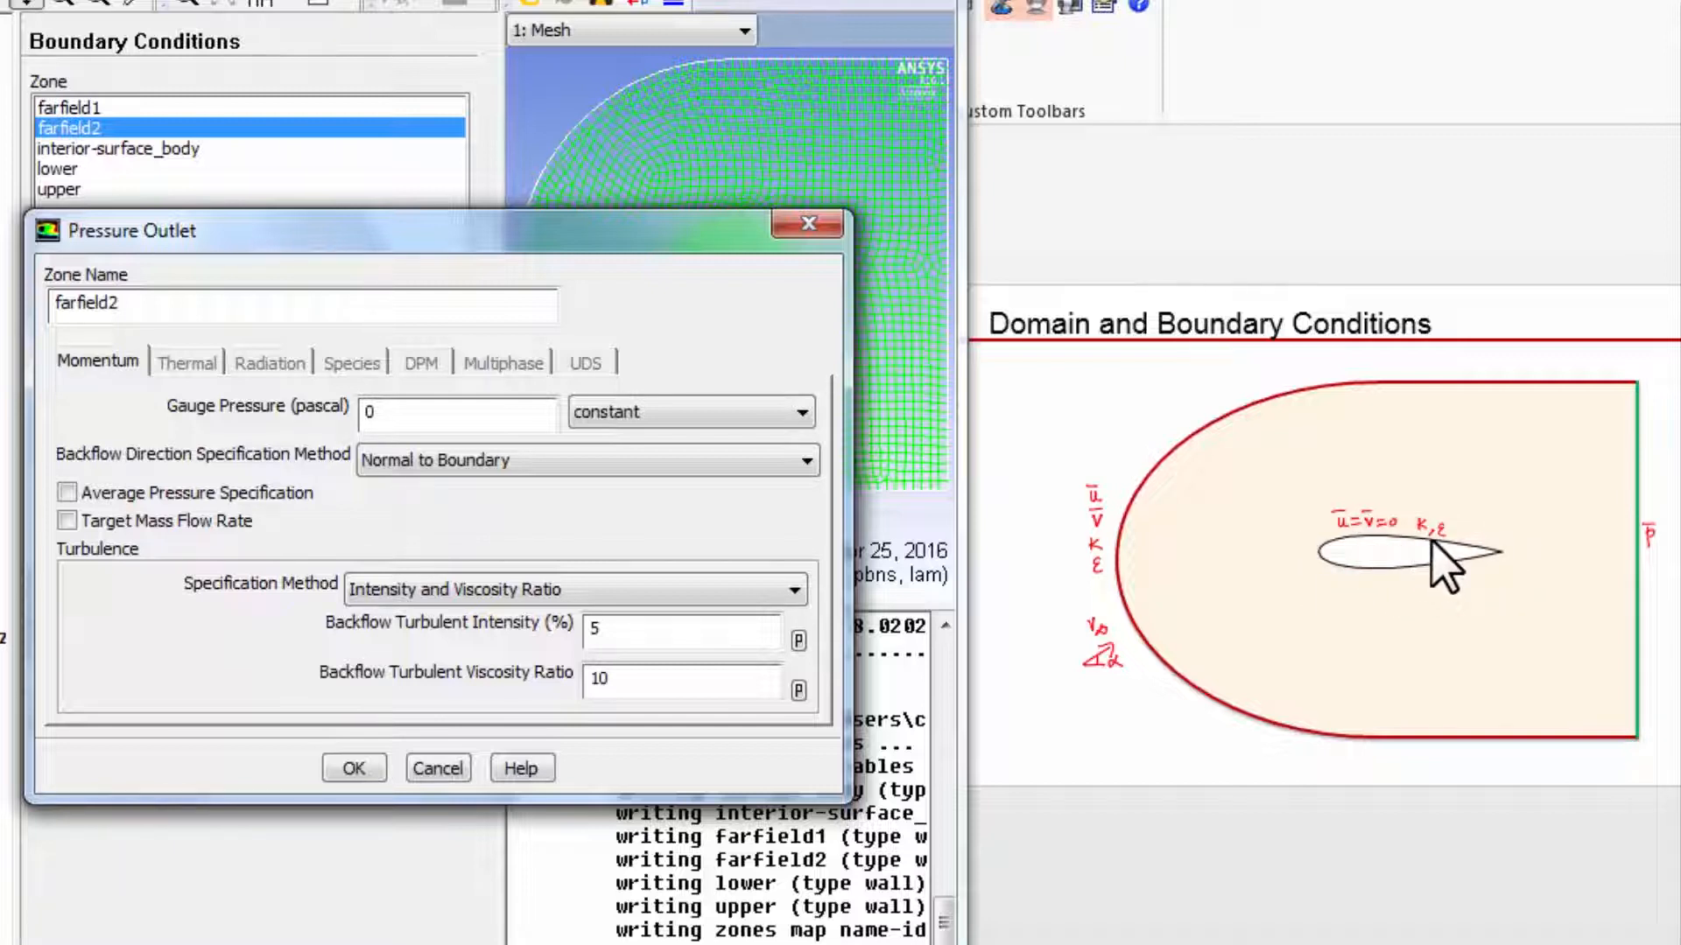
pyautogui.moveTo(1630, 611)
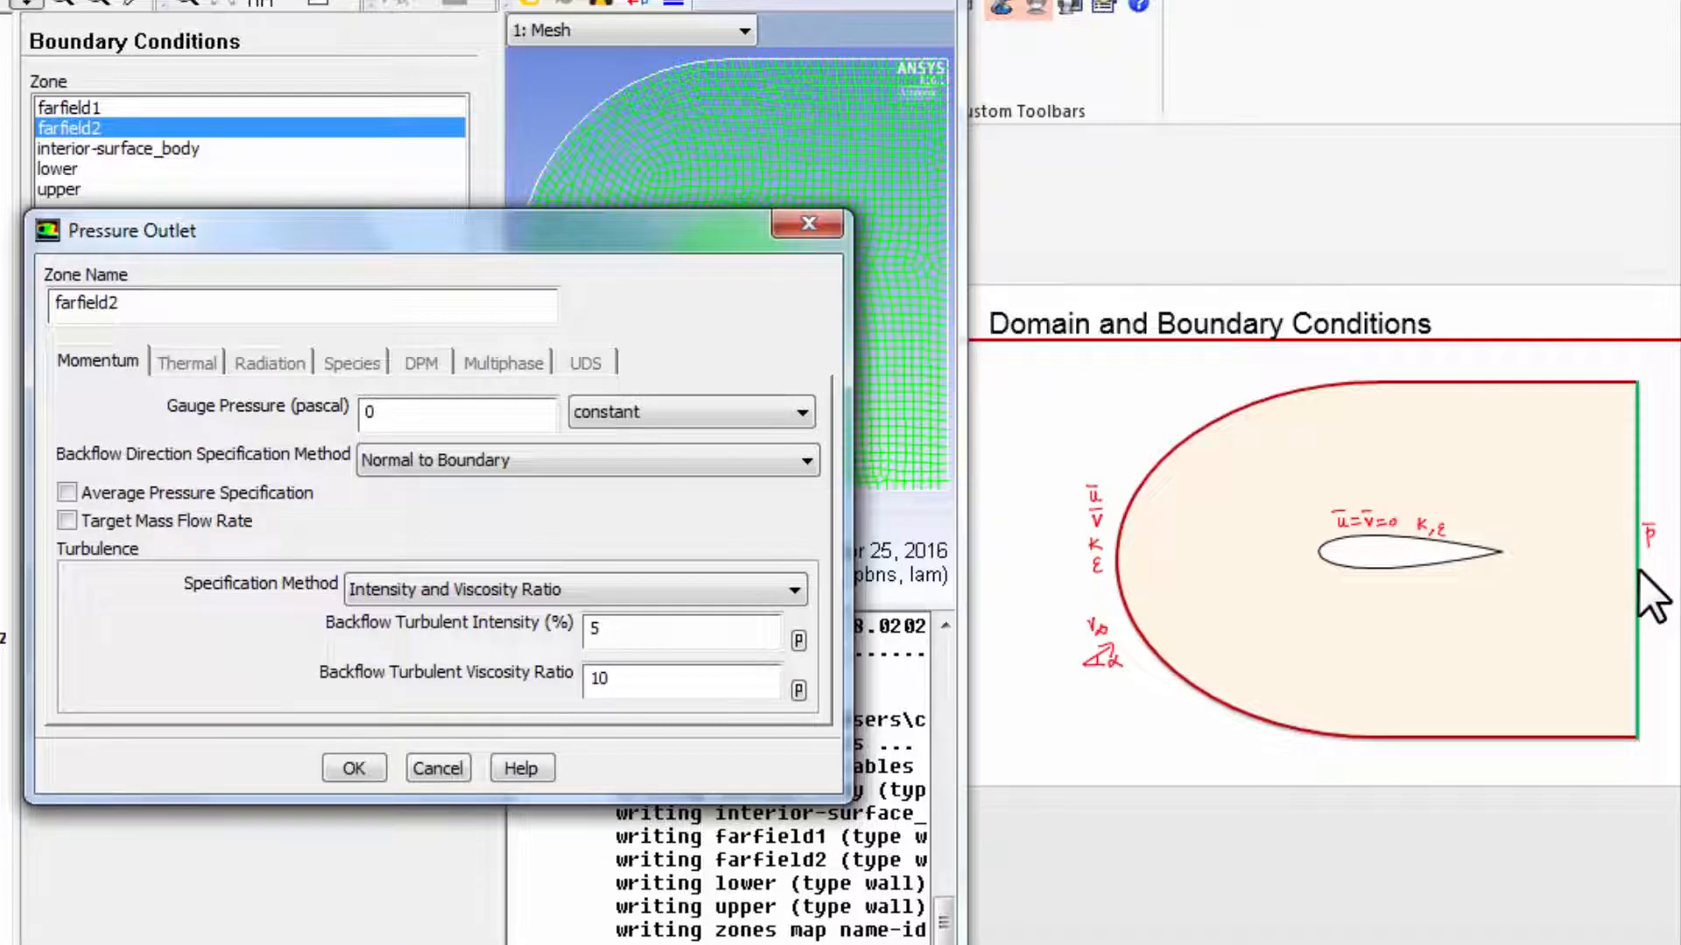
pyautogui.moveTo(1607, 601)
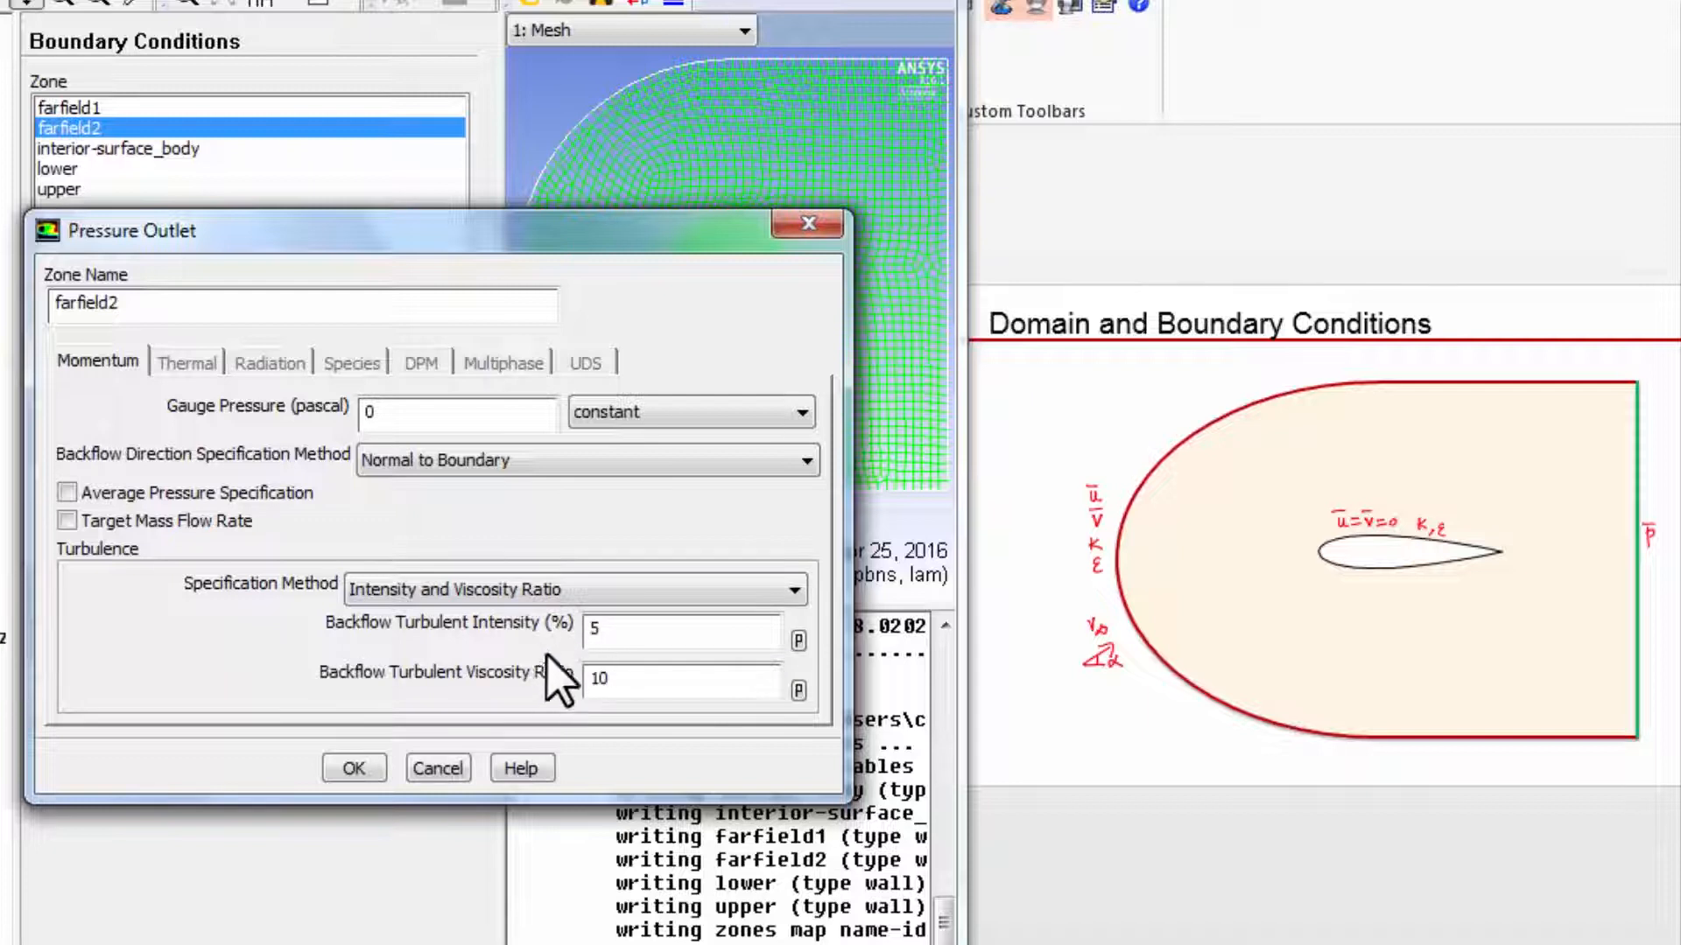
pyautogui.moveTo(1467, 691)
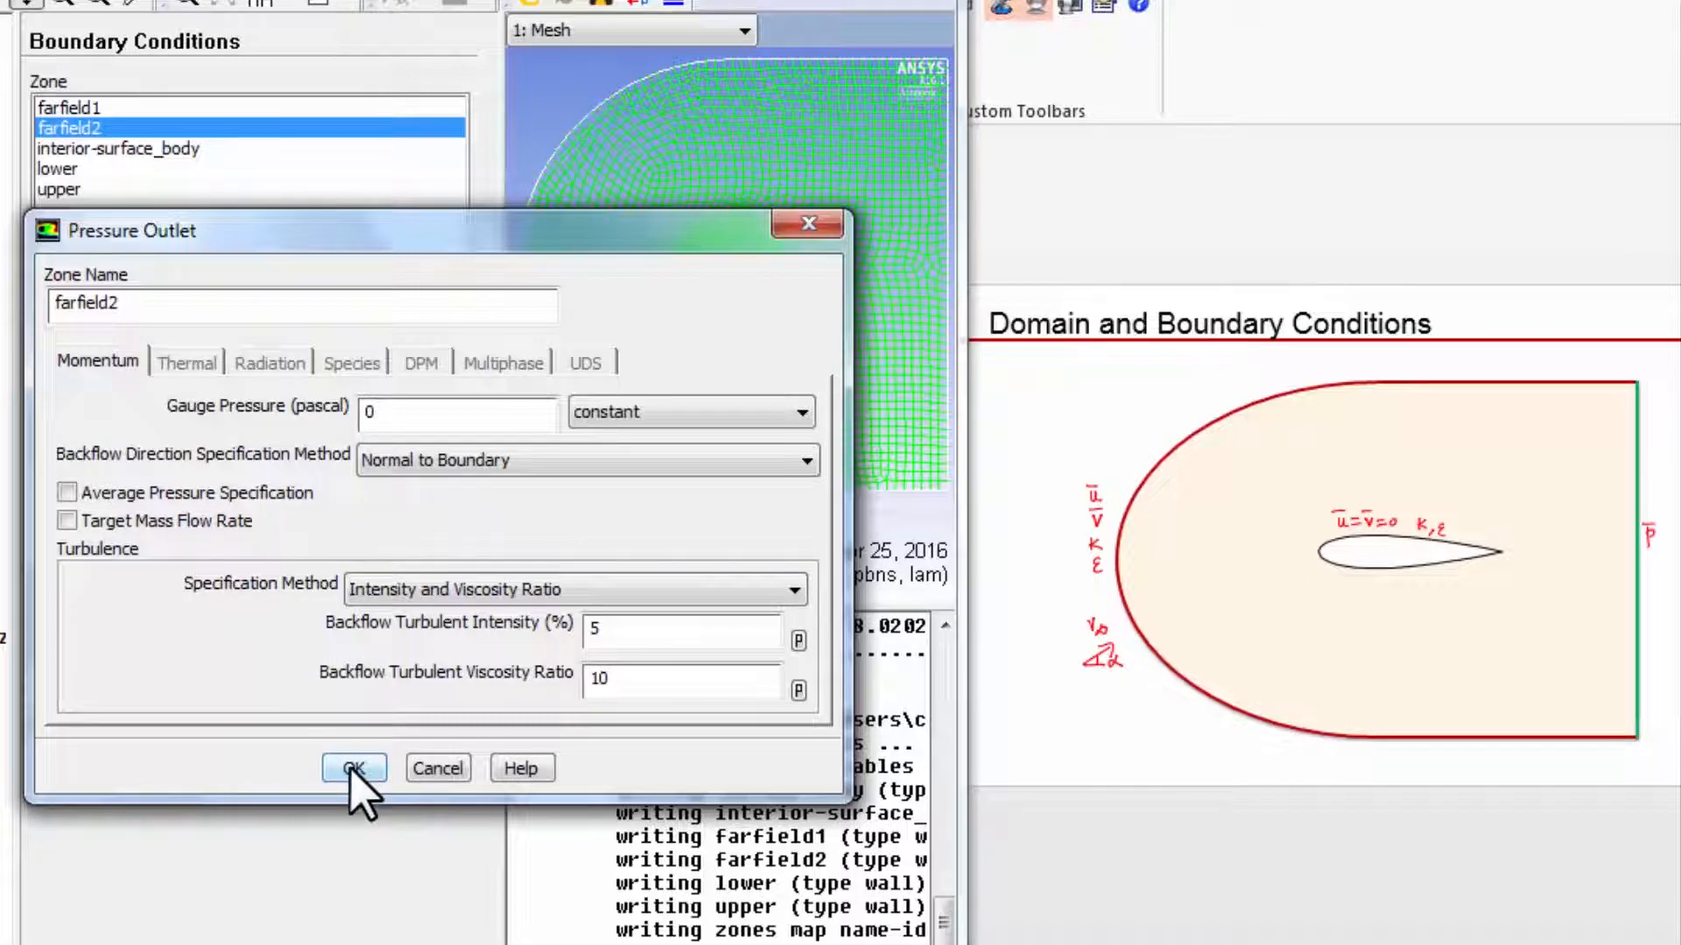
pyautogui.click(352, 767)
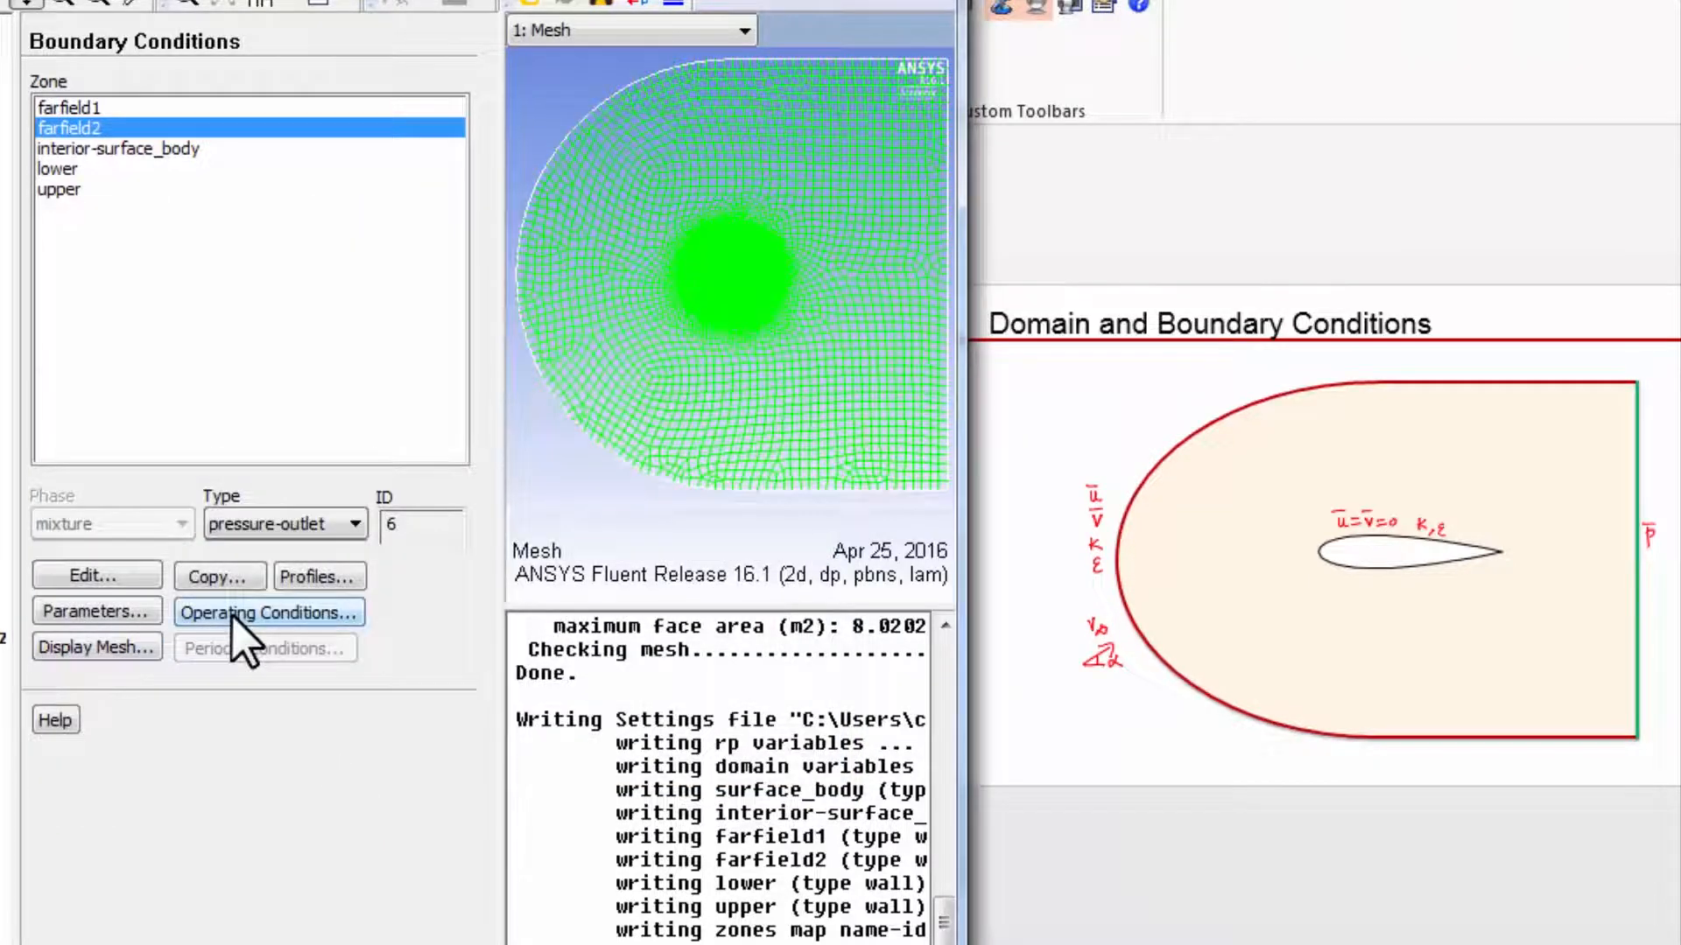
pyautogui.click(268, 613)
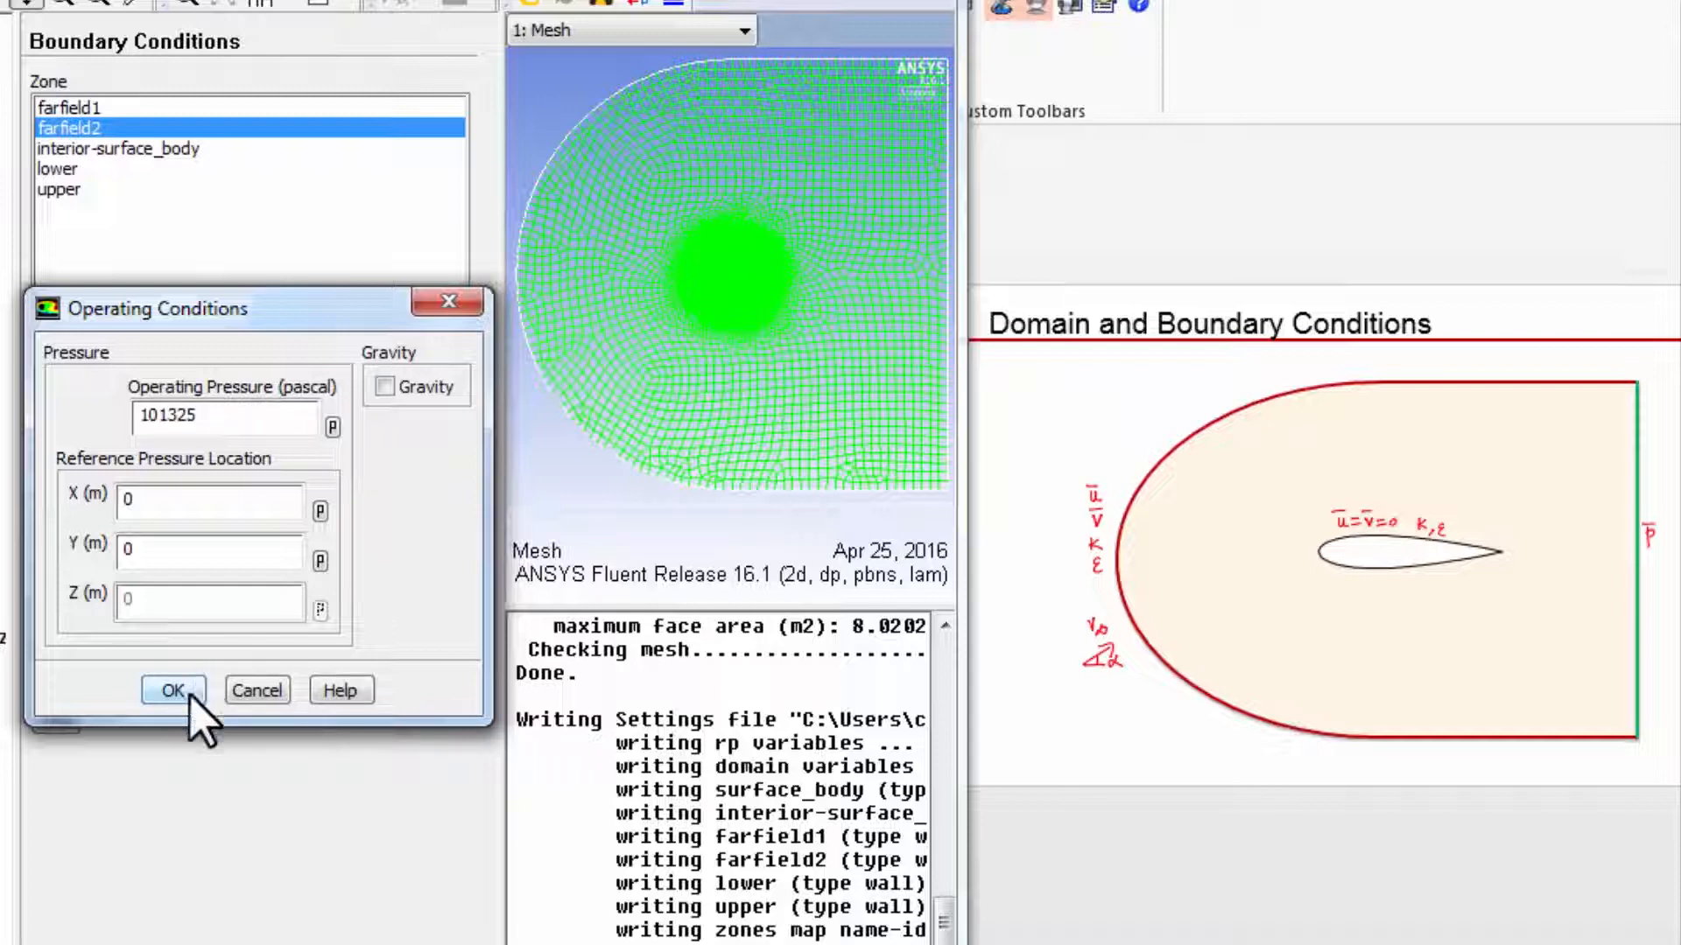
pyautogui.click(173, 690)
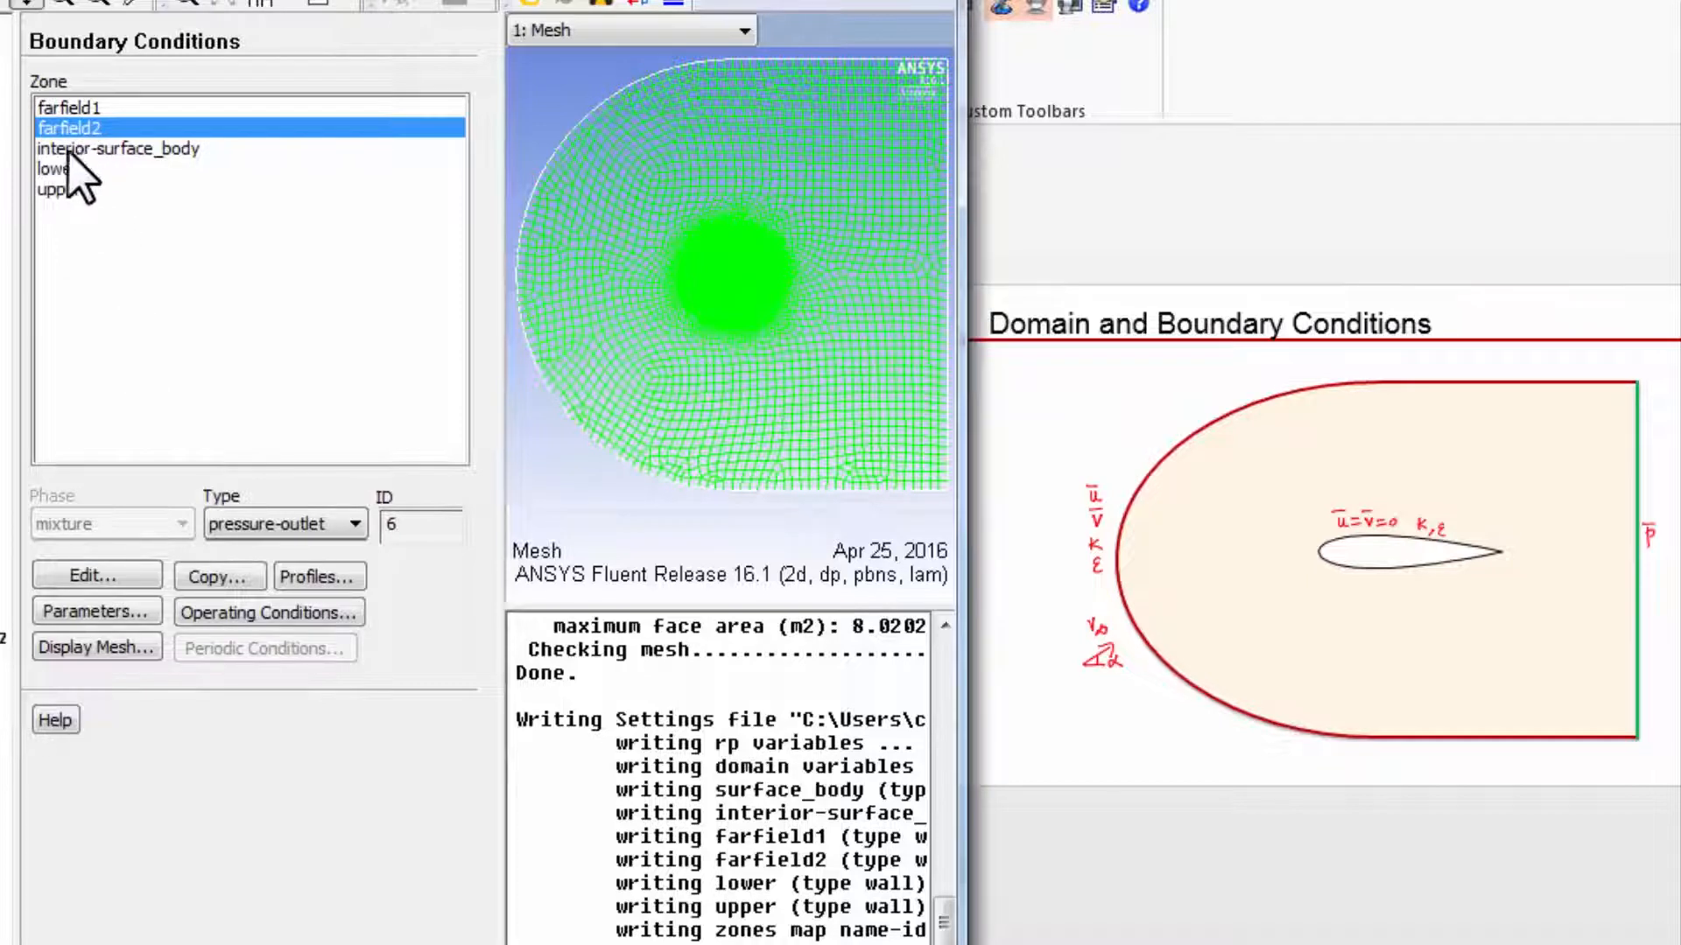
pyautogui.moveTo(70, 198)
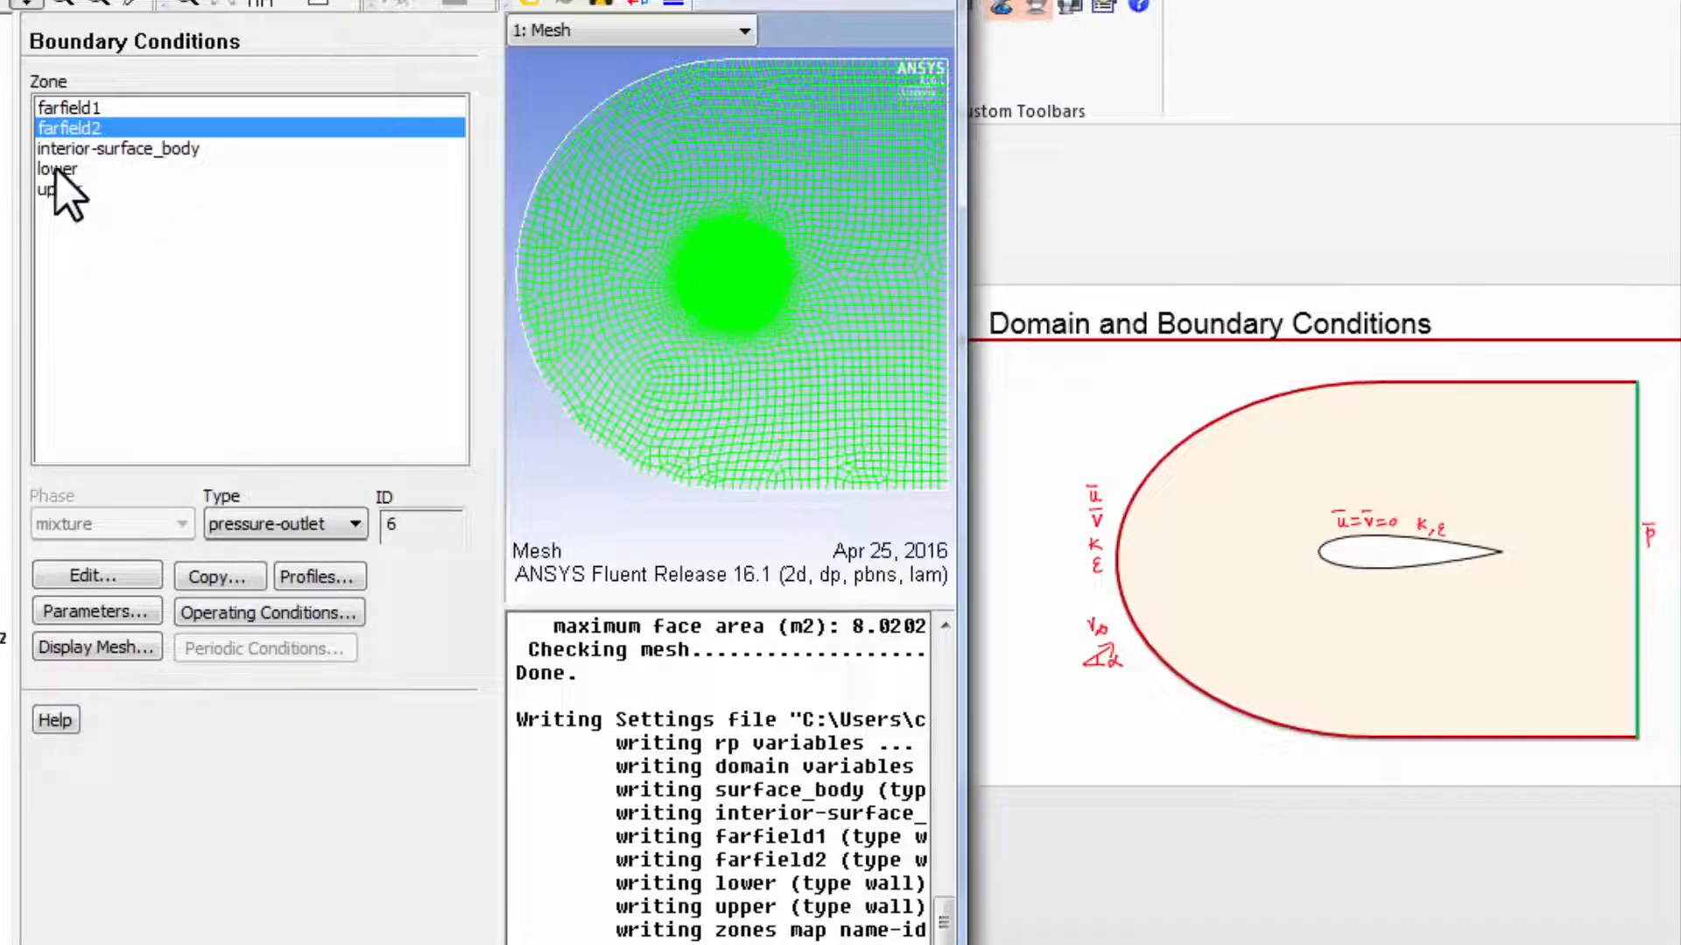
pyautogui.click(58, 168)
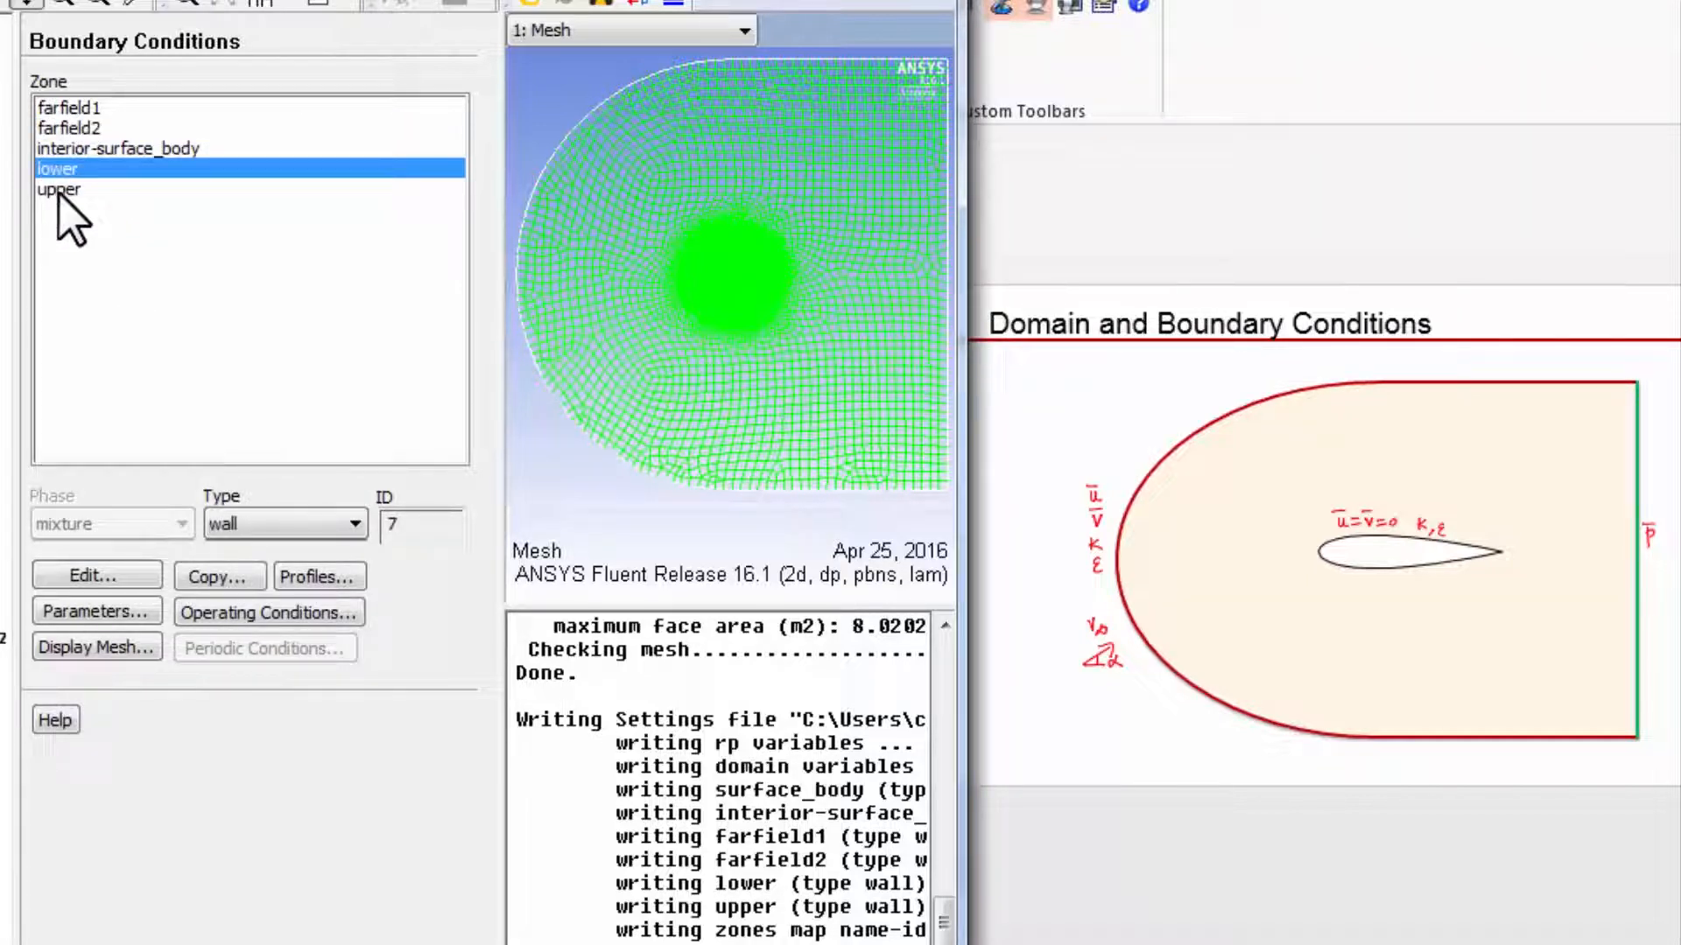
pyautogui.click(61, 189)
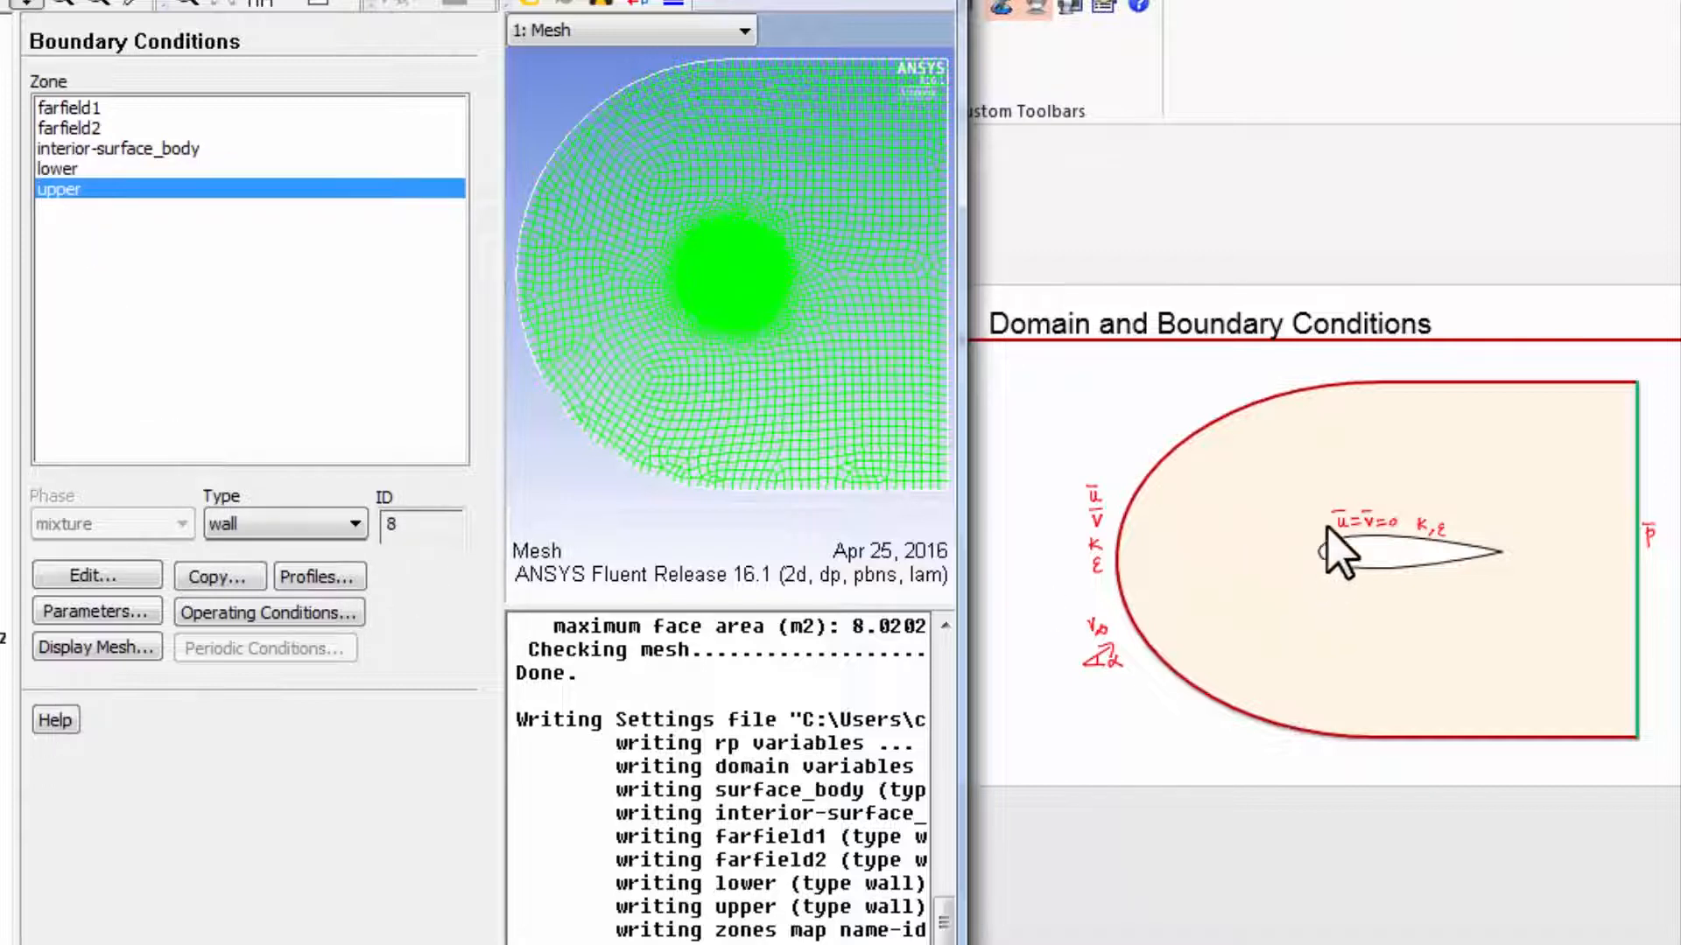
pyautogui.moveTo(1459, 562)
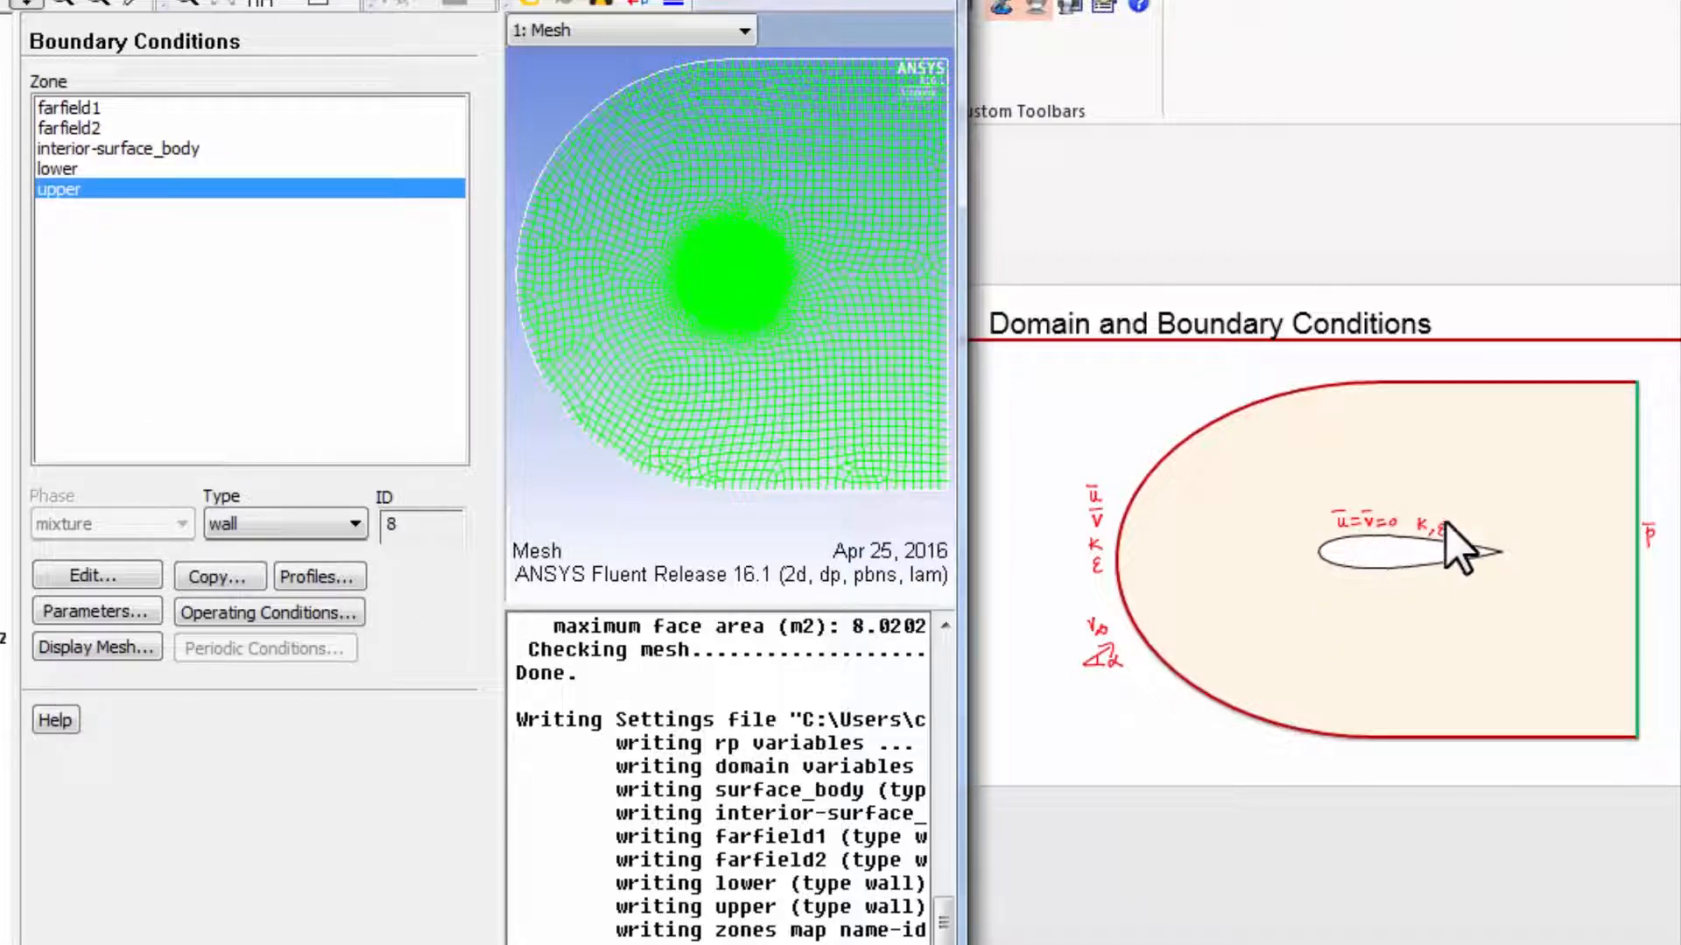
pyautogui.moveTo(1441, 547)
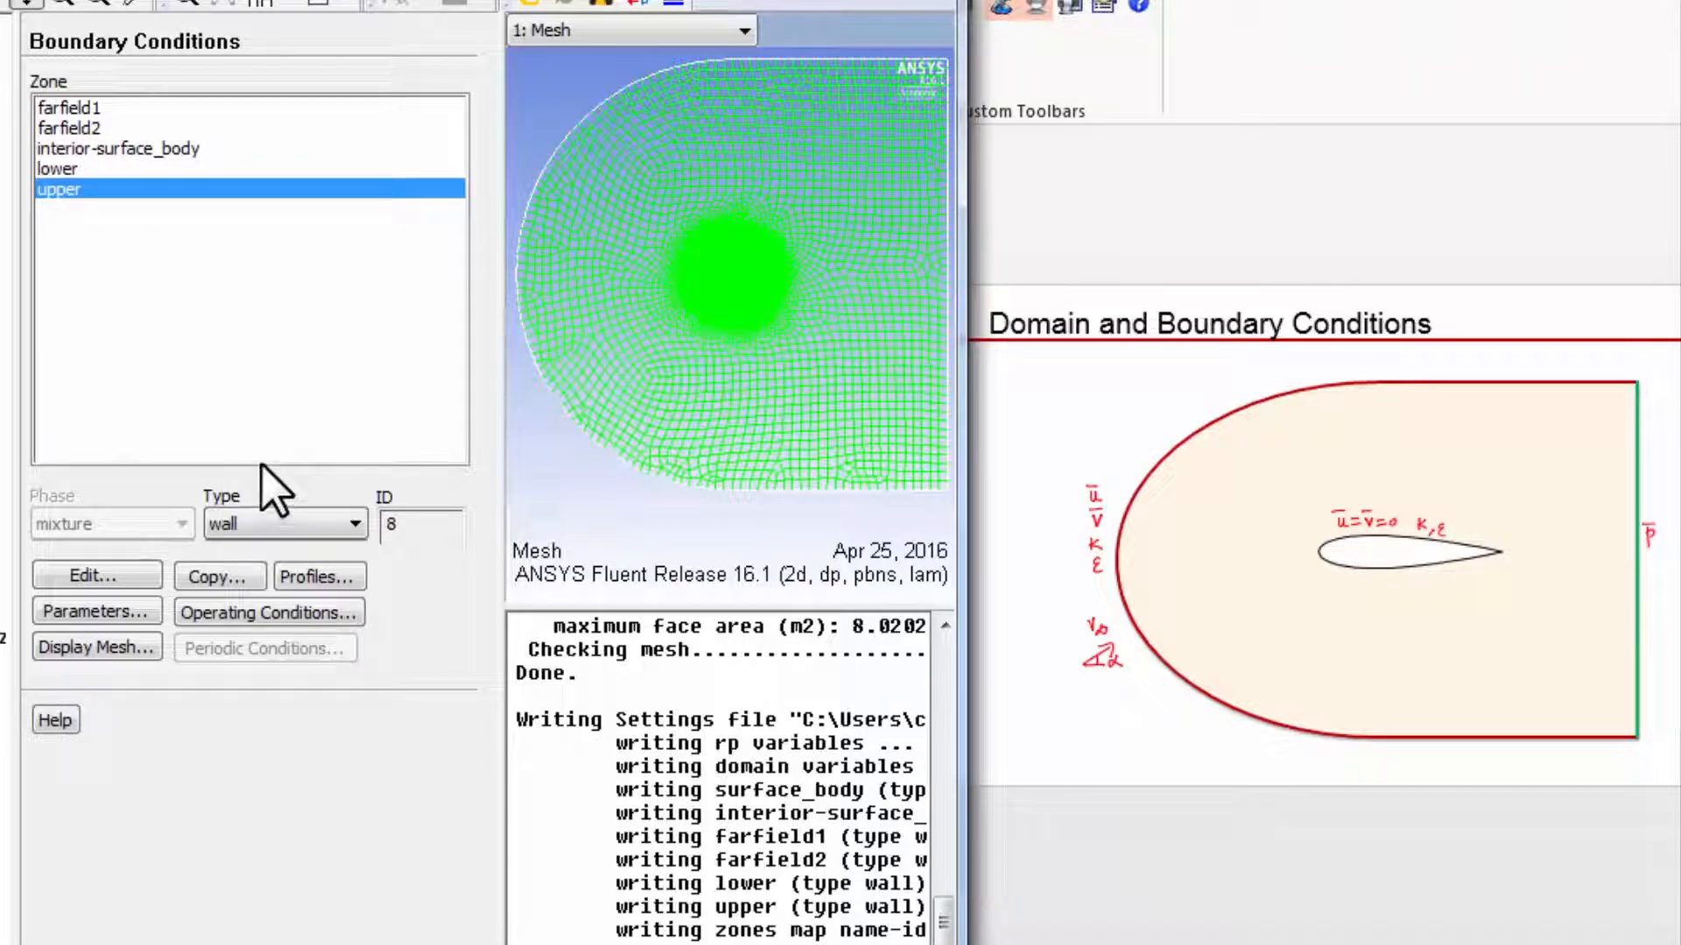
pyautogui.moveTo(70, 237)
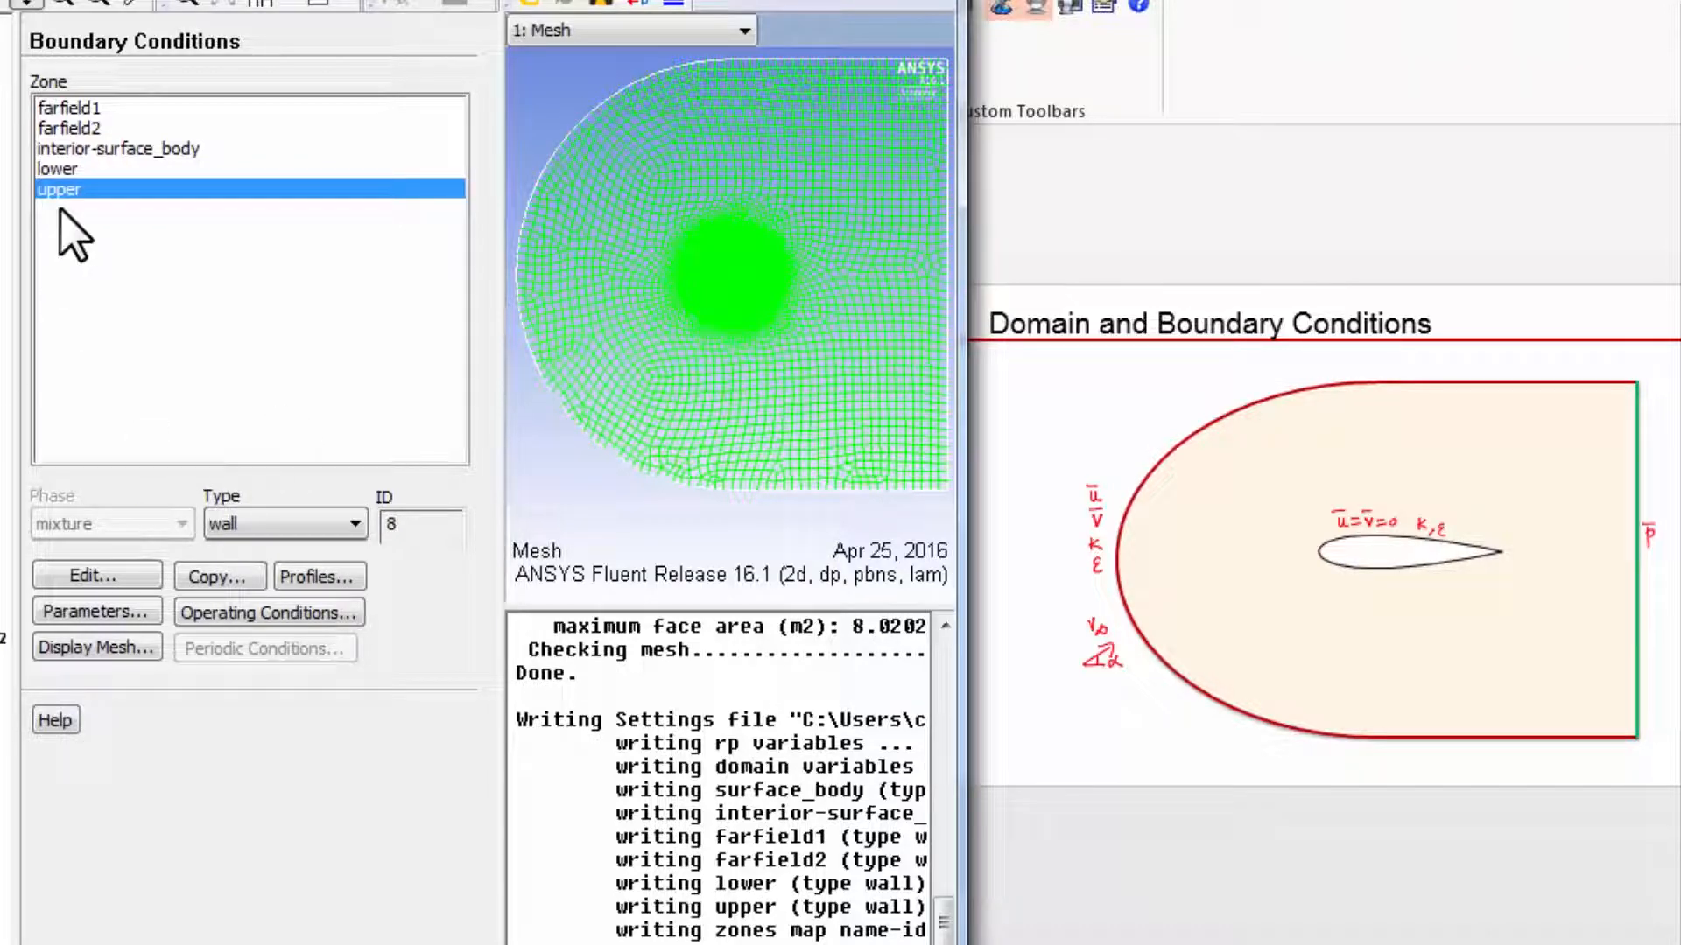
pyautogui.moveTo(96, 198)
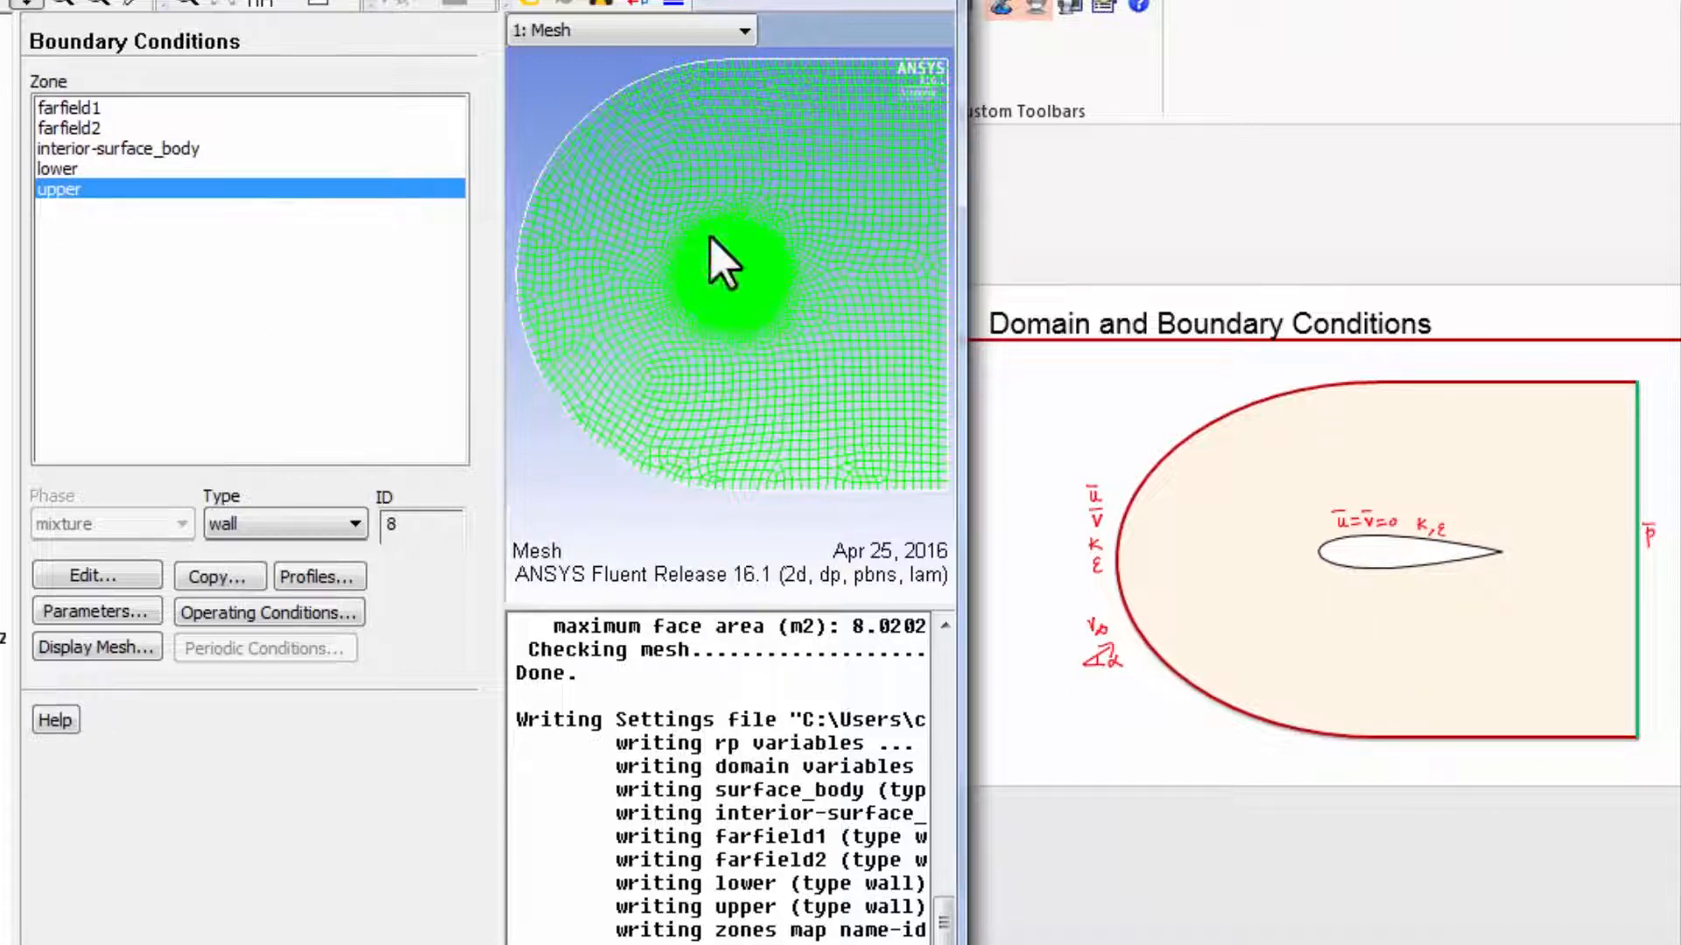
pyautogui.moveTo(799, 327)
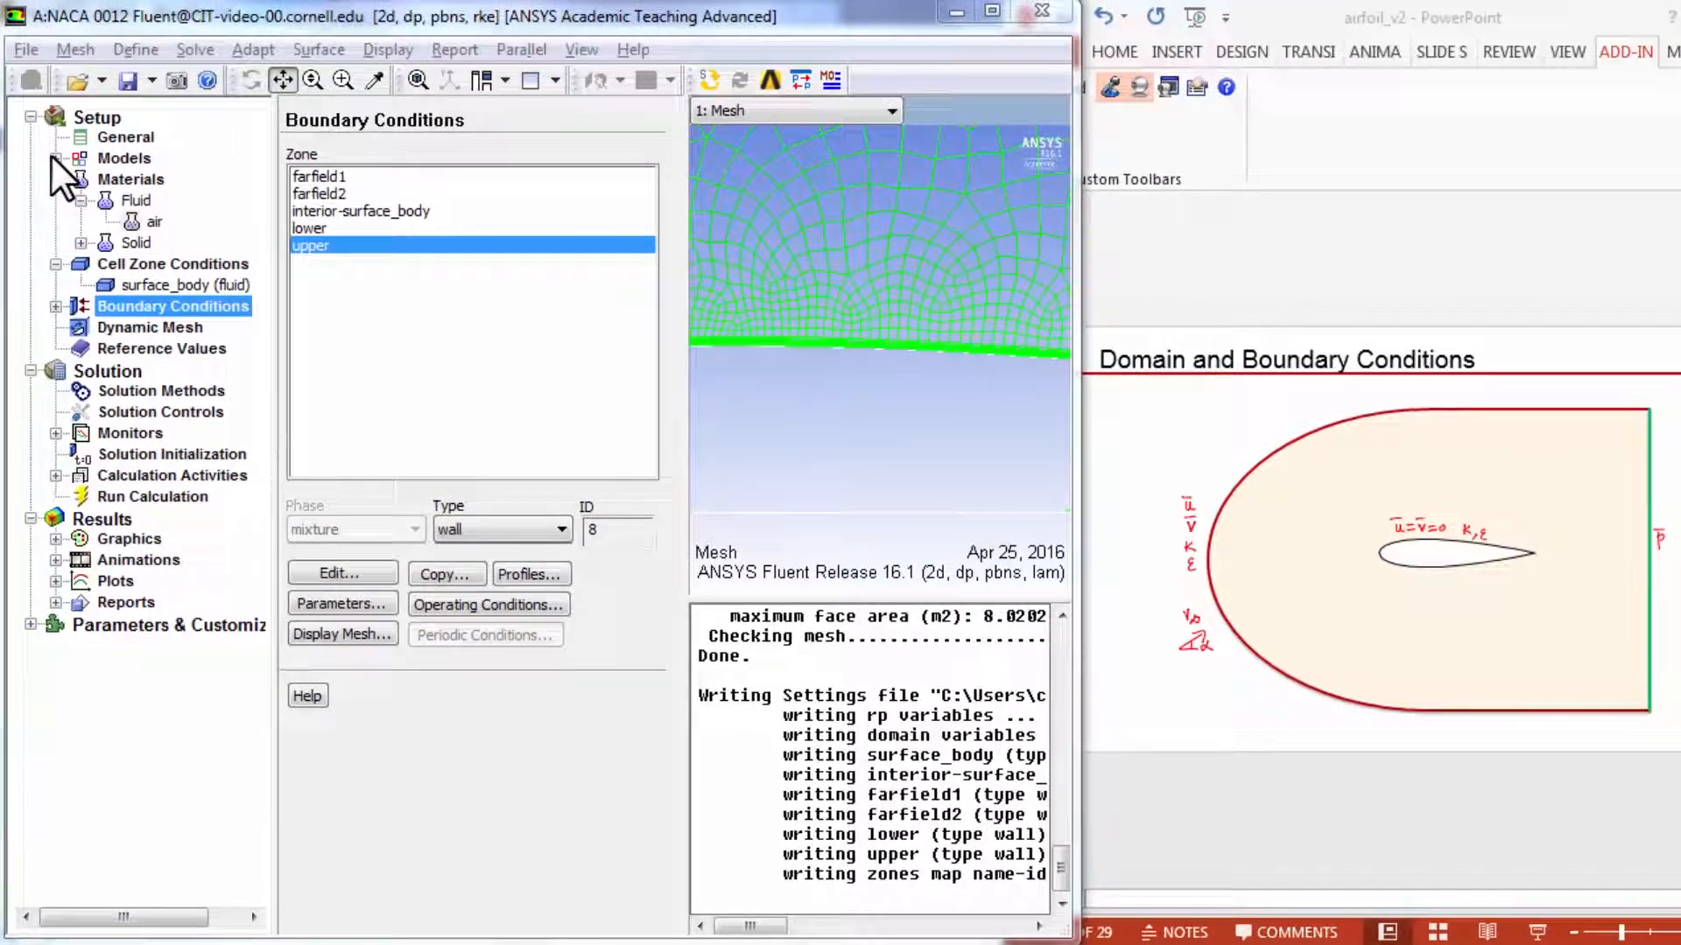
# Expand Models and review the Viscous settings: realizable k-epsilon with standard wall functions.
pyautogui.click(56, 158)
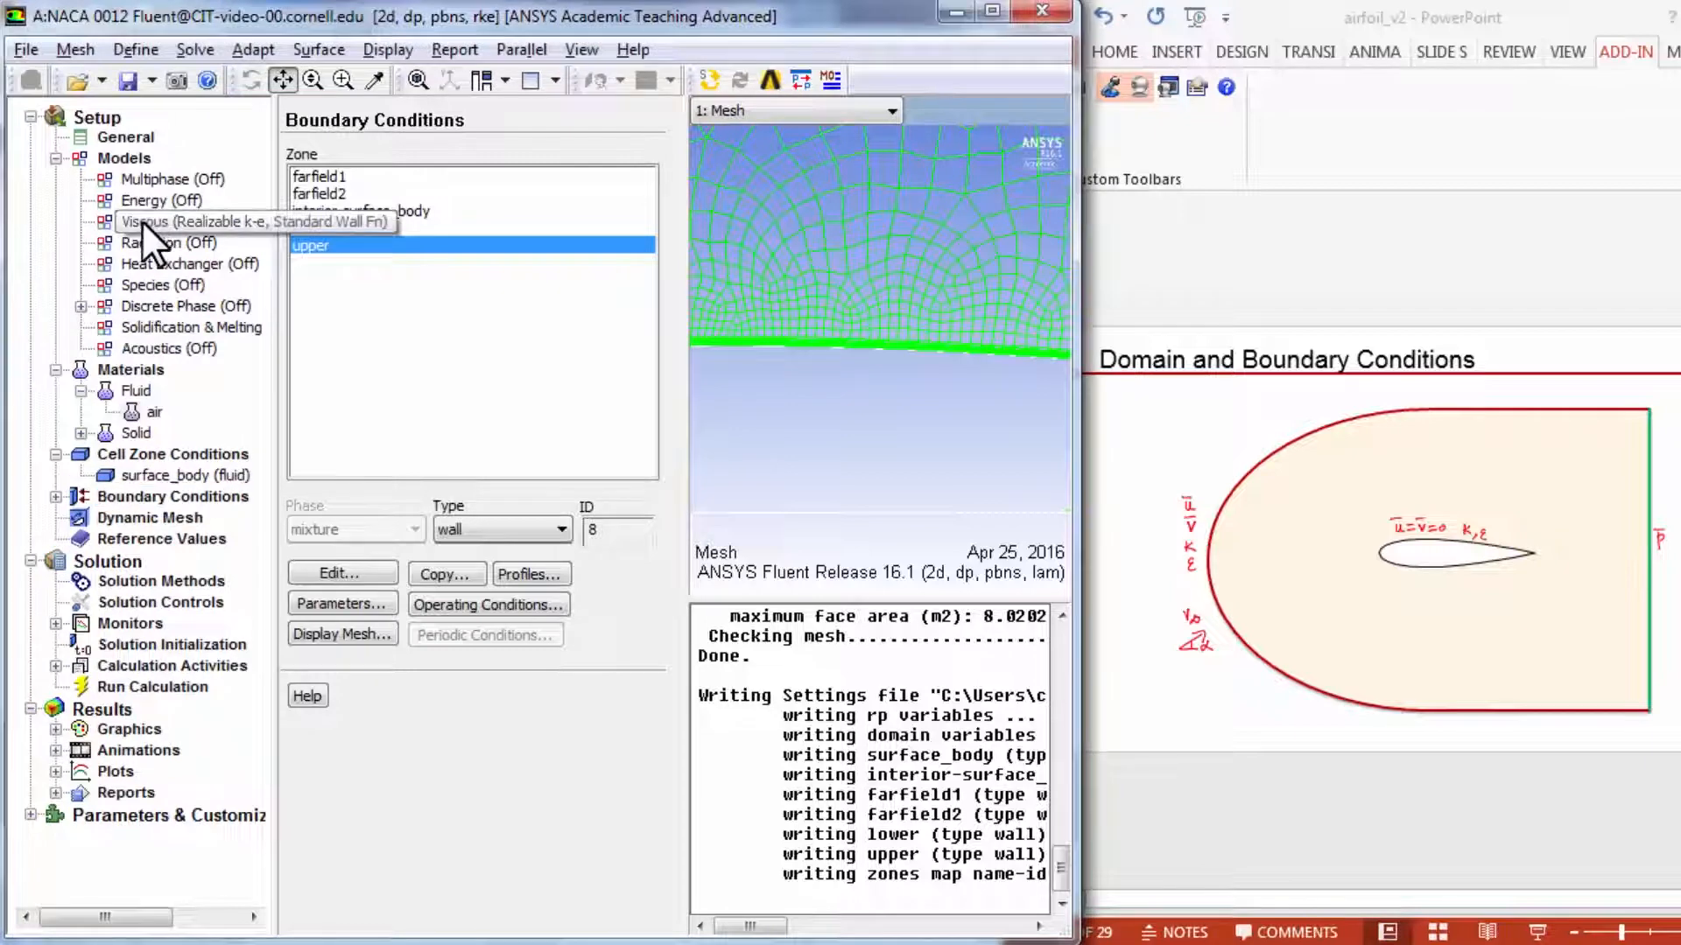
pyautogui.doubleClick(171, 222)
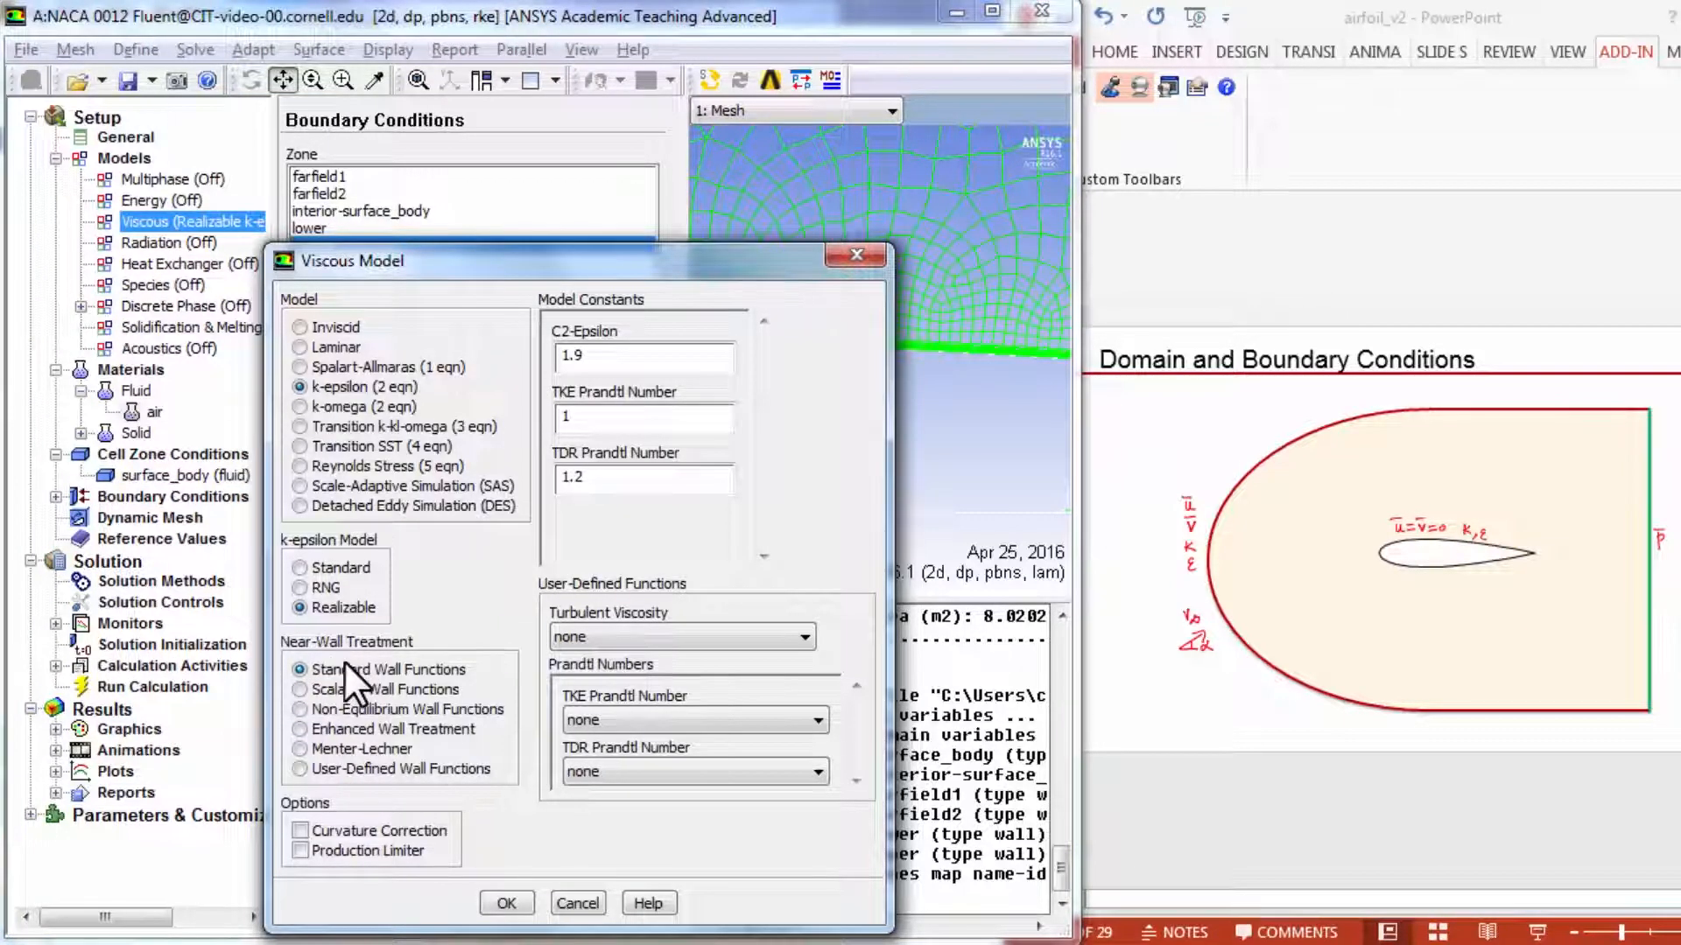
pyautogui.moveTo(369, 692)
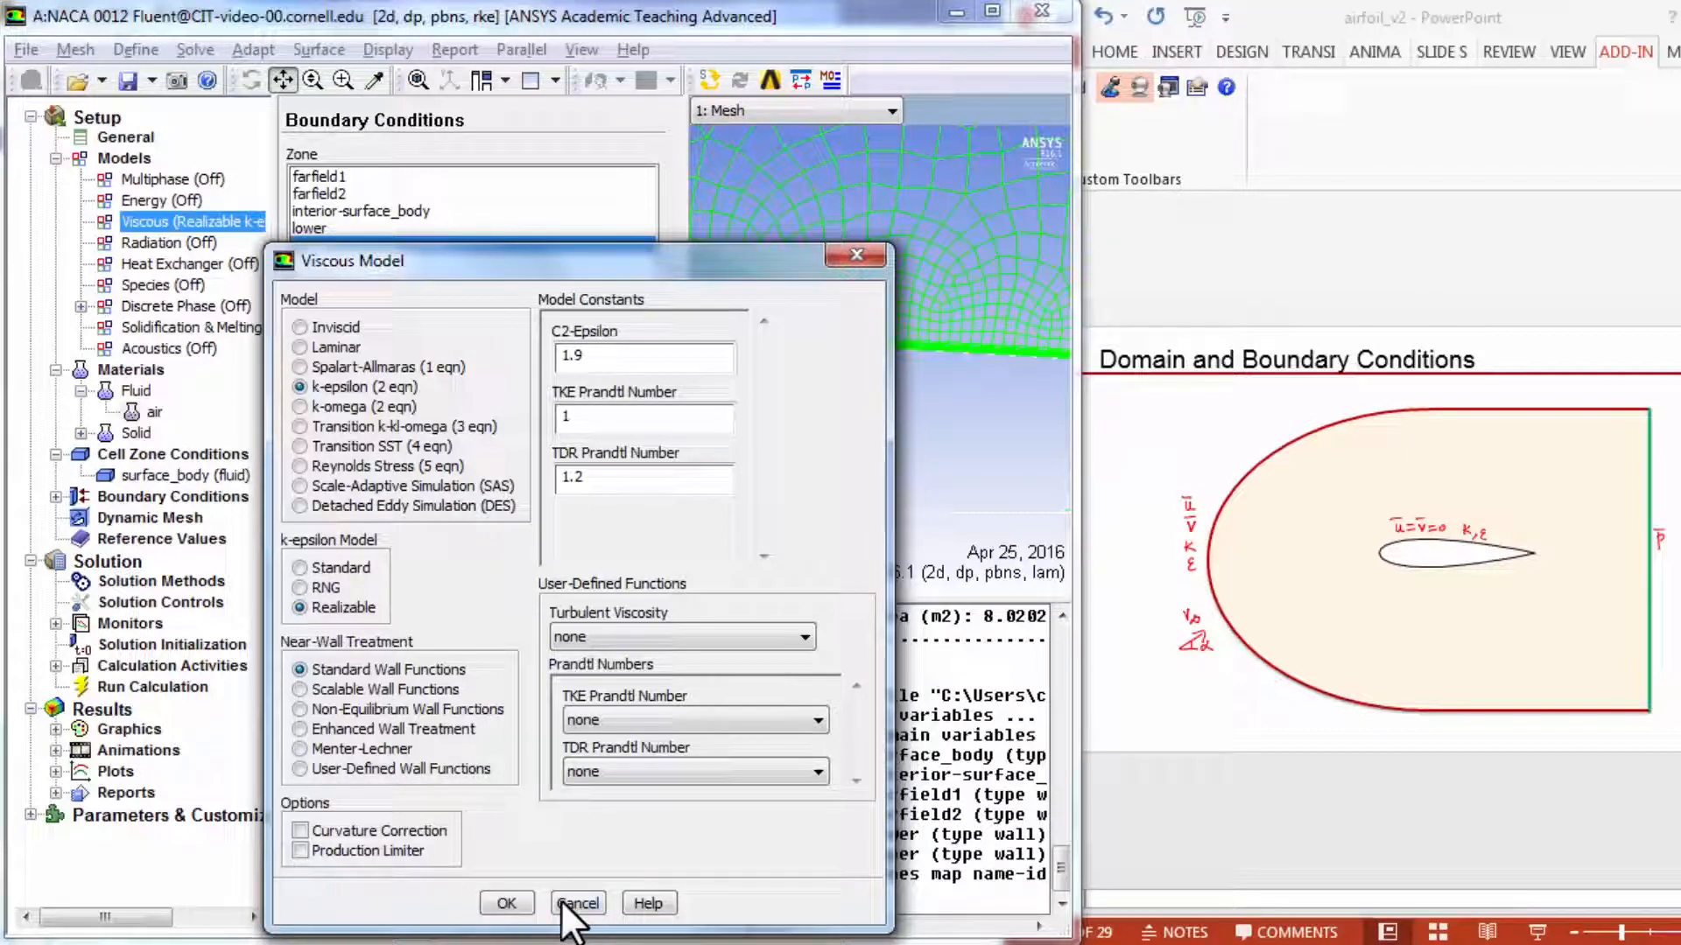
pyautogui.moveTo(579, 916)
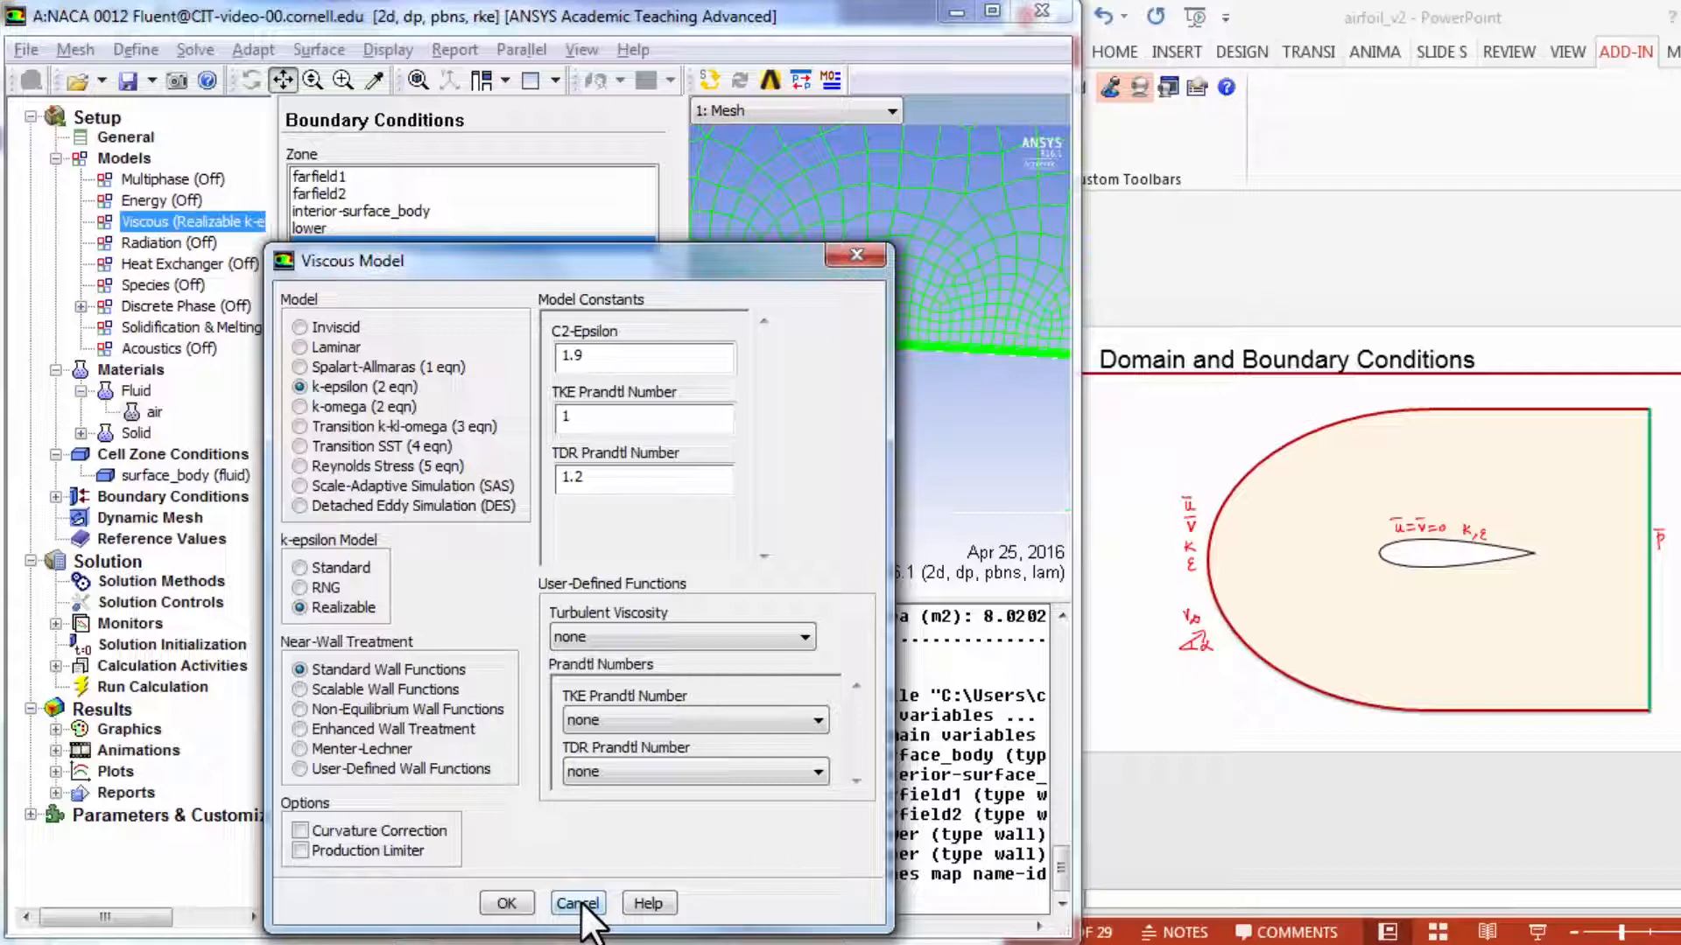
pyautogui.moveTo(236, 617)
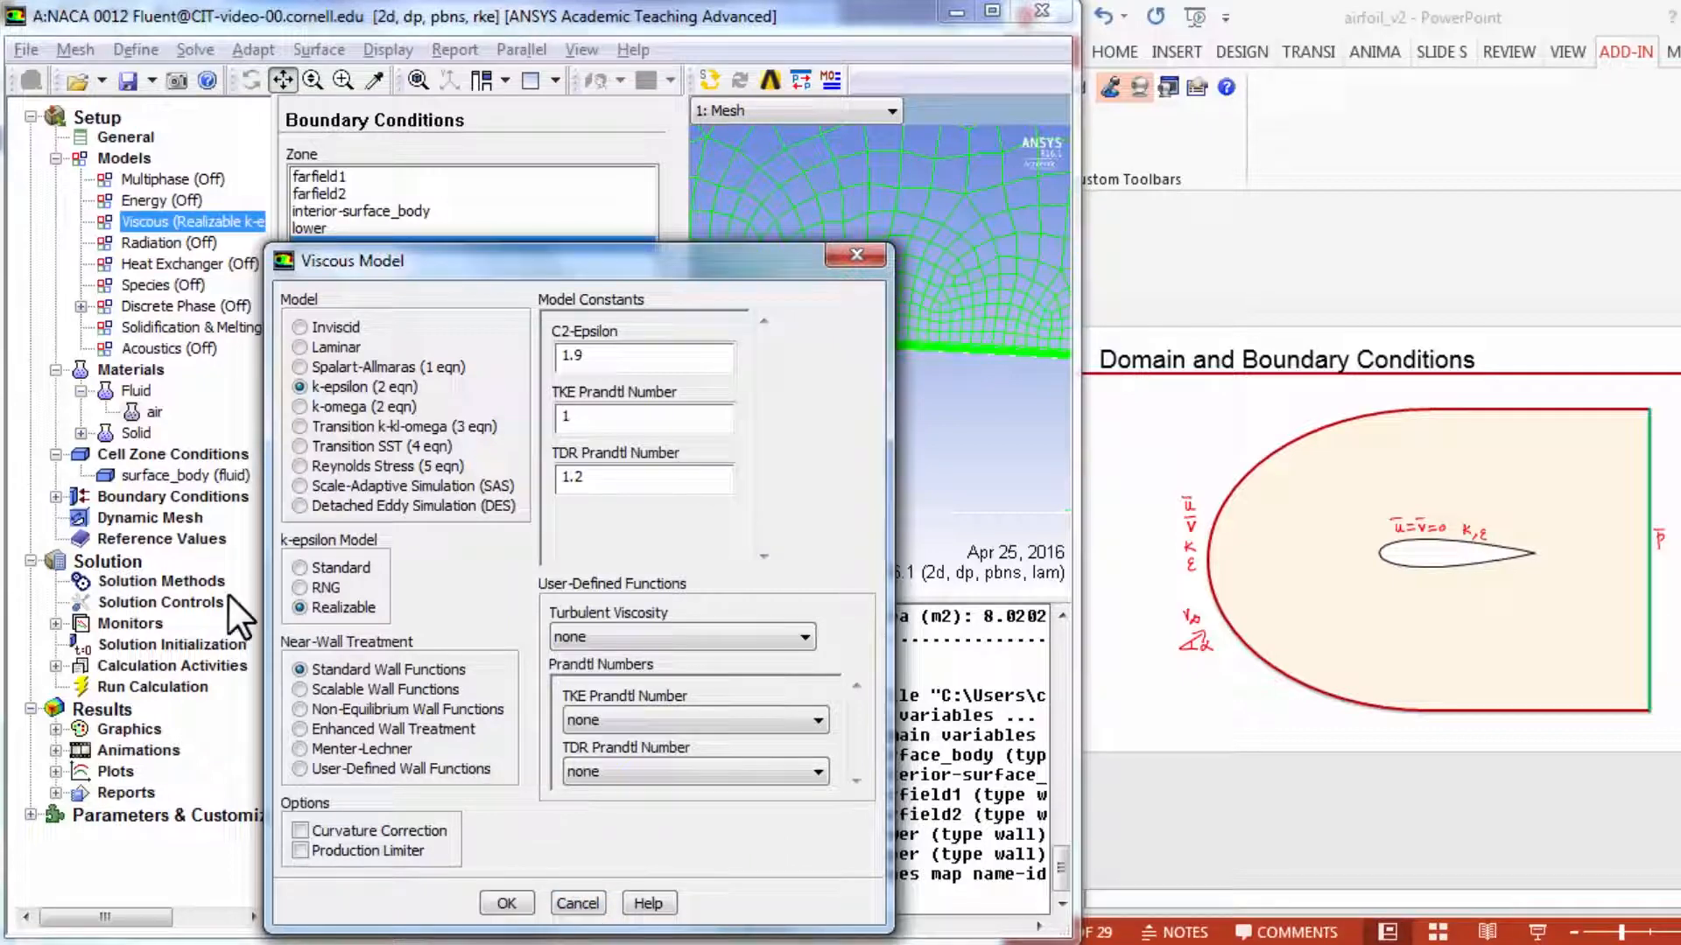
pyautogui.moveTo(568, 863)
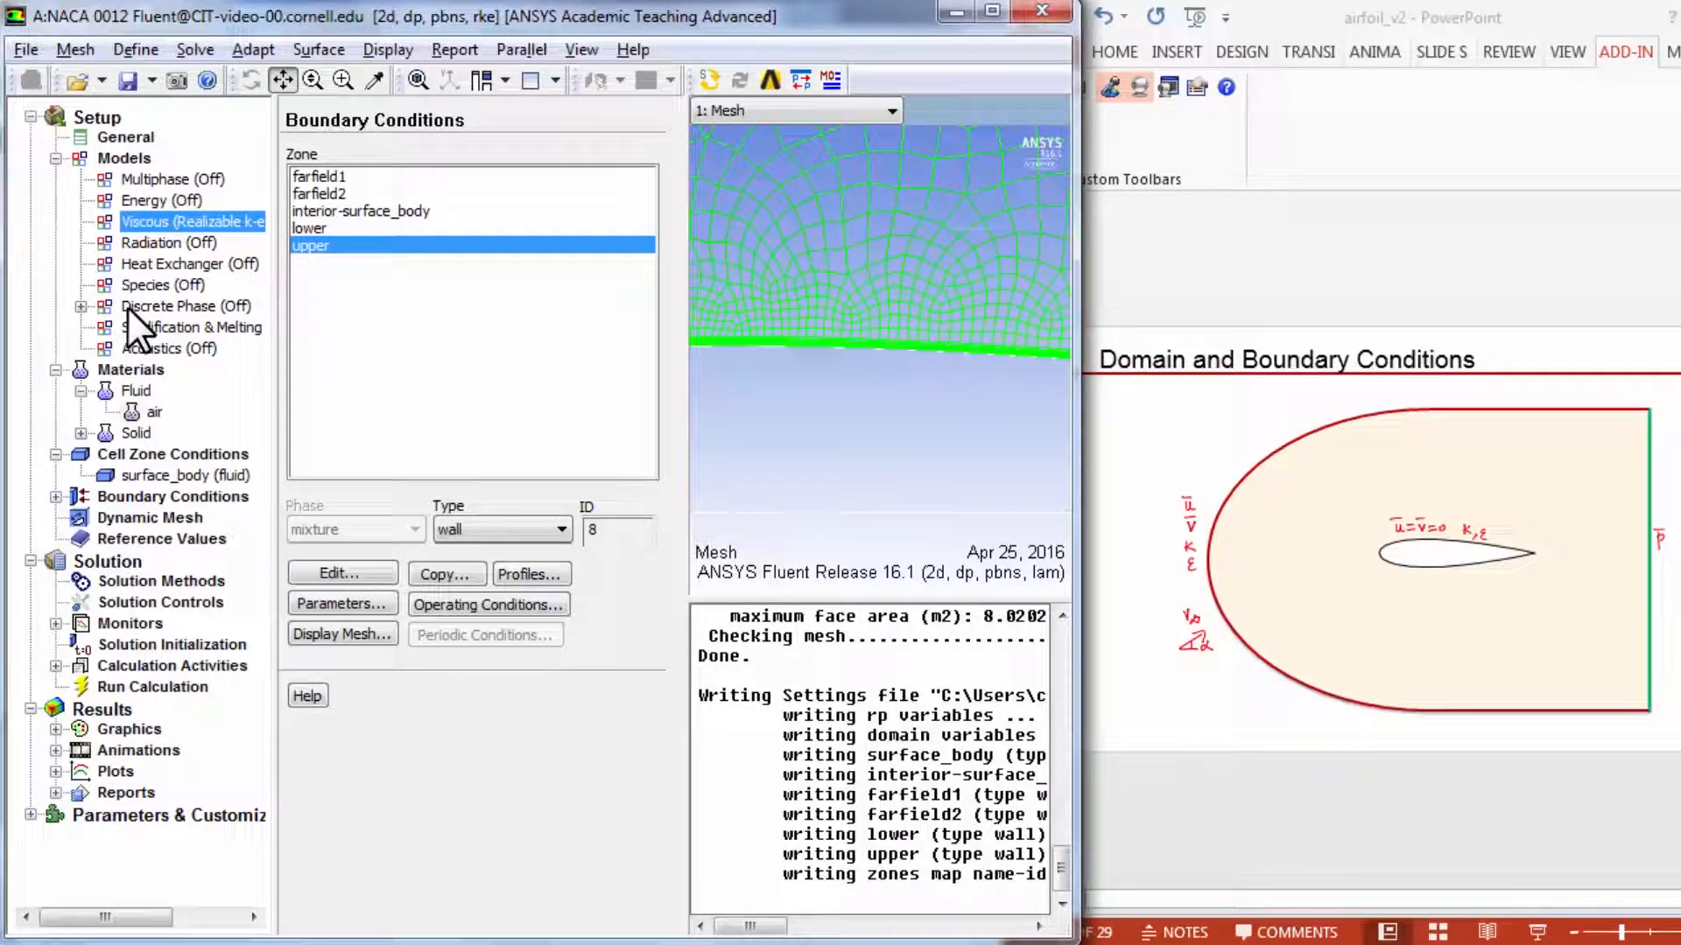
pyautogui.moveTo(86, 242)
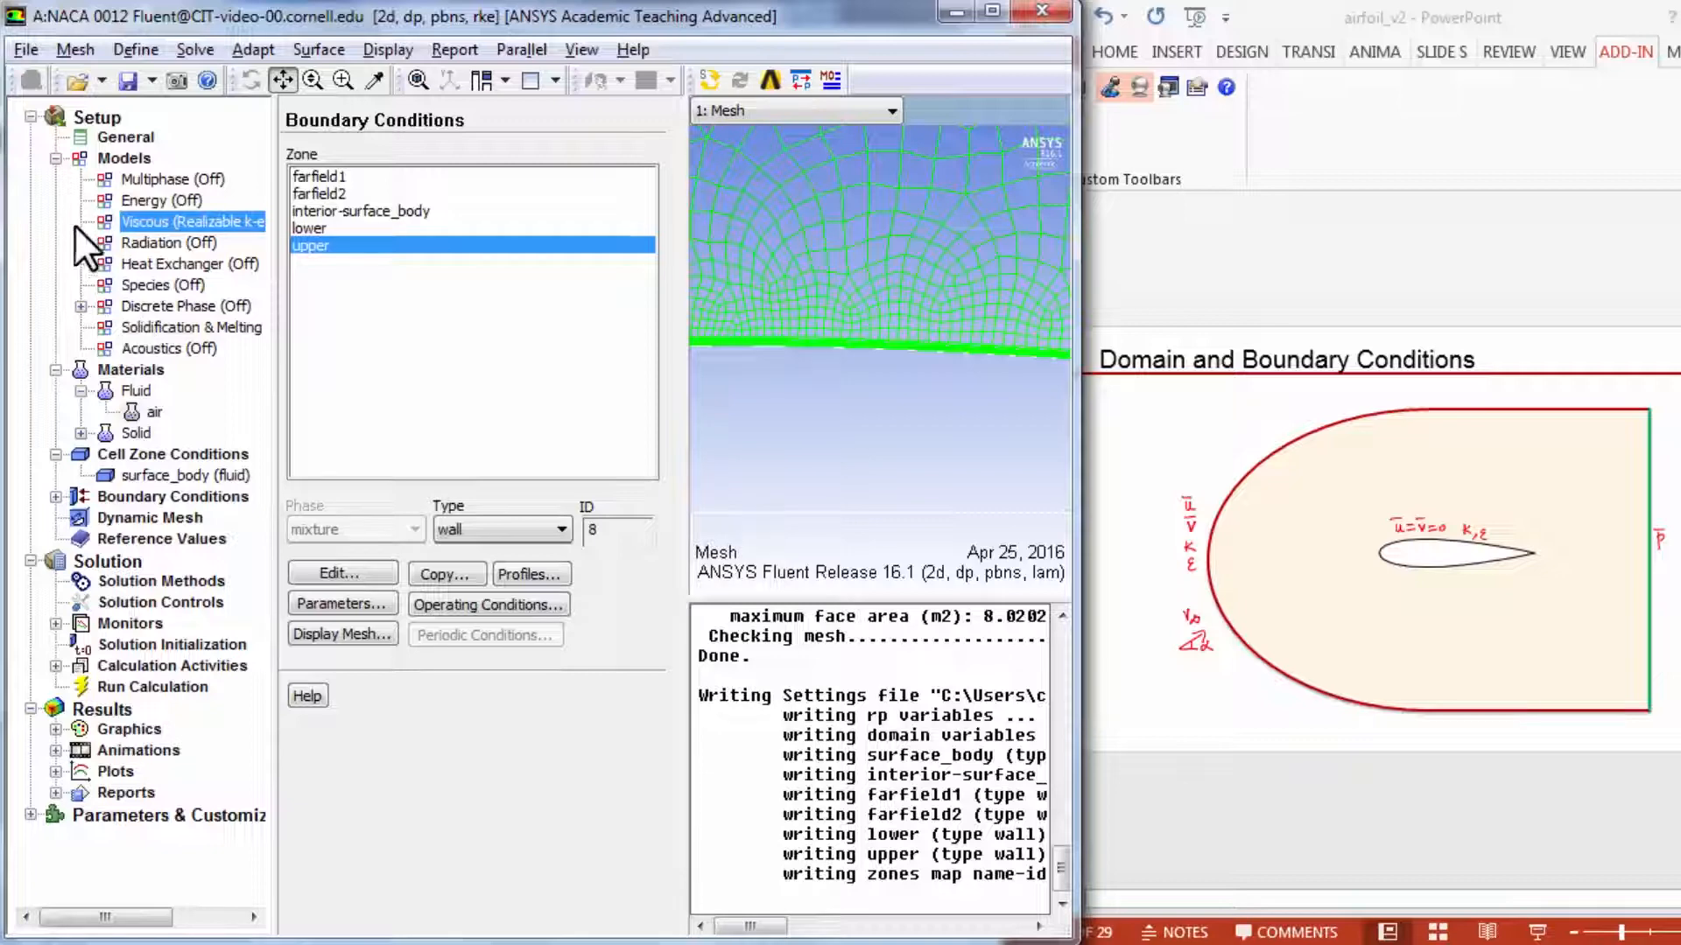
# Save the NACA 0012 Workbench project, overwriting the archived copy.
pyautogui.click(24, 49)
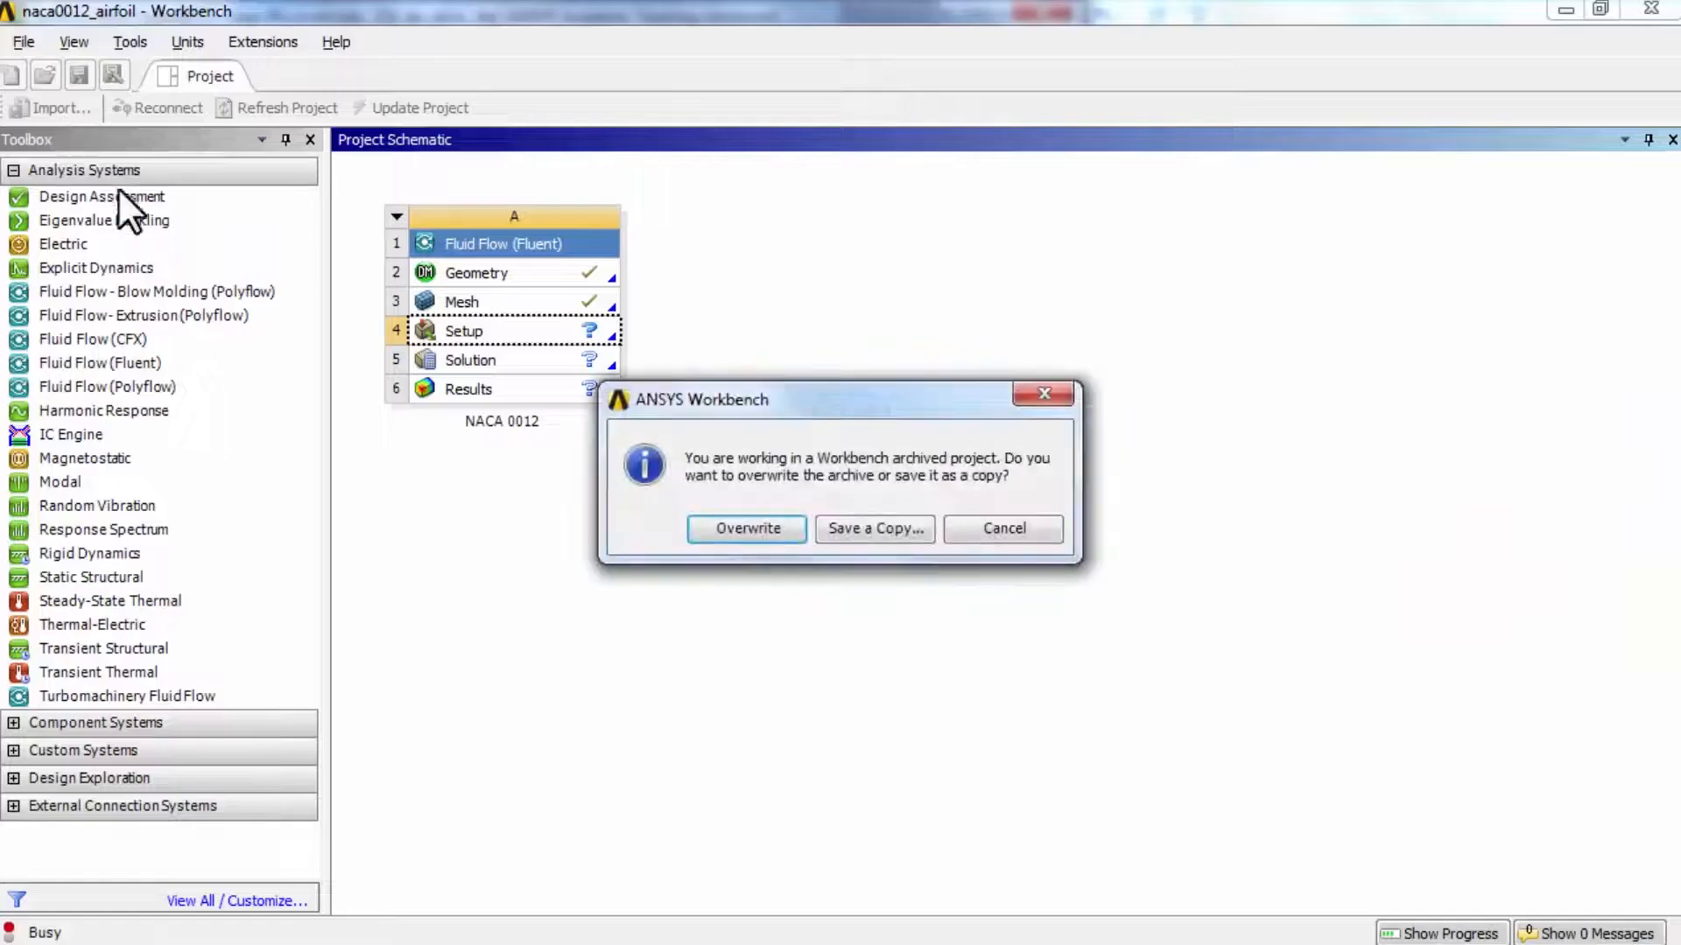
pyautogui.click(746, 527)
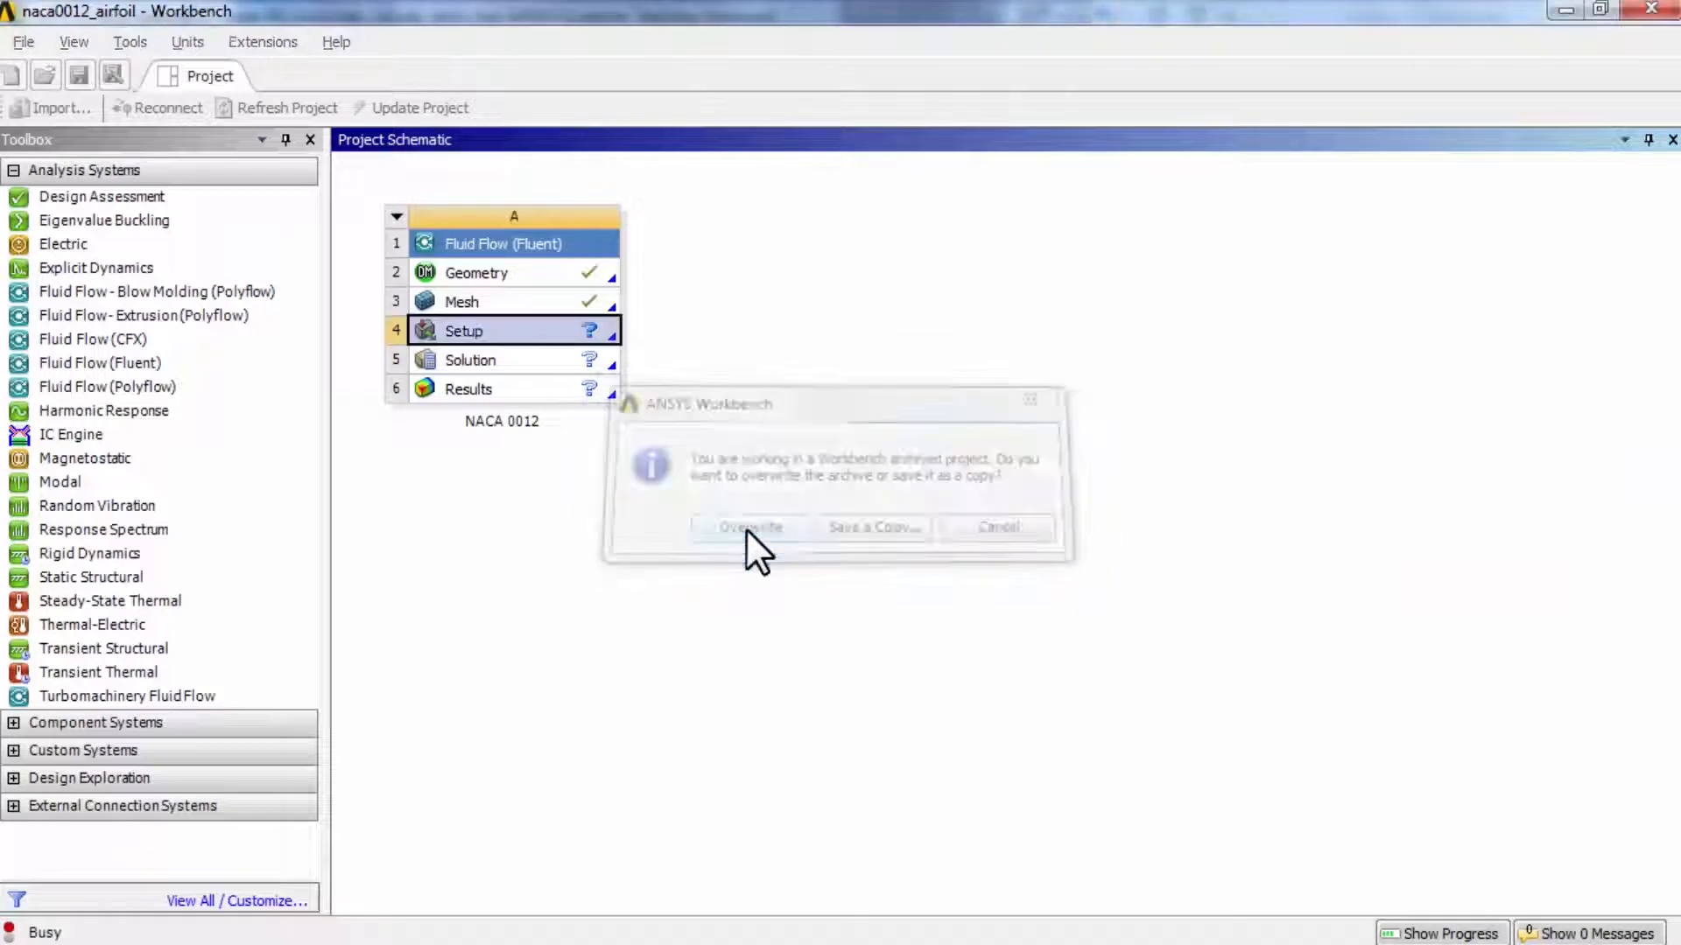
pyautogui.click(748, 527)
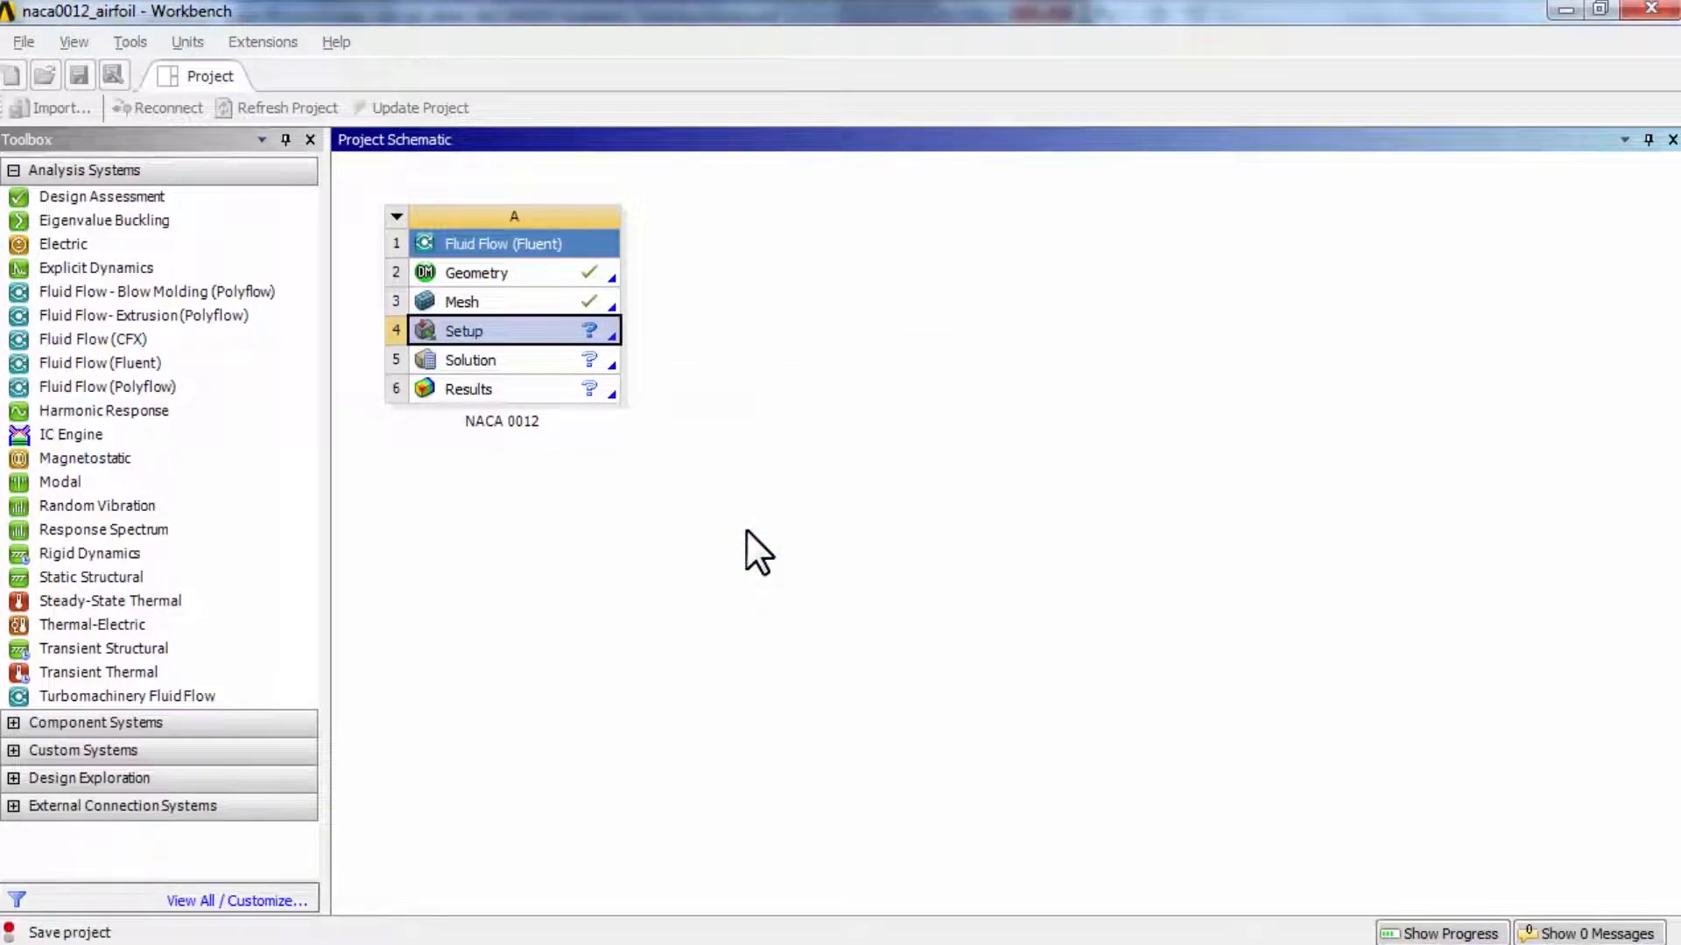